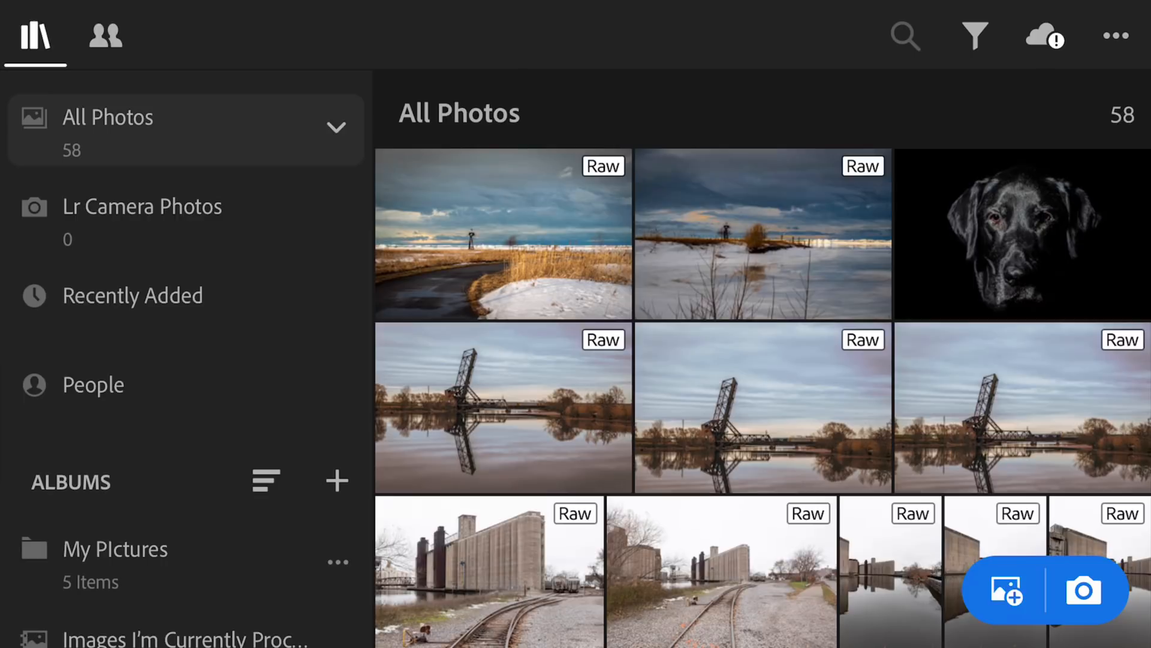
Browse the photo library grid, scrolling and opening items from it.
click(256, 219)
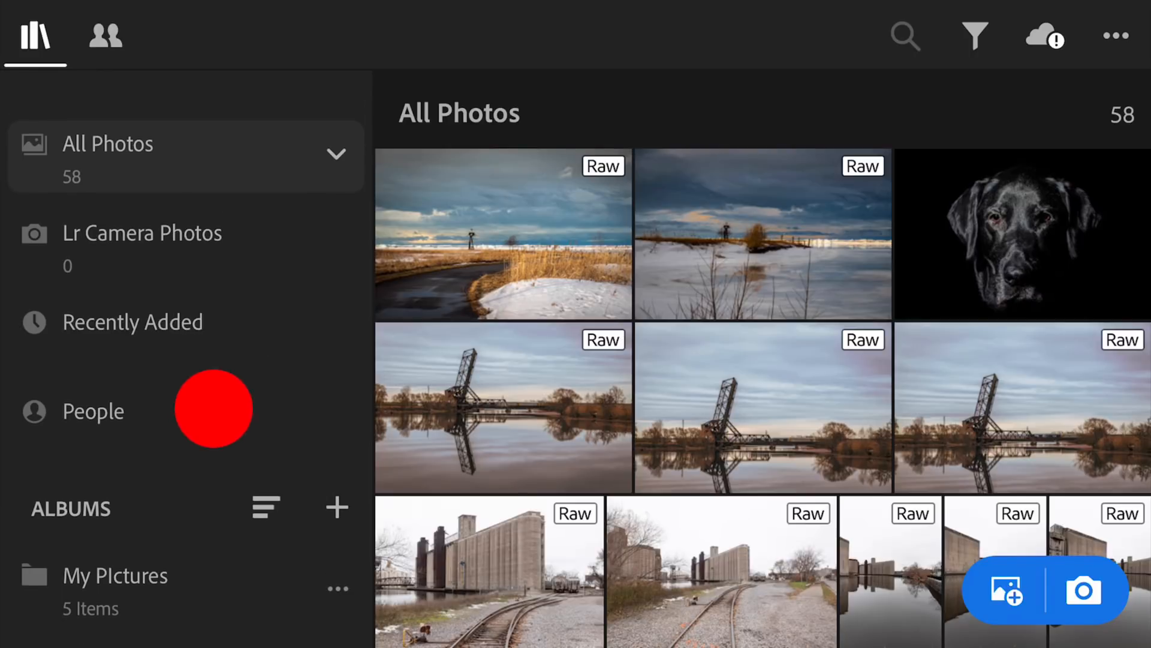
scroll(down, 3)
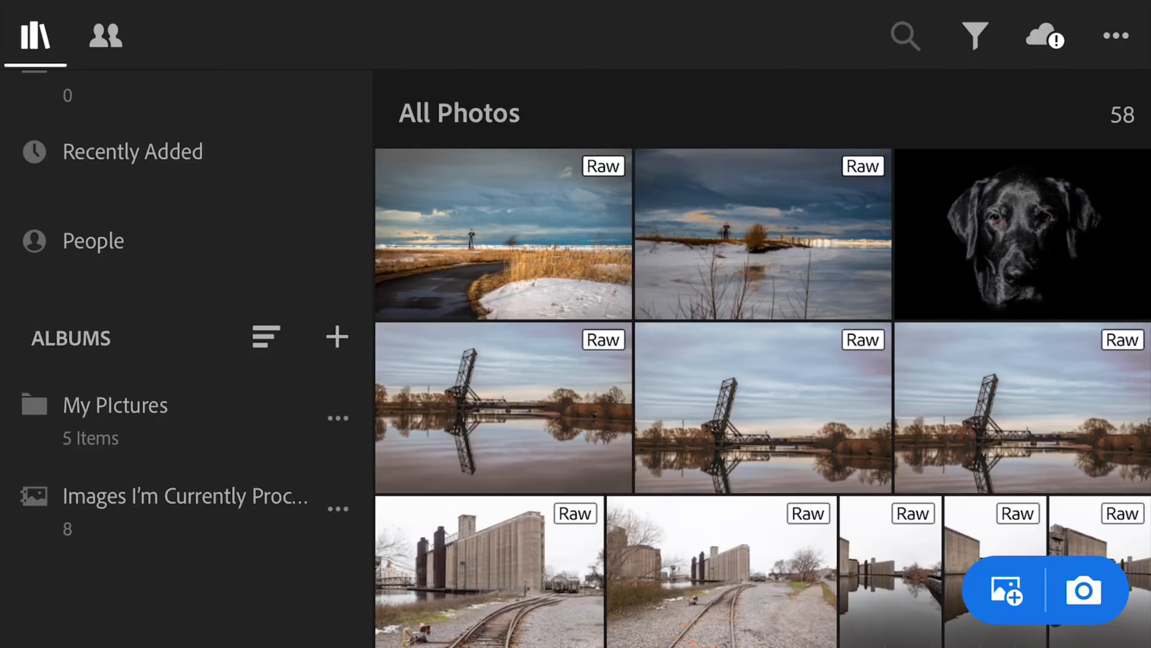
click(114, 405)
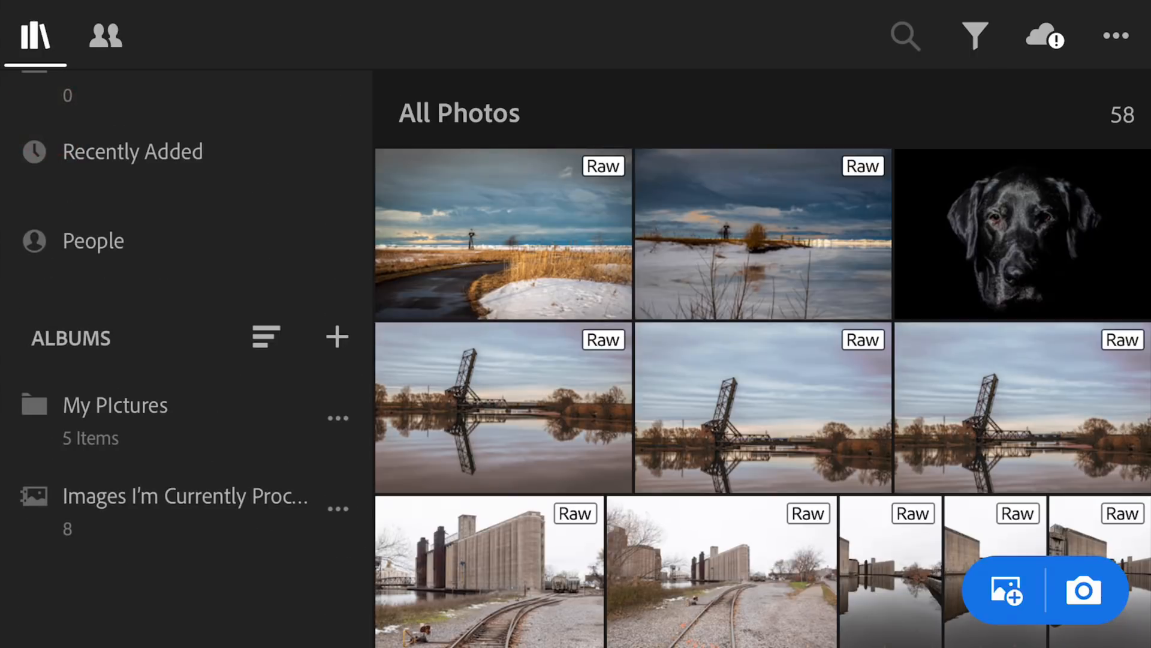
click(115, 405)
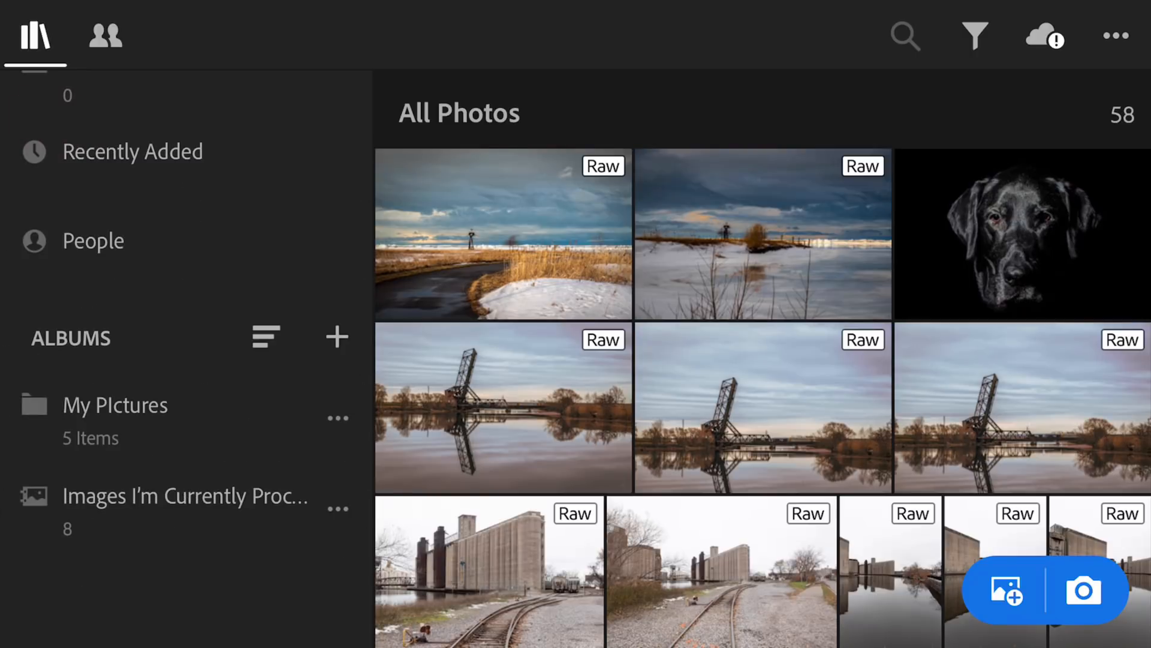
click(202, 523)
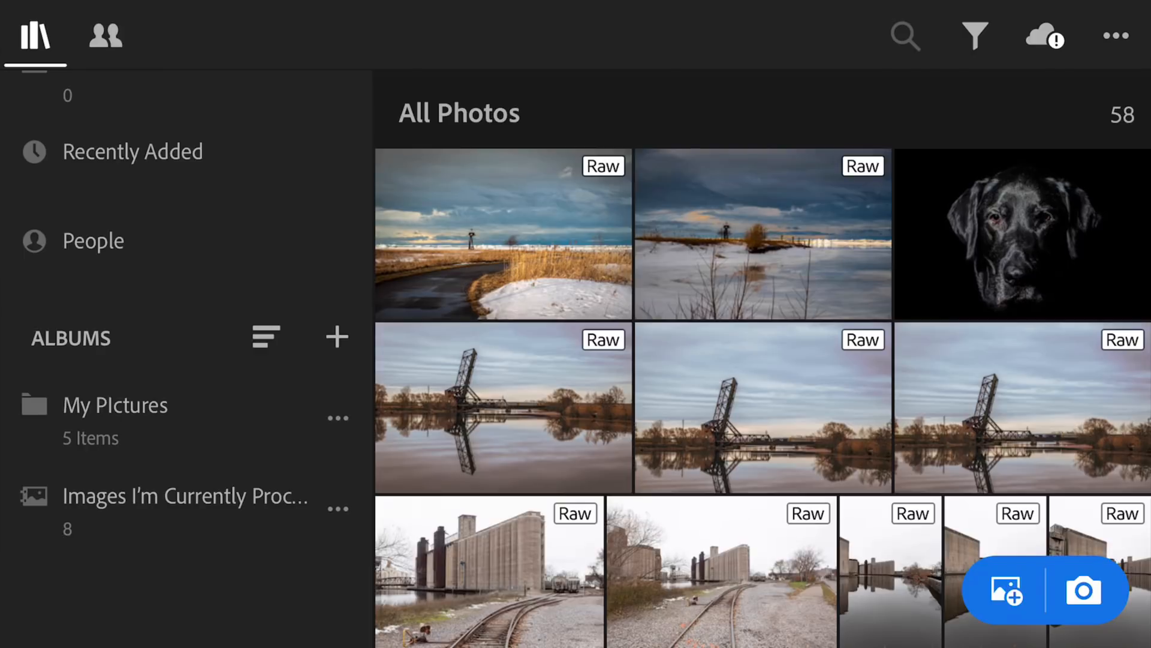
Visit the web-shared albums and the shared Photos album's sort choices without changing order.
click(105, 35)
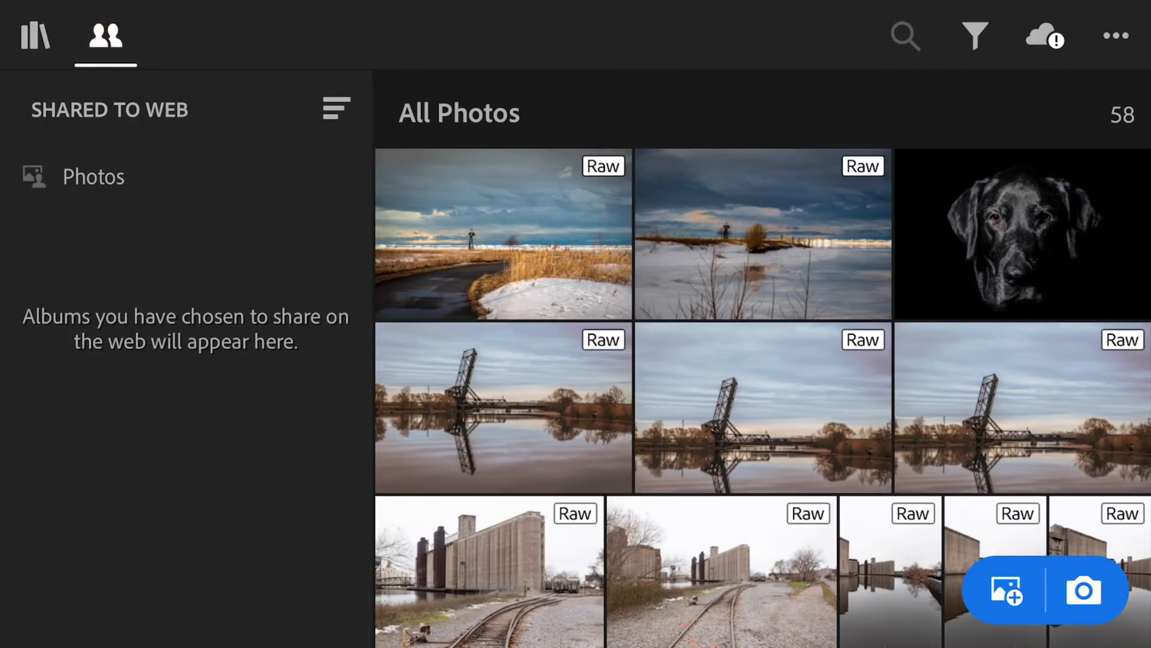
click(94, 176)
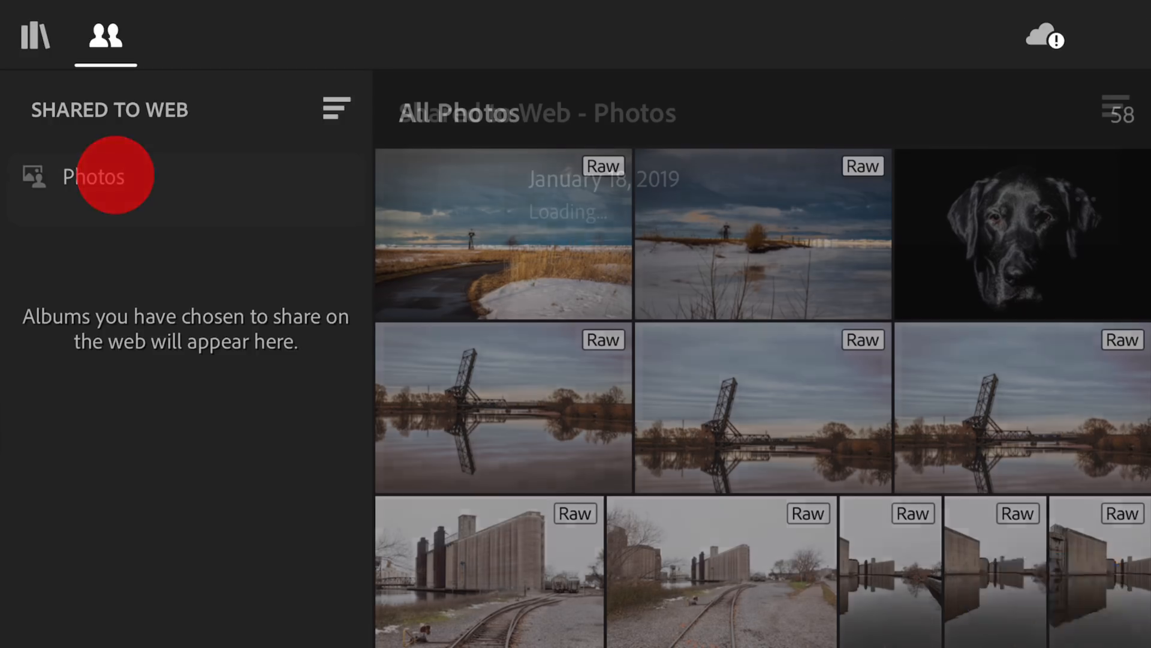
click(94, 176)
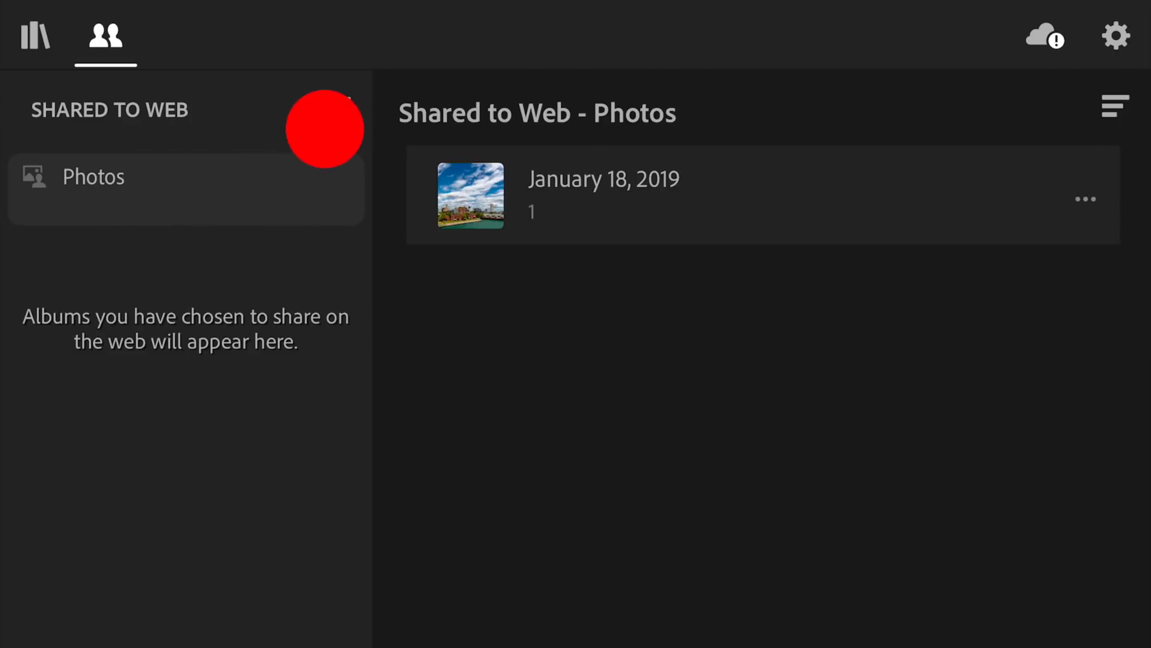
click(335, 109)
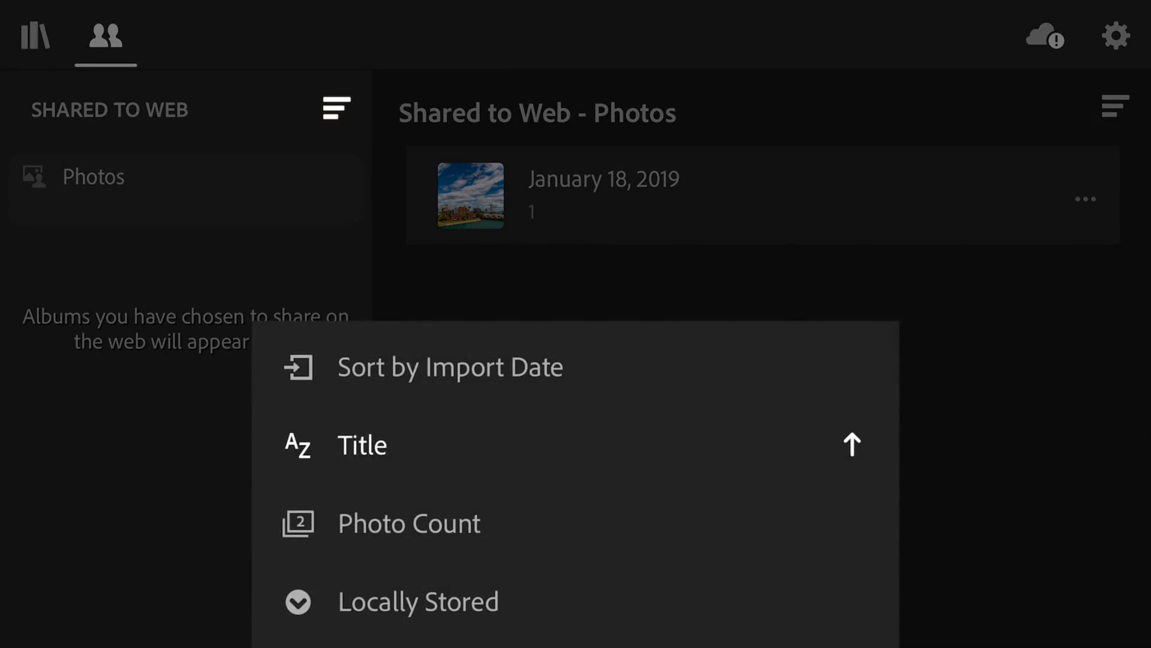
click(36, 36)
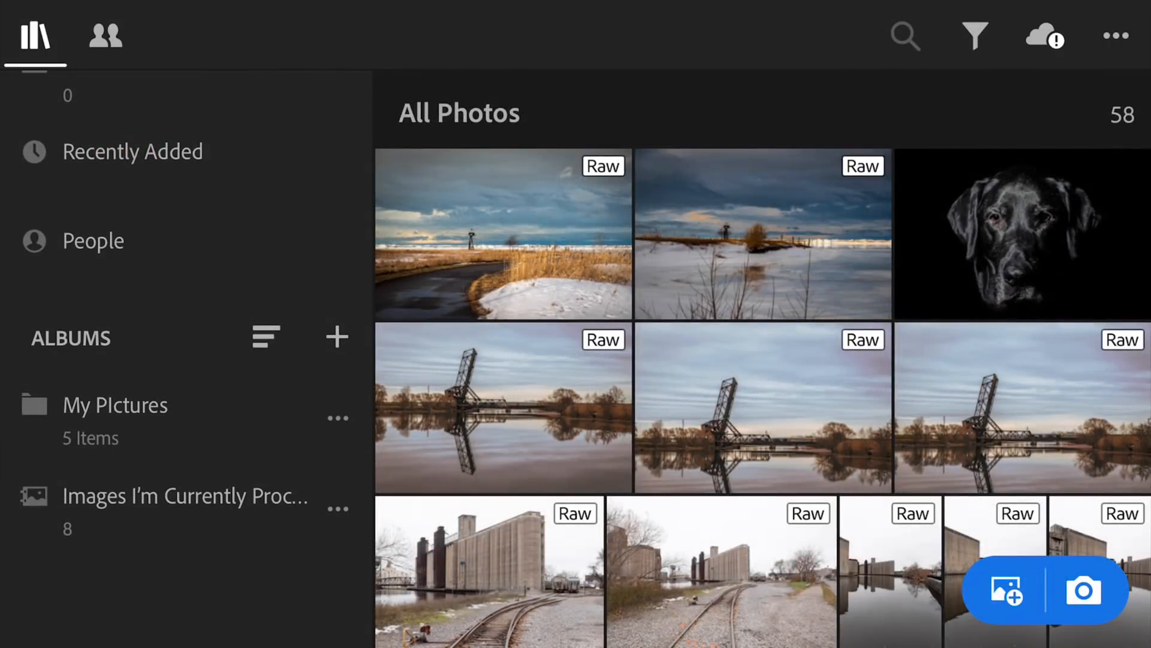
click(906, 36)
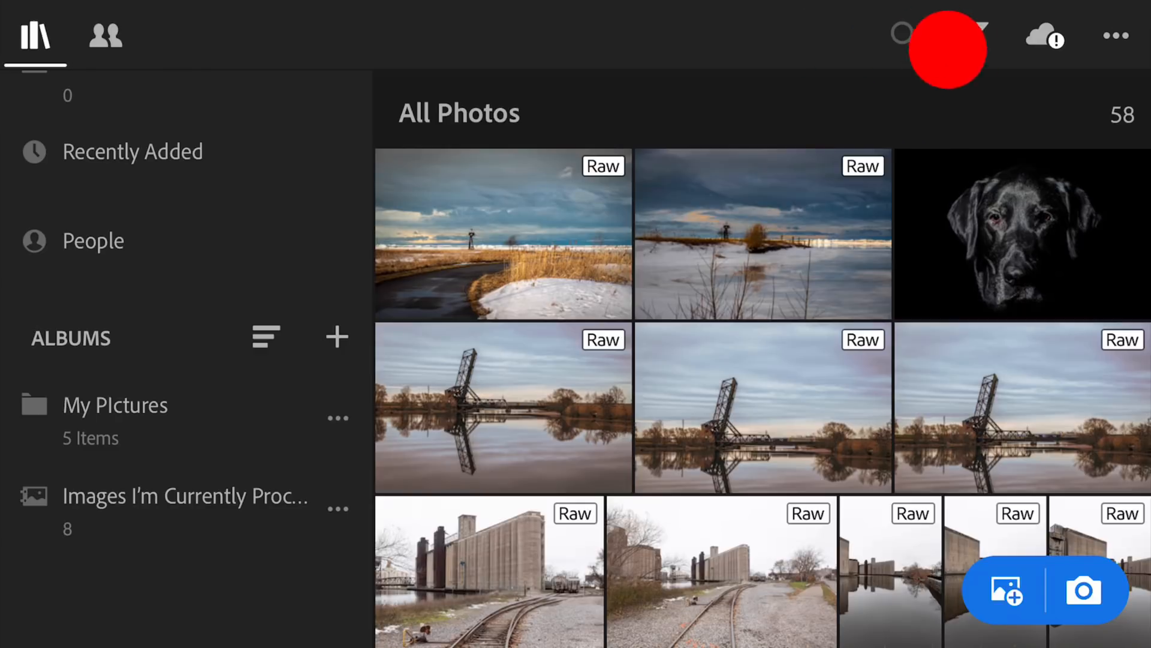
Review the library filter options and the cloud sync status without changing anything.
click(975, 36)
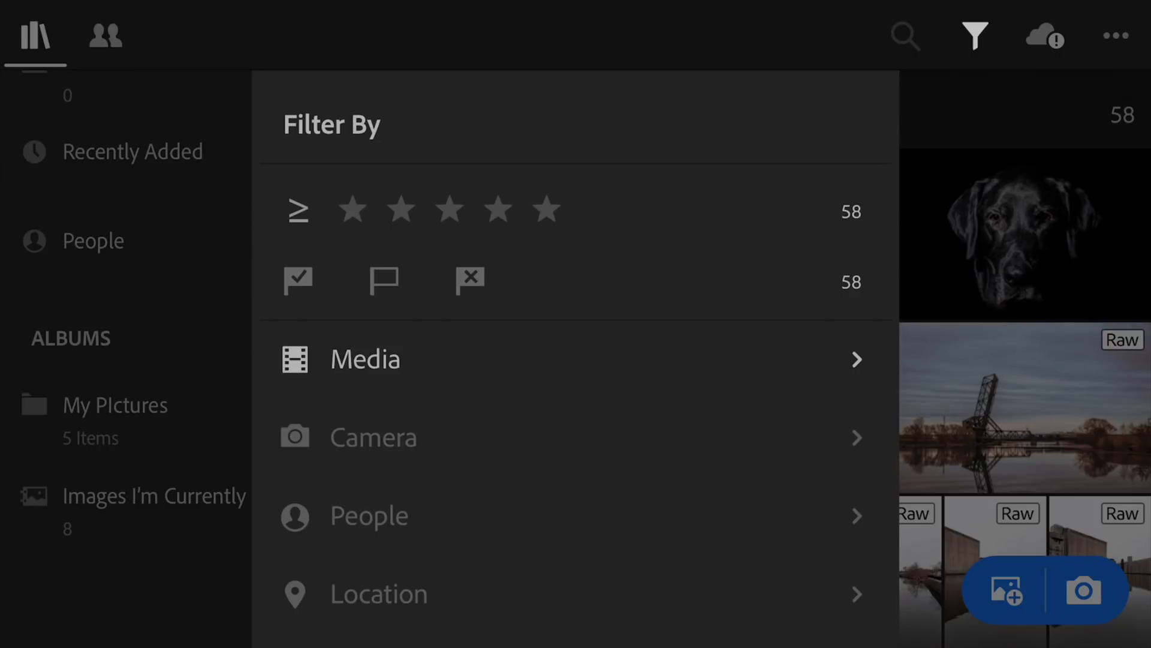
scroll(down, 3)
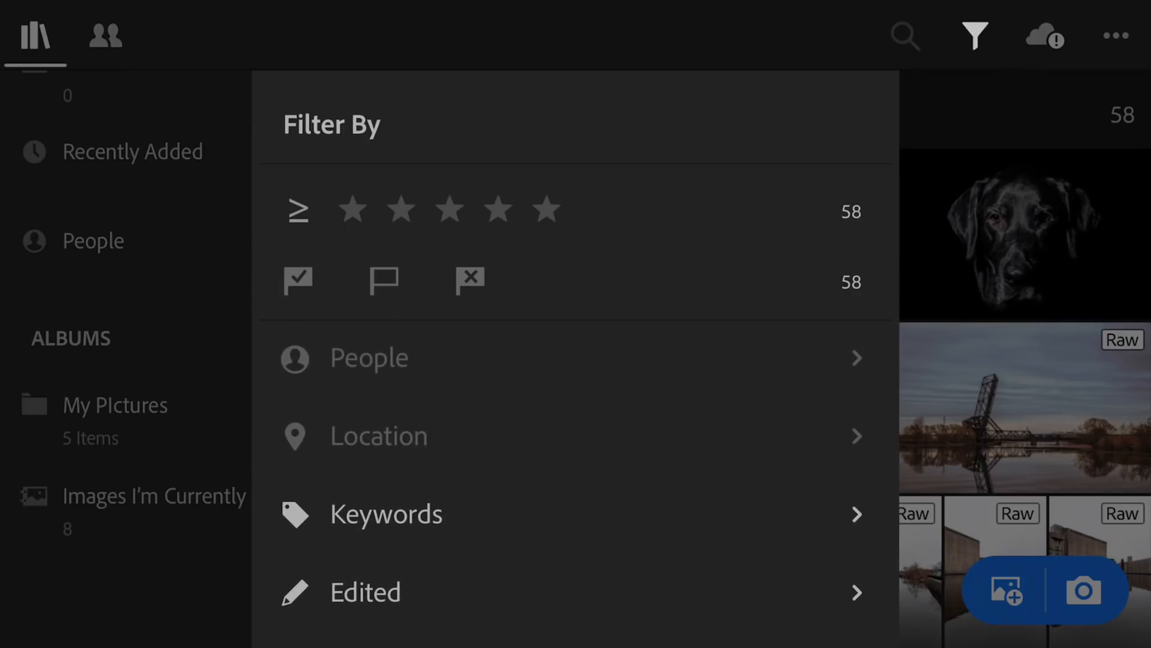
click(975, 37)
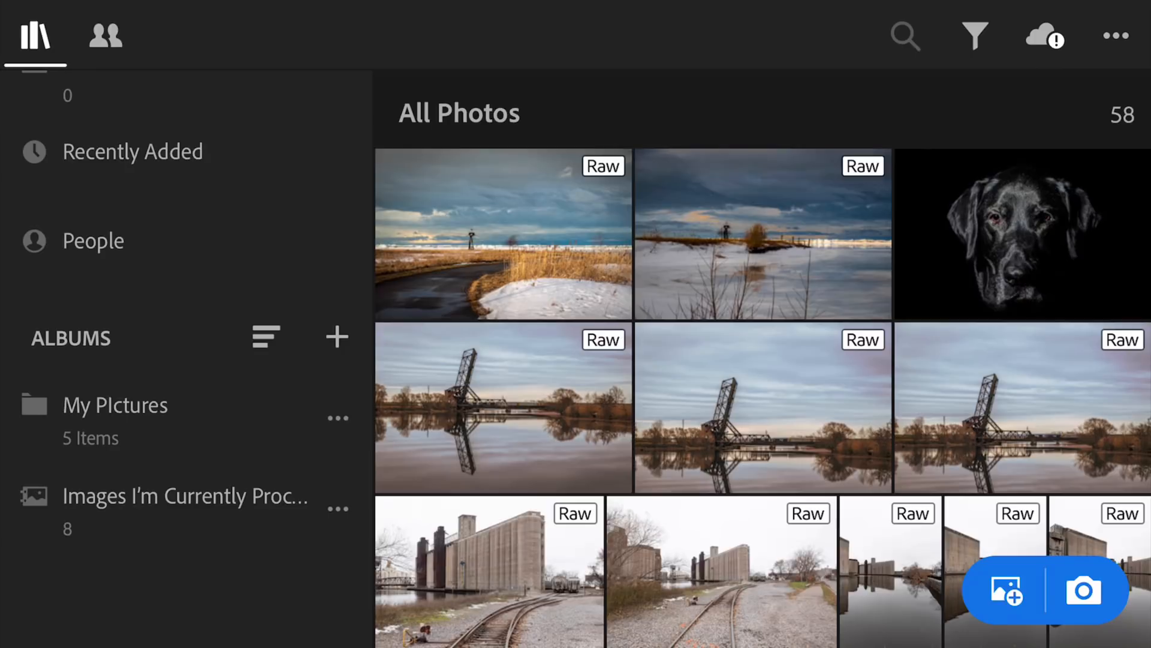
click(1044, 36)
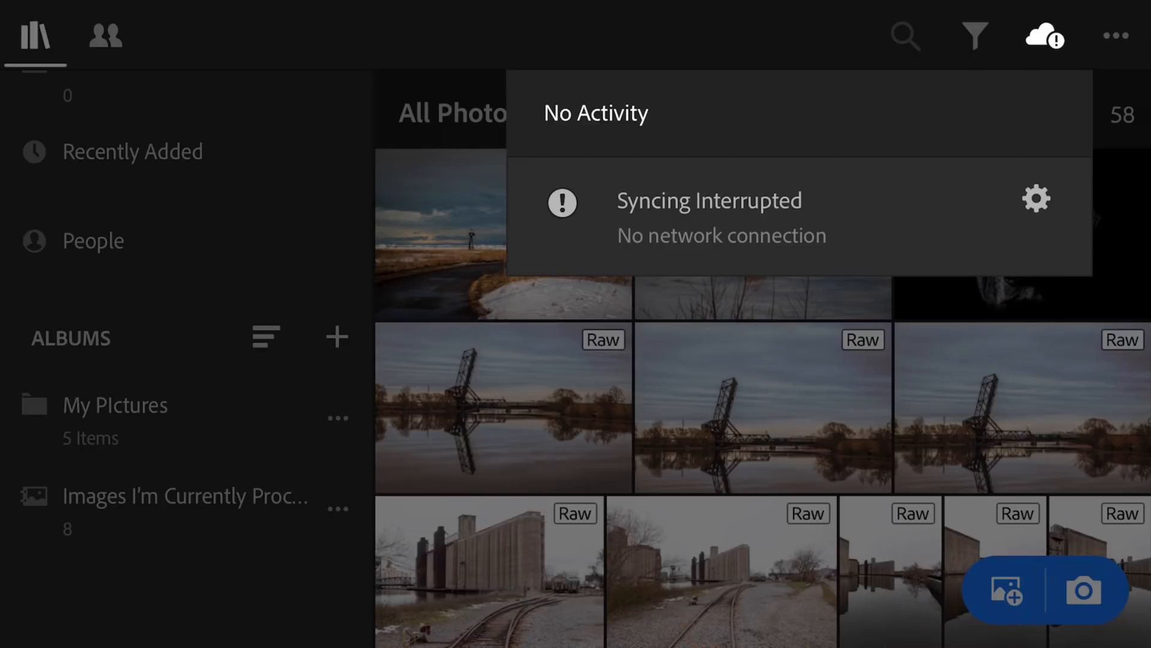
click(1043, 35)
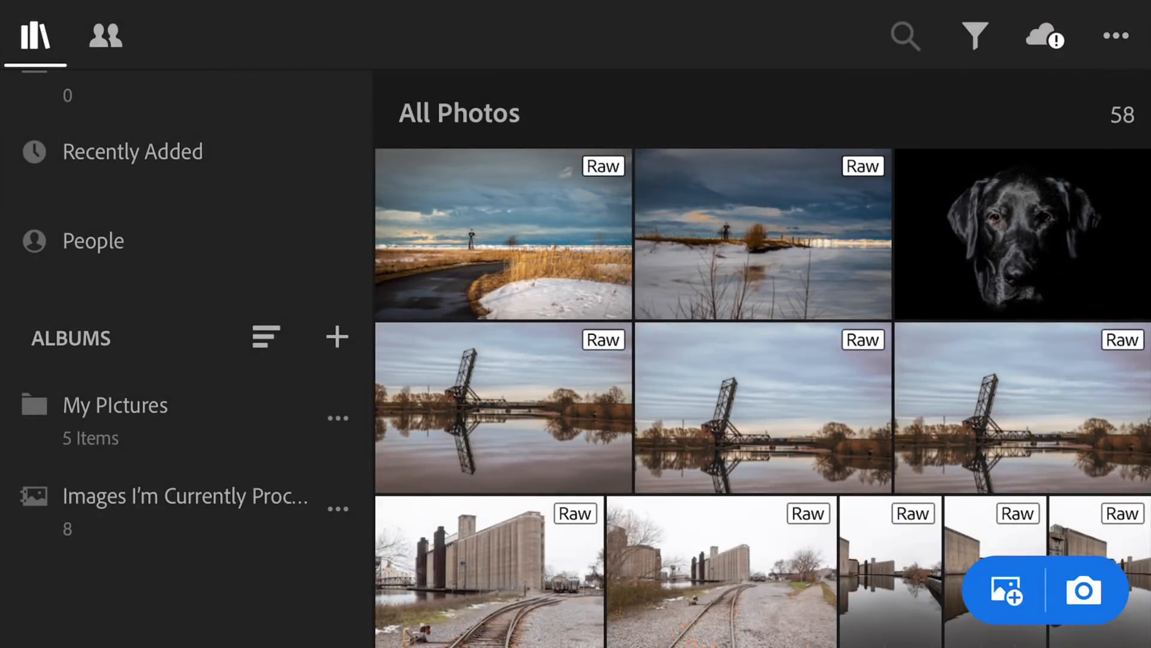
Group the All Photos grid by month from the ••• segmentation options.
click(1115, 36)
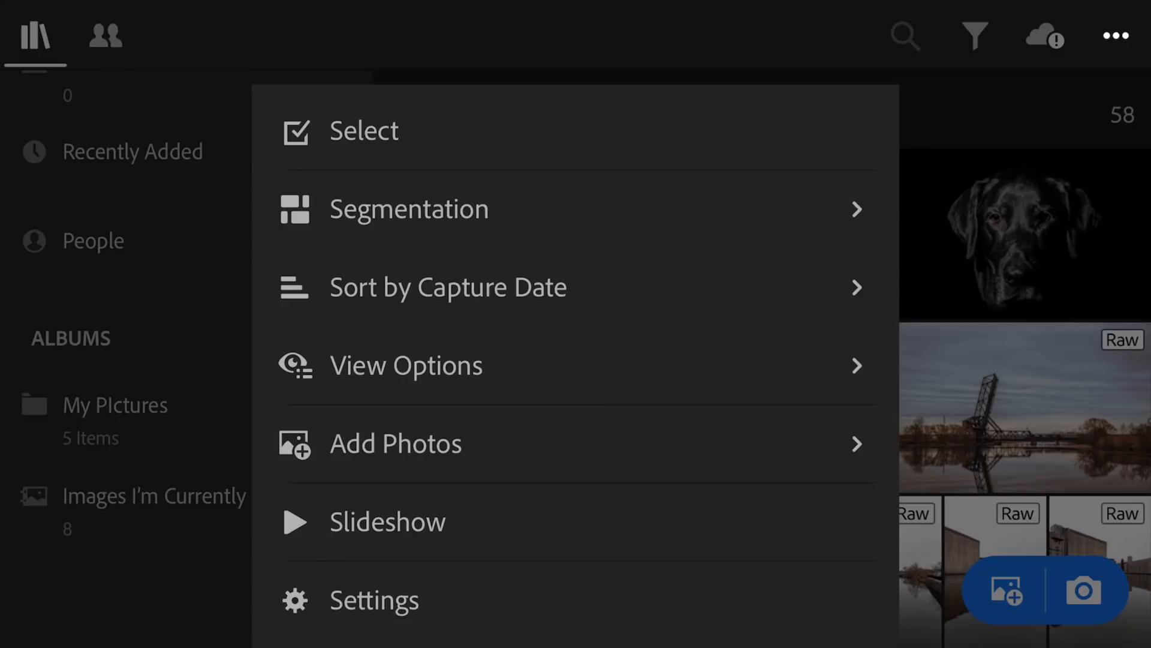
click(408, 209)
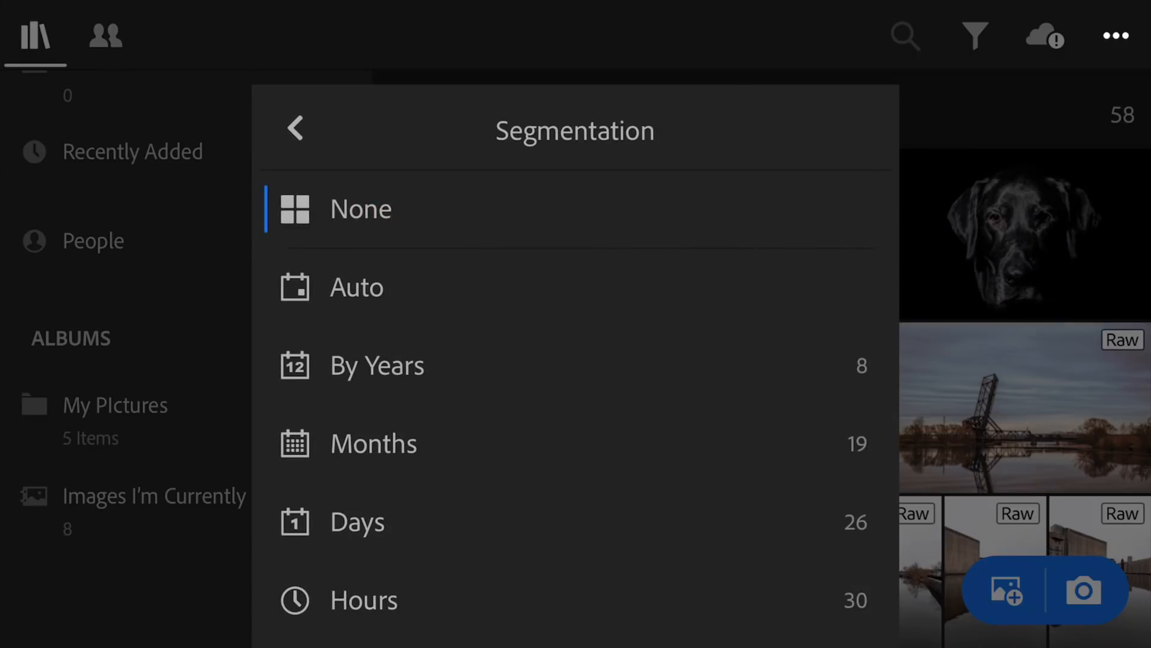
click(373, 443)
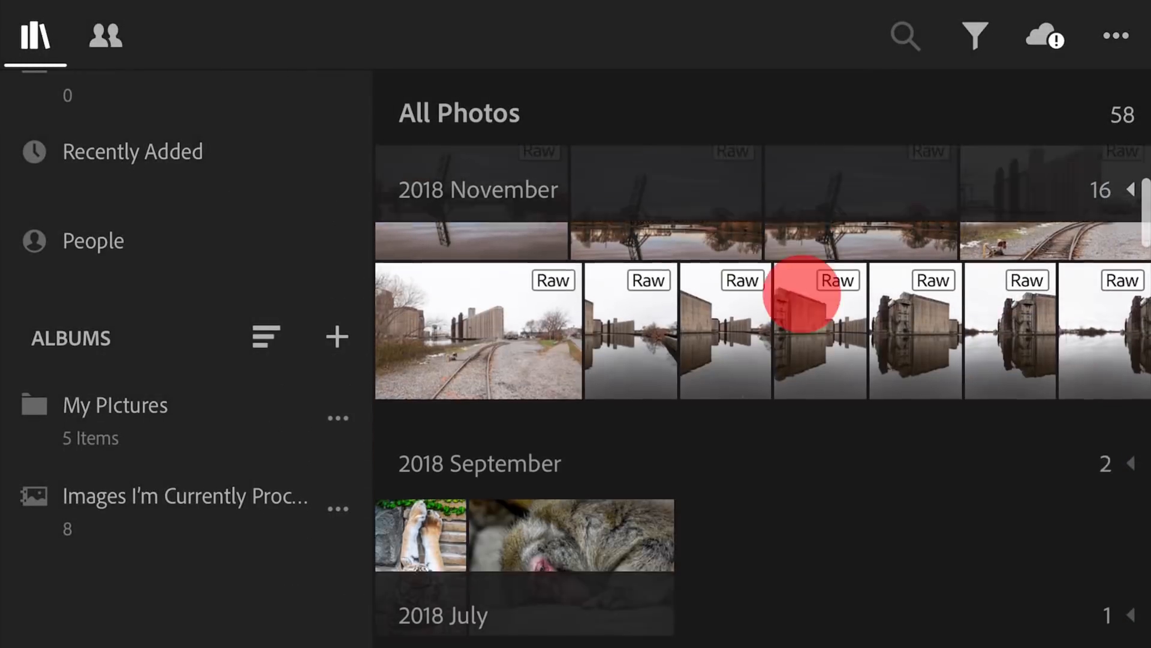
scroll(down, 3)
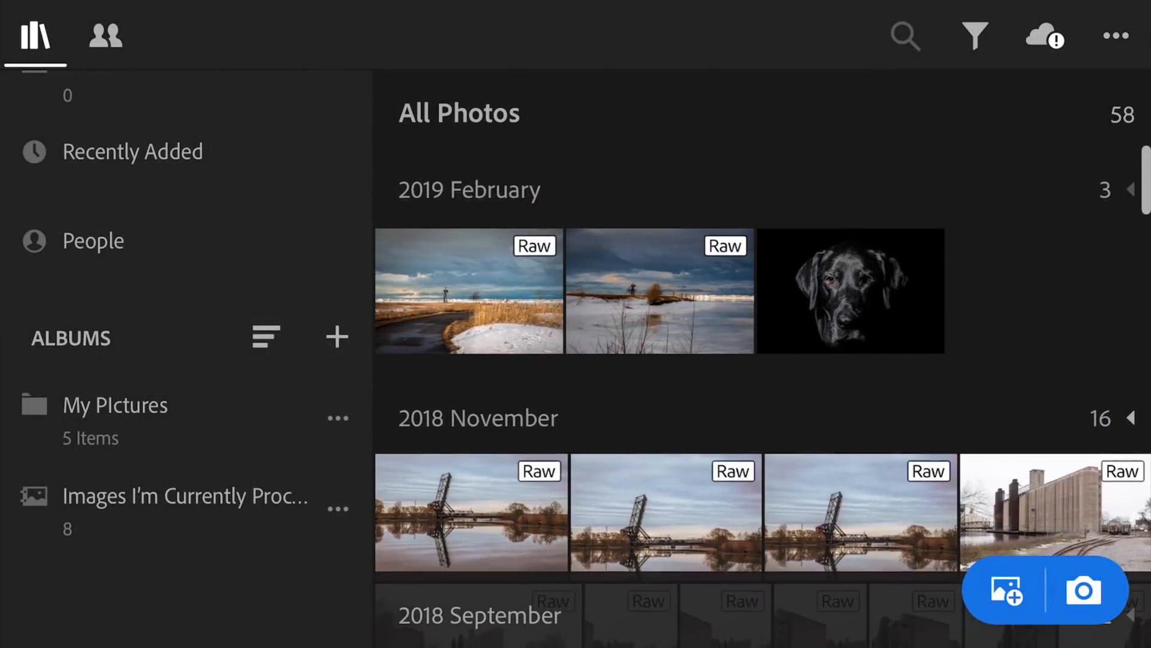
Turn the month grouping back off and look over the Sort By choices.
click(1115, 35)
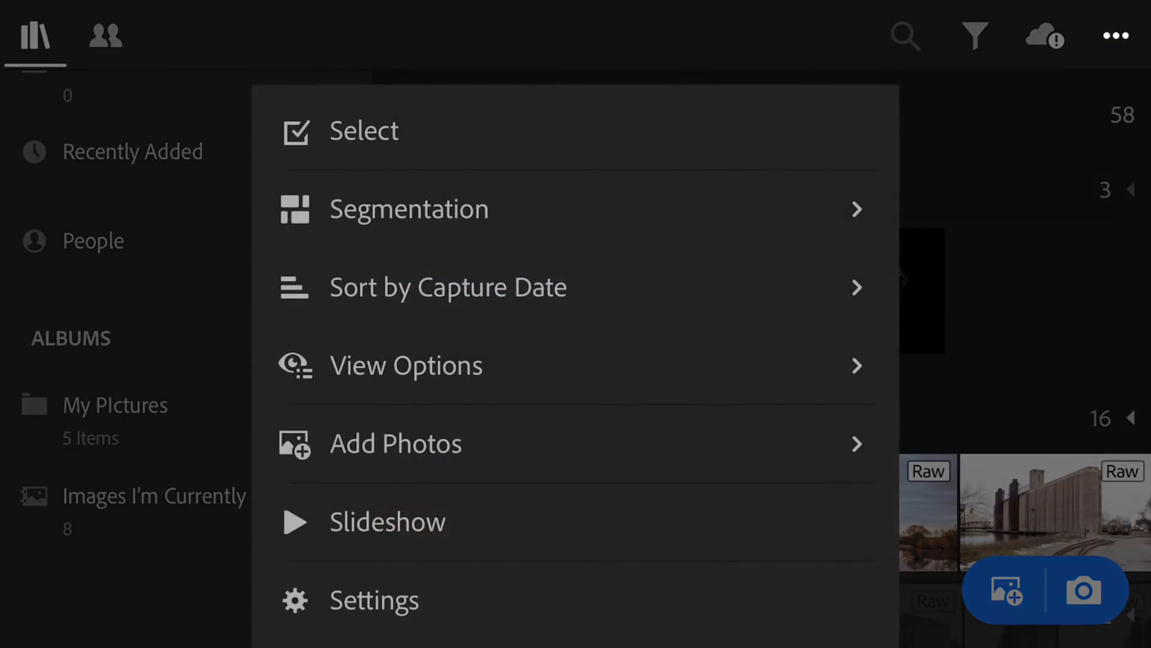
click(408, 209)
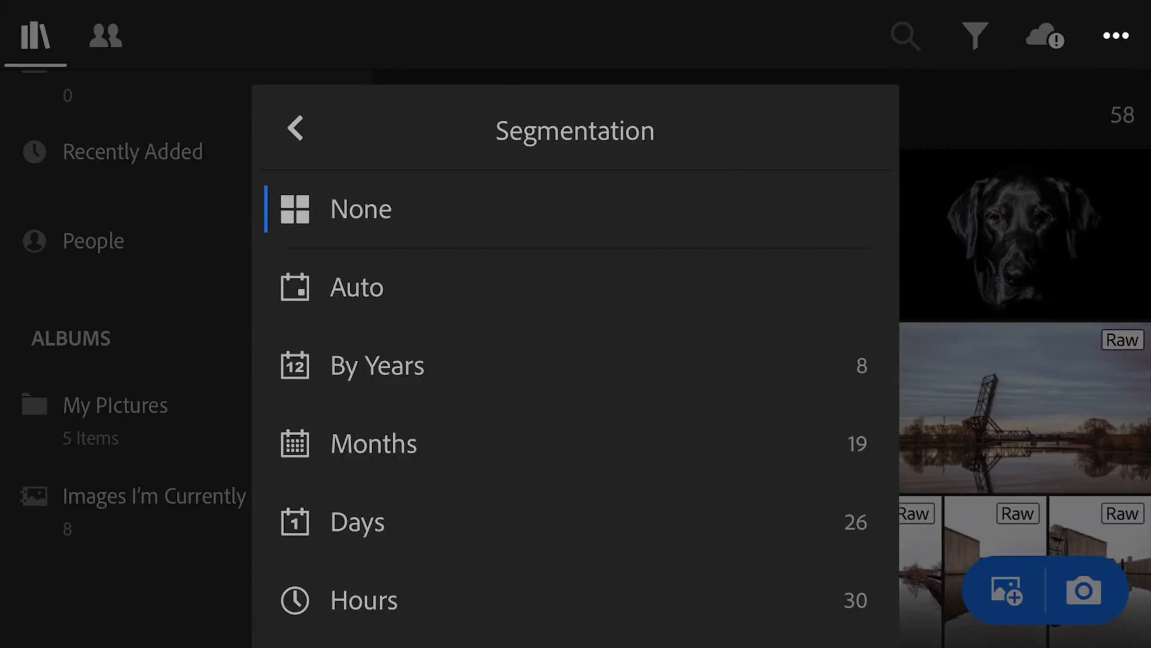
click(295, 127)
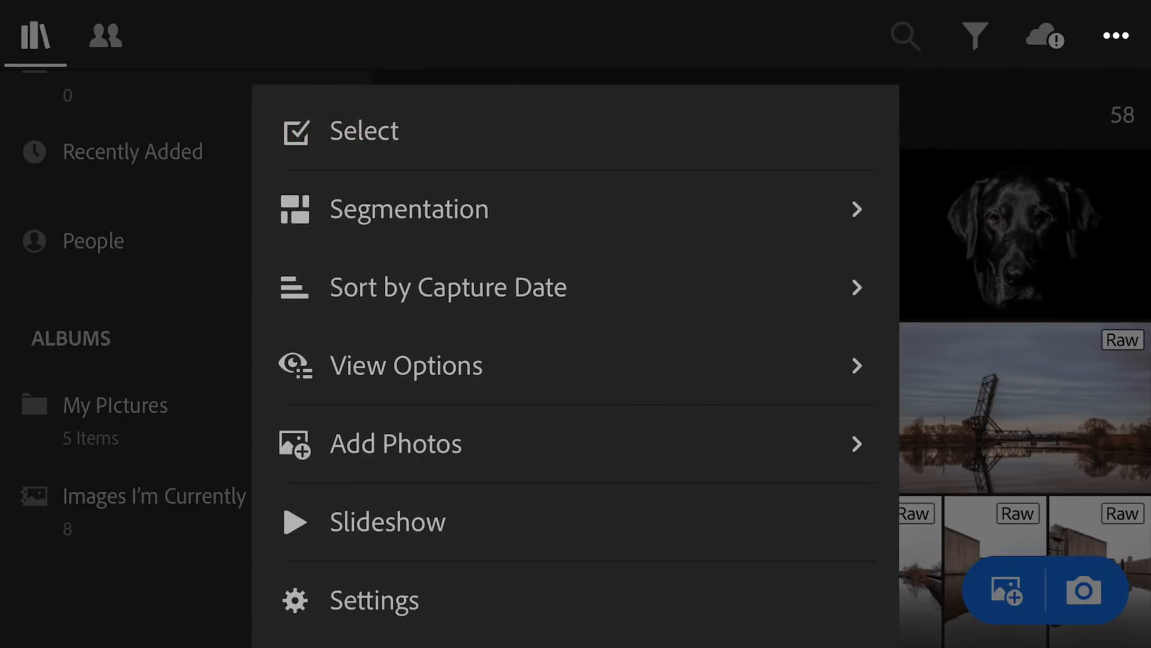
click(447, 287)
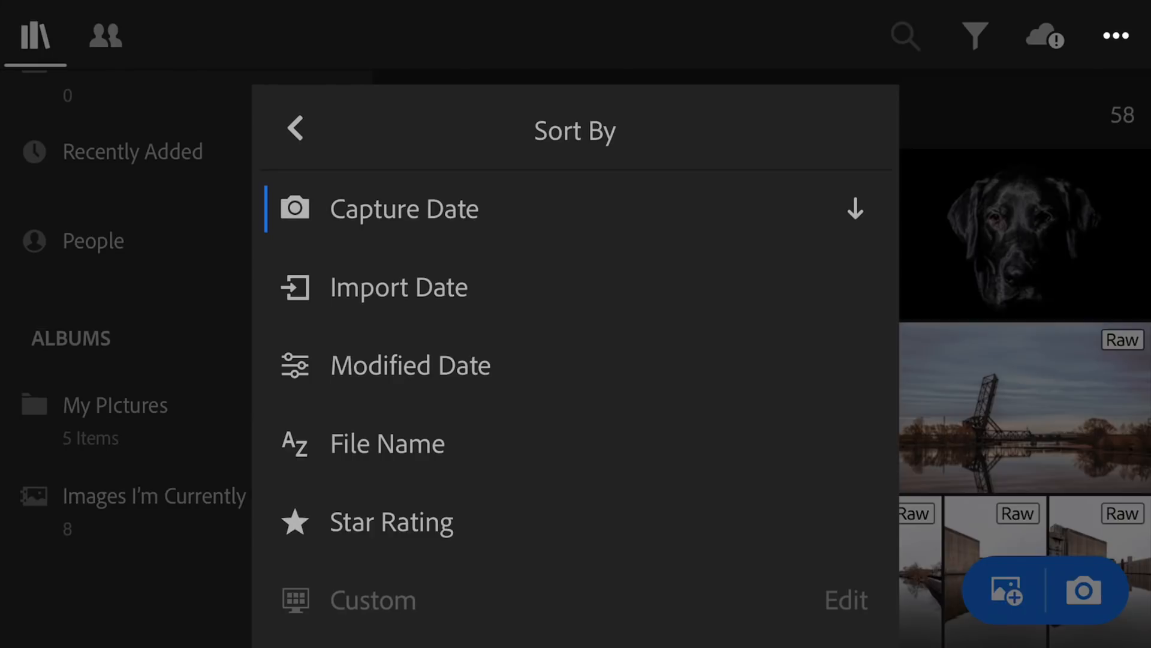
click(295, 127)
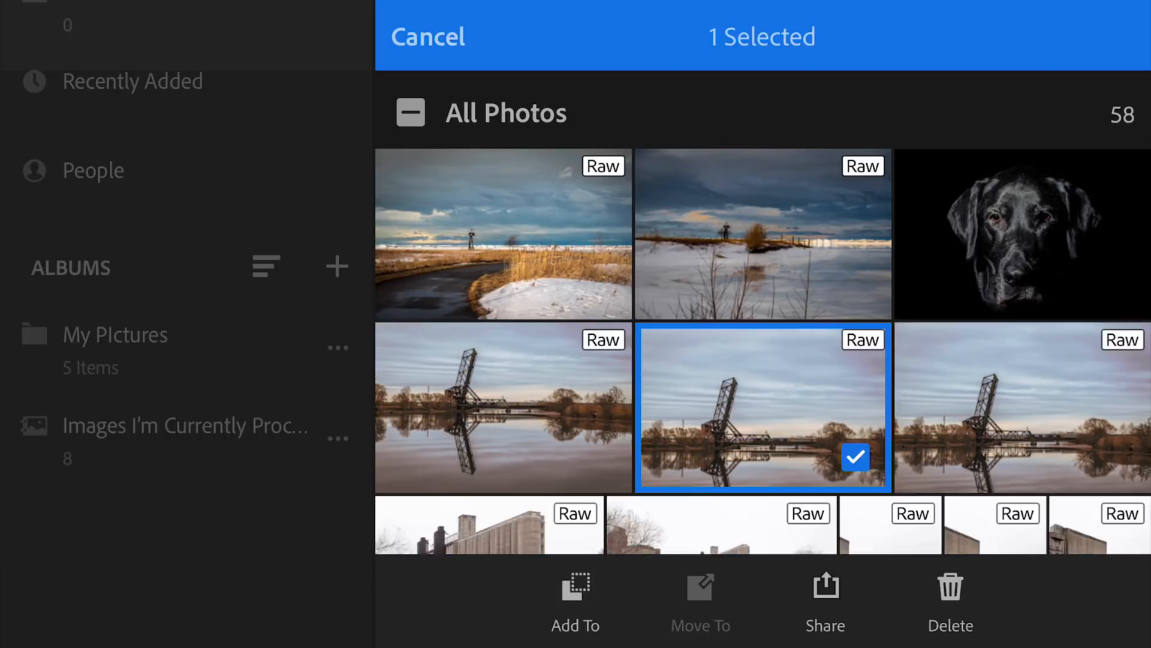
click(762, 406)
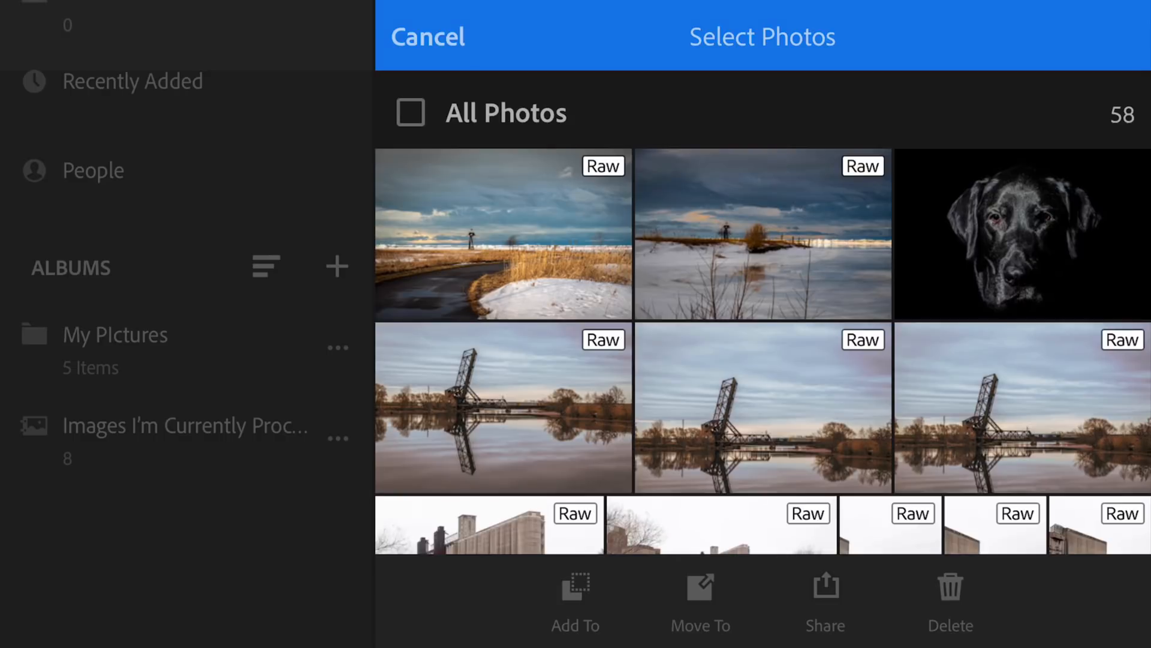
click(428, 36)
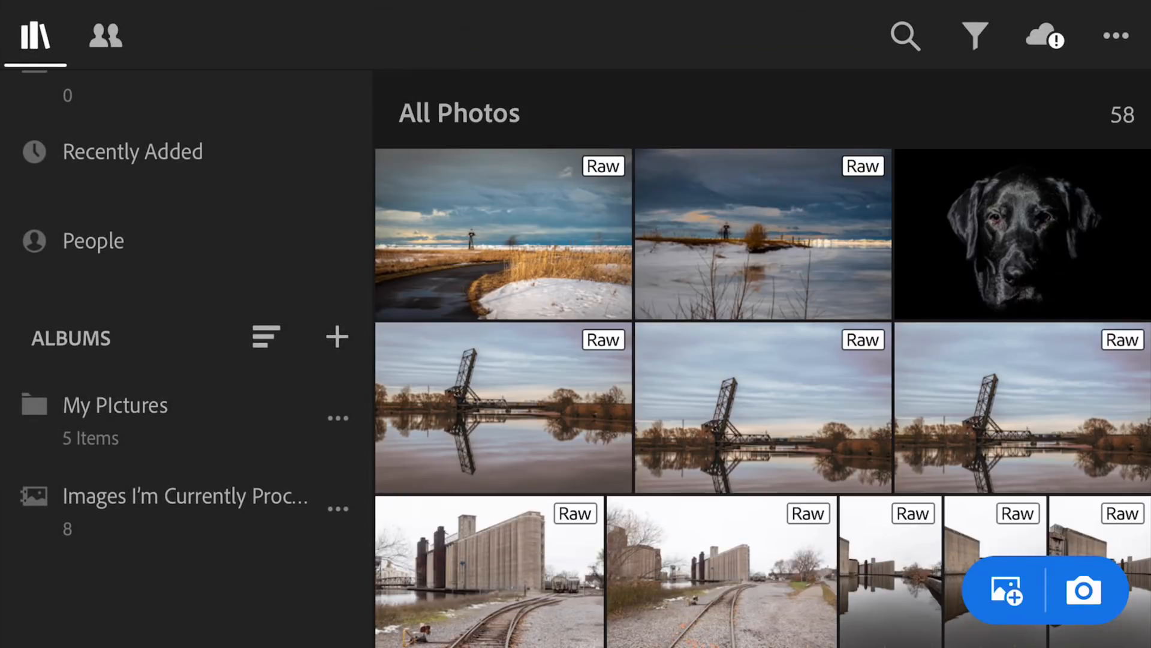
click(1115, 35)
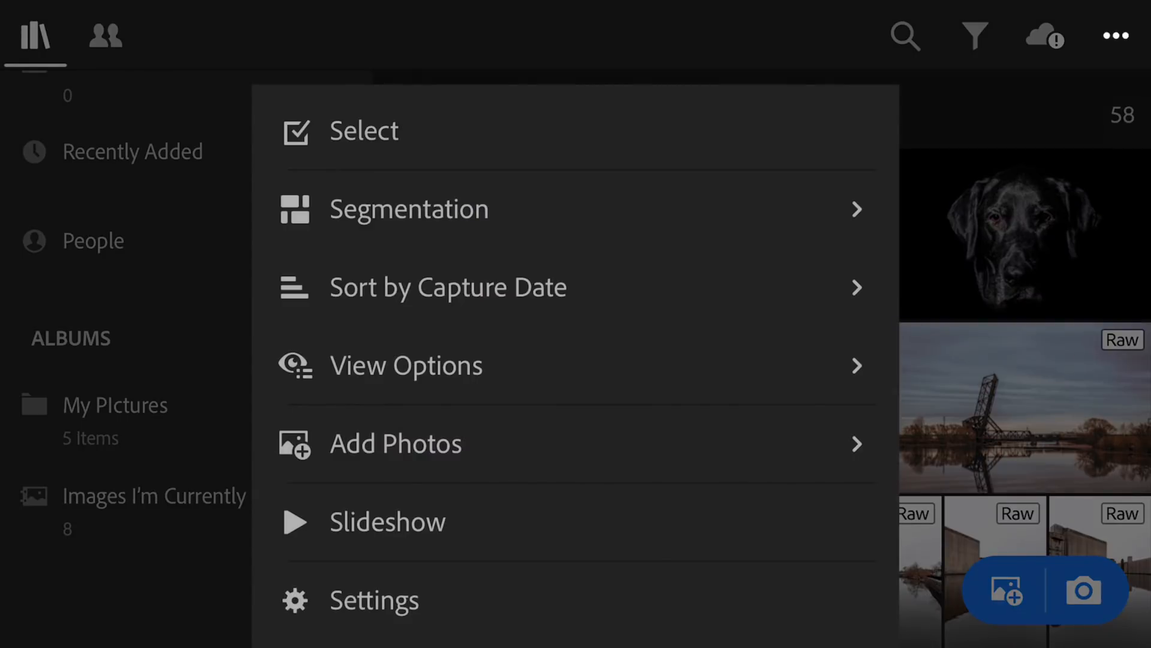
click(666, 307)
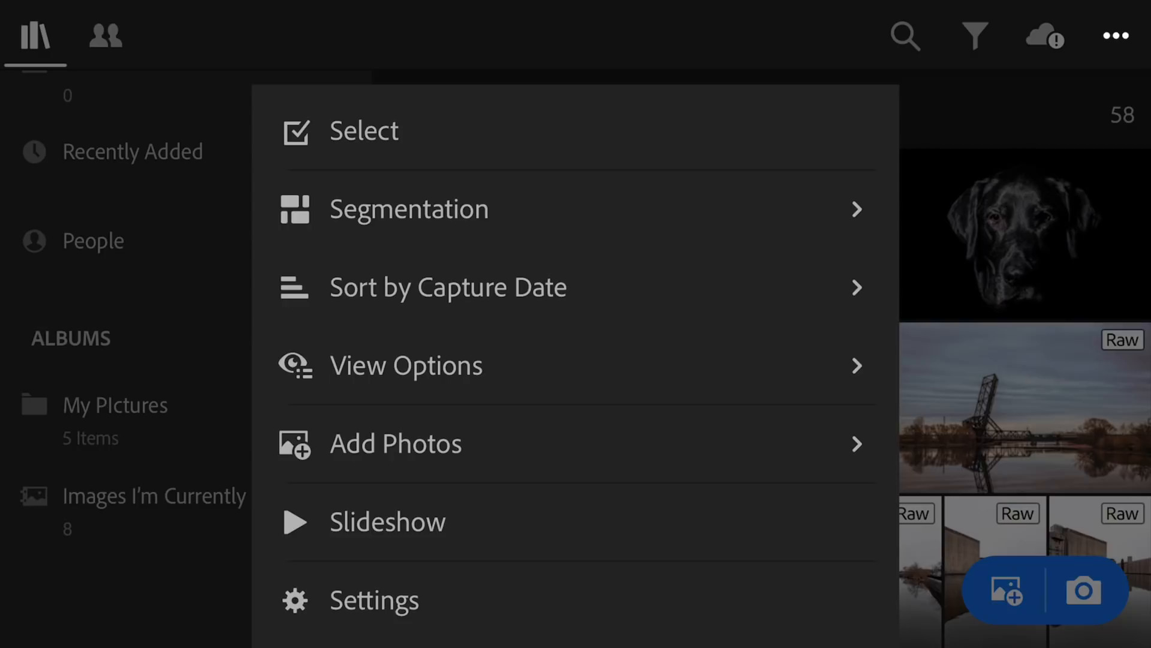
click(777, 448)
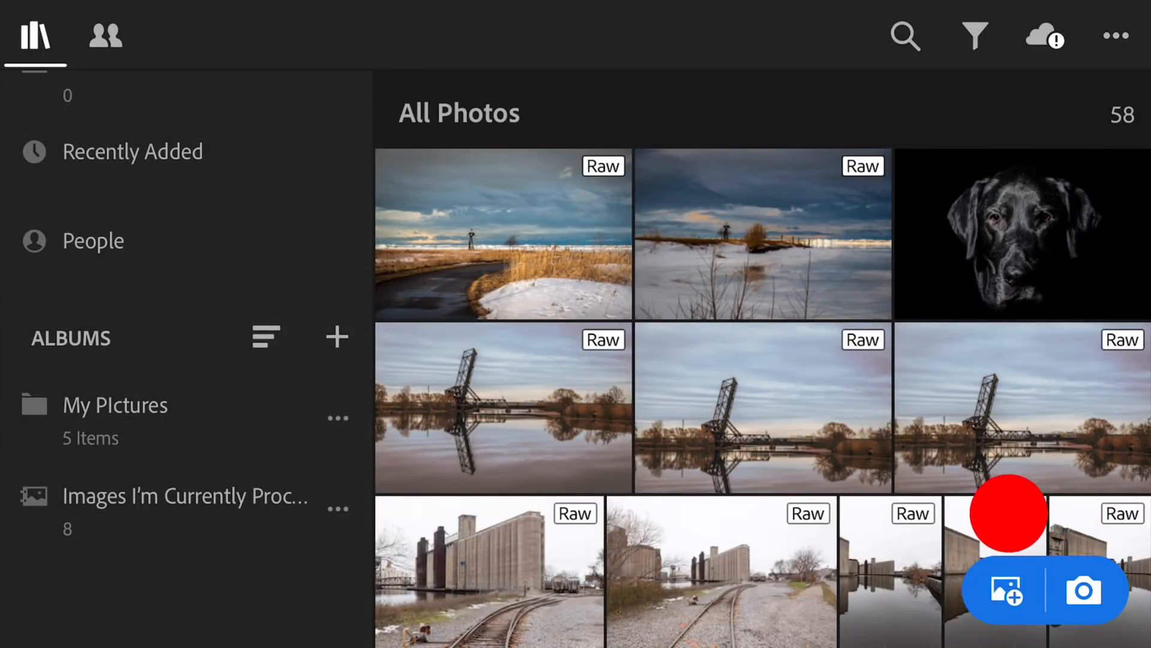
mouse_move(1112, 503)
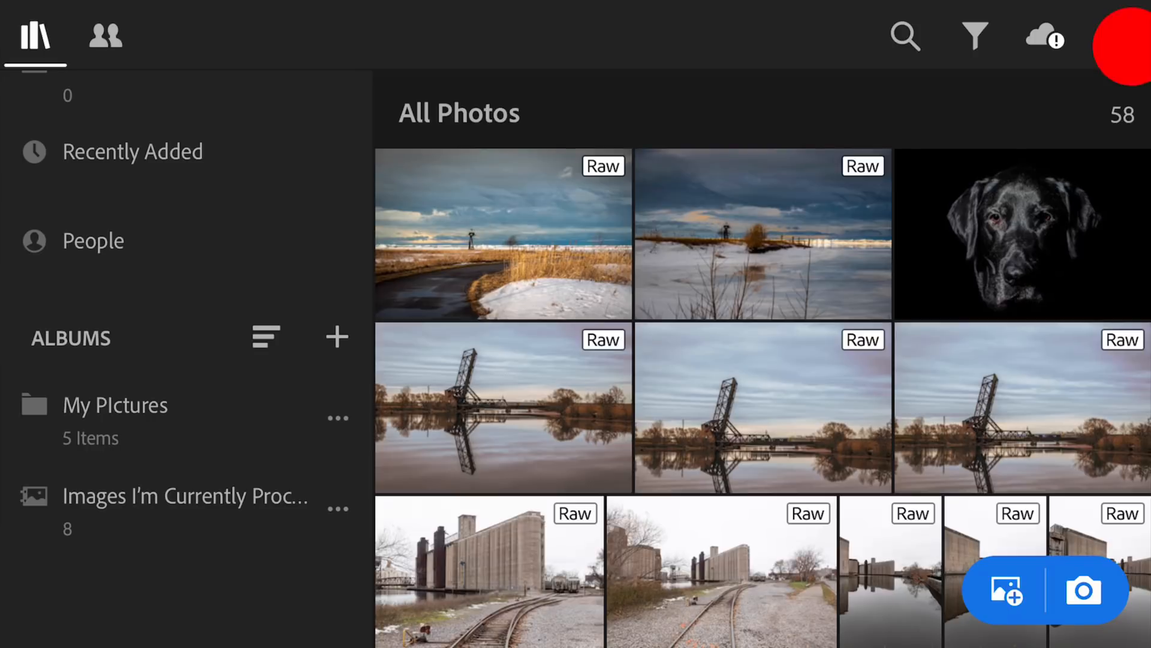
Review the Gesture Shortcuts list in the app settings, then close settings.
click(1115, 37)
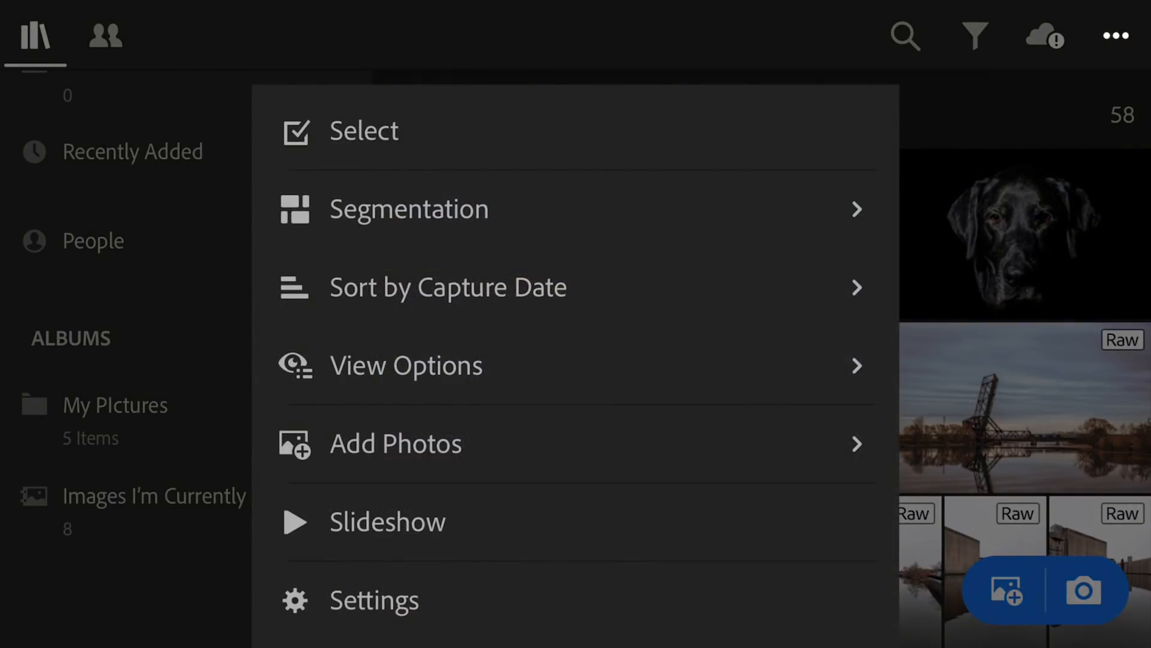
click(373, 600)
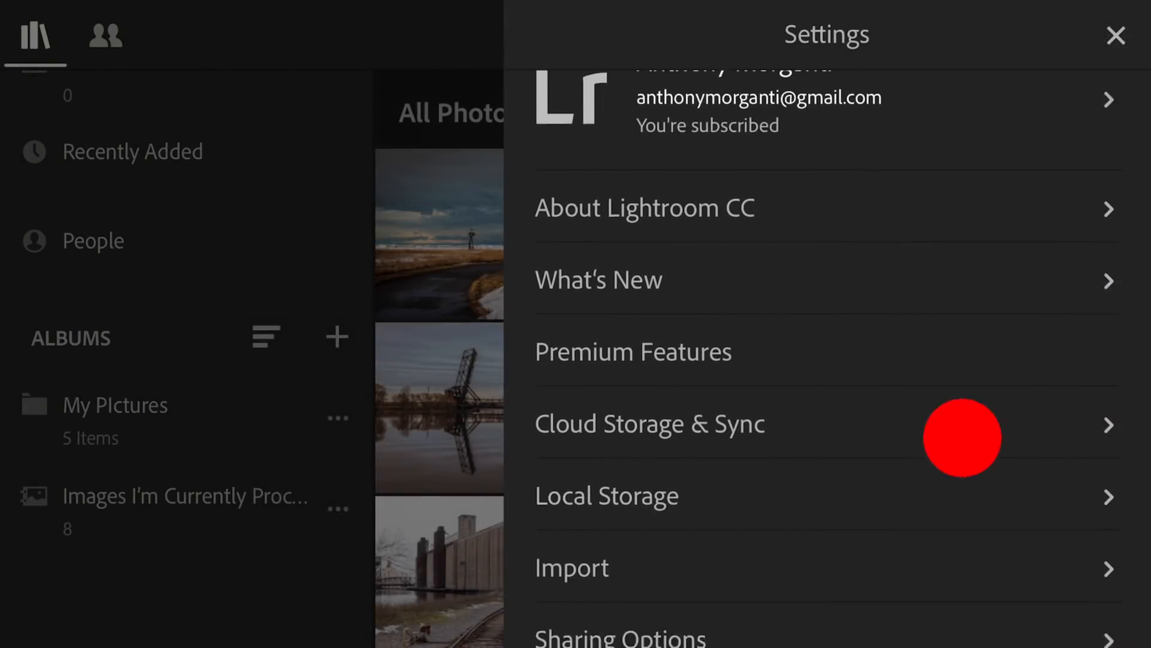
scroll(down, 3)
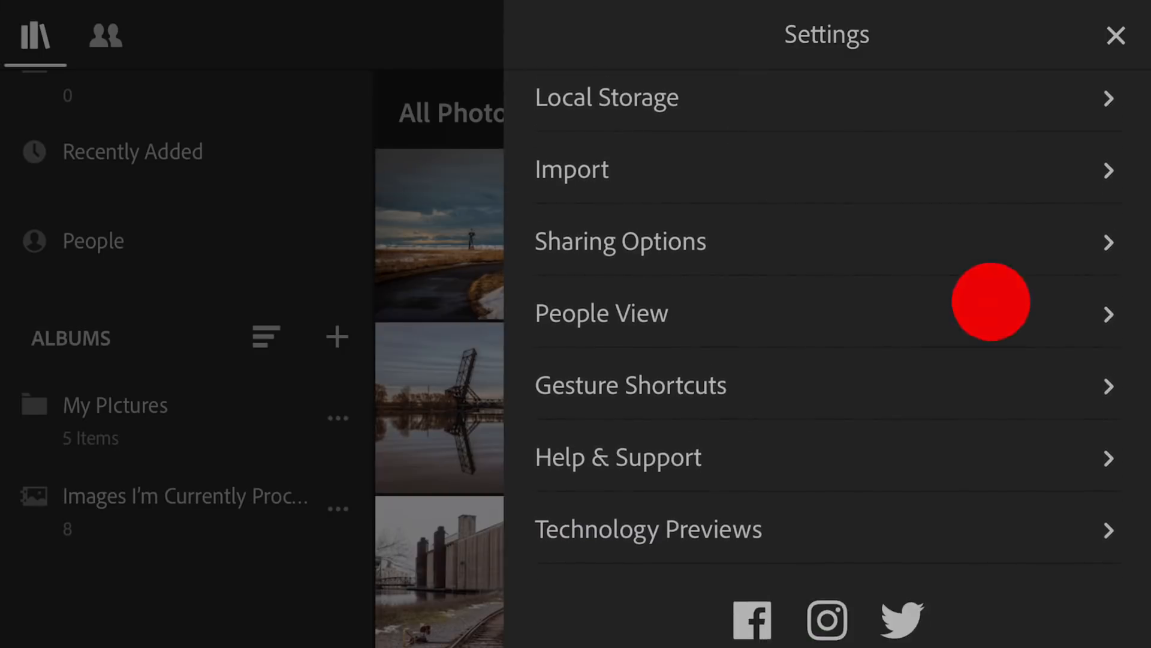
scroll(down, 3)
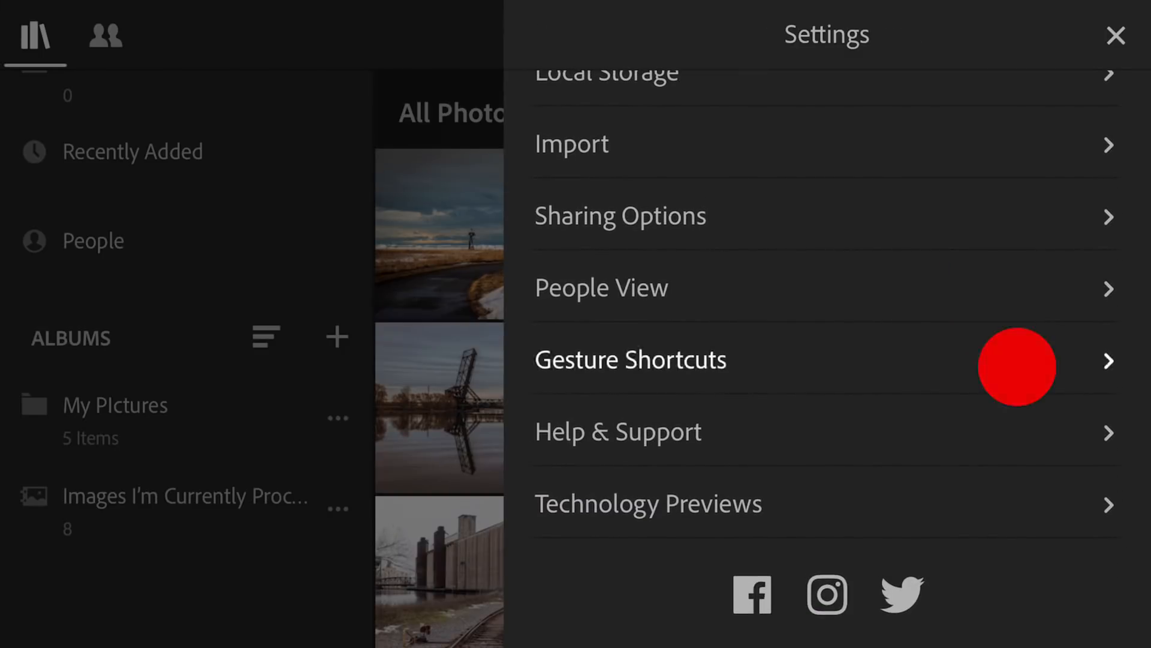
click(630, 359)
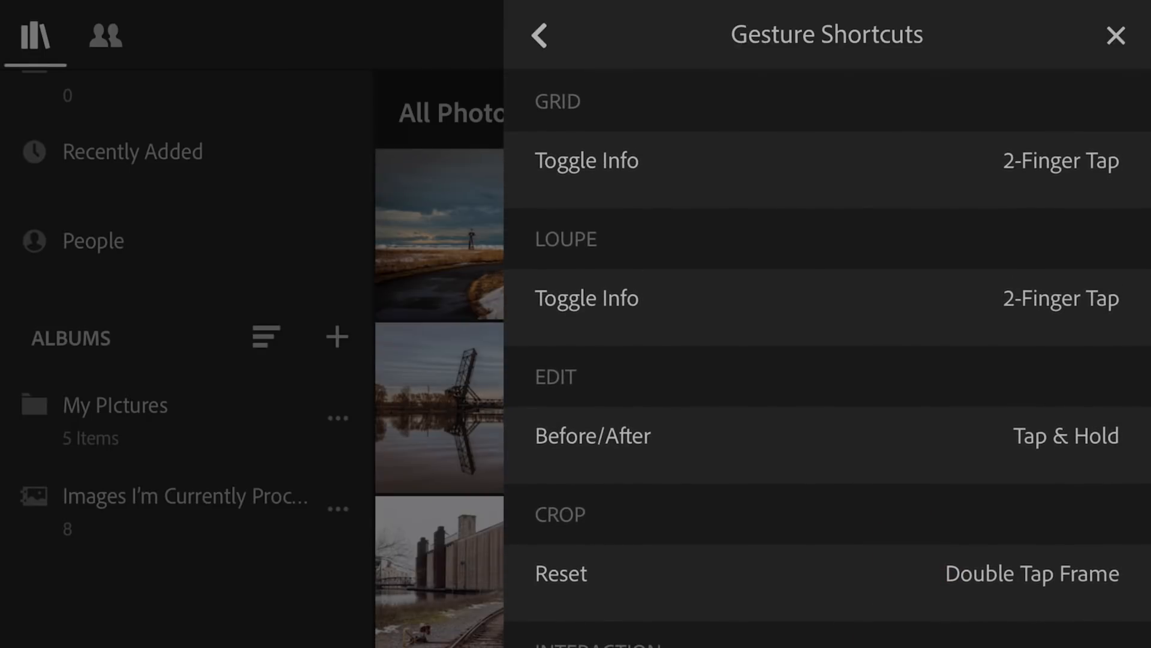
click(538, 35)
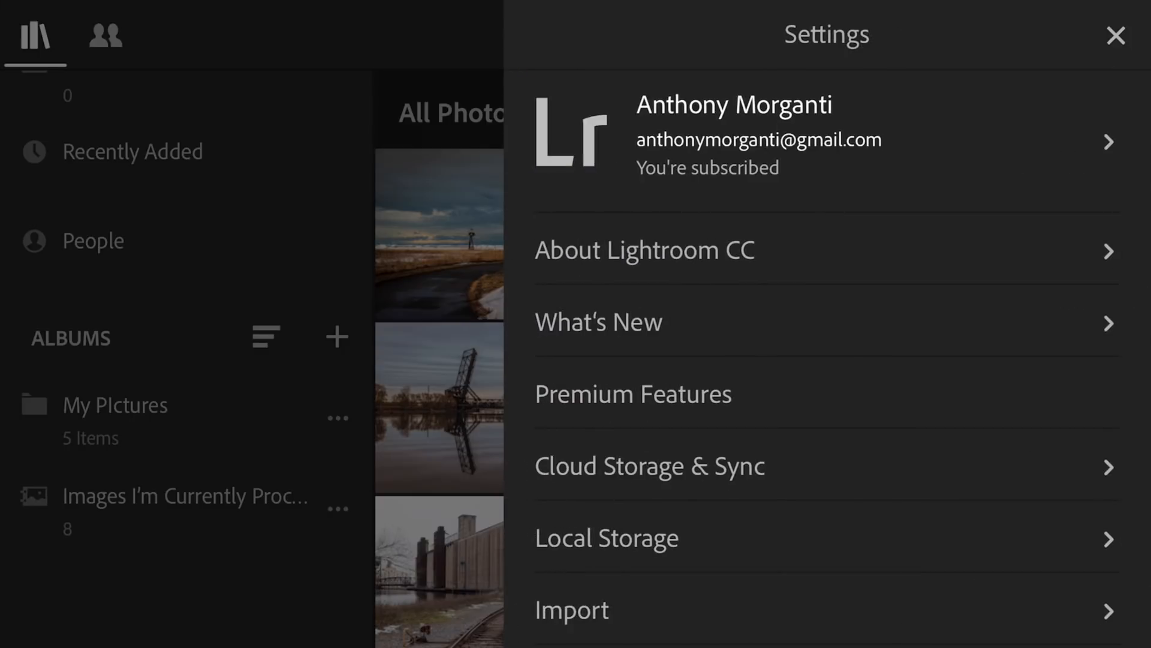
click(1115, 36)
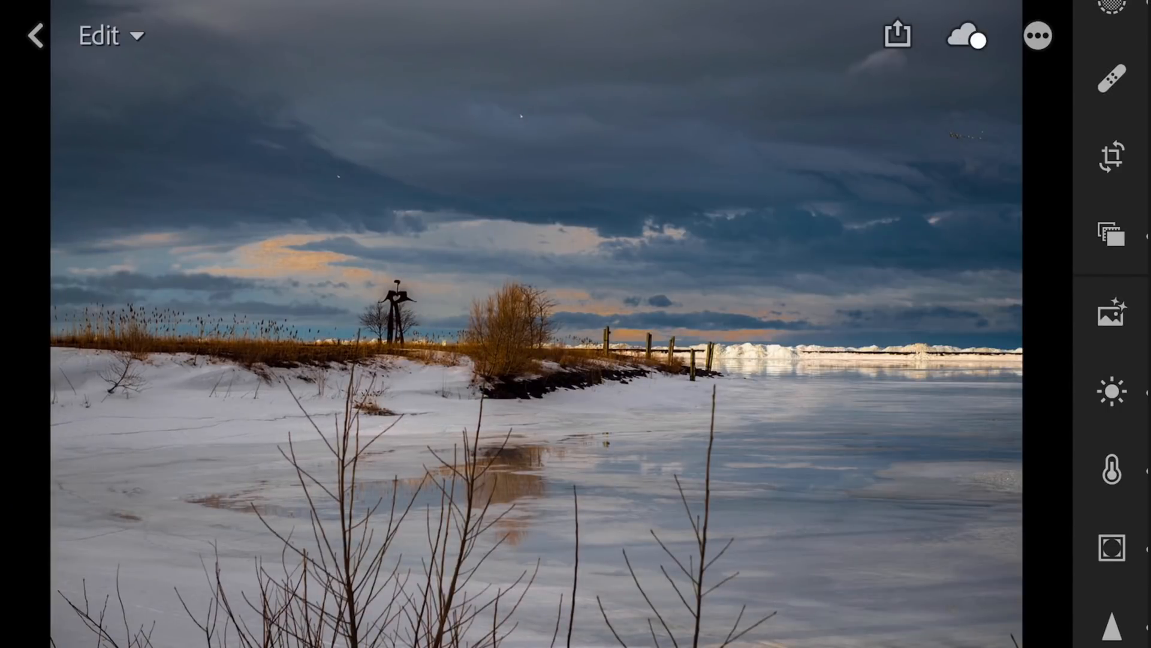
click(108, 35)
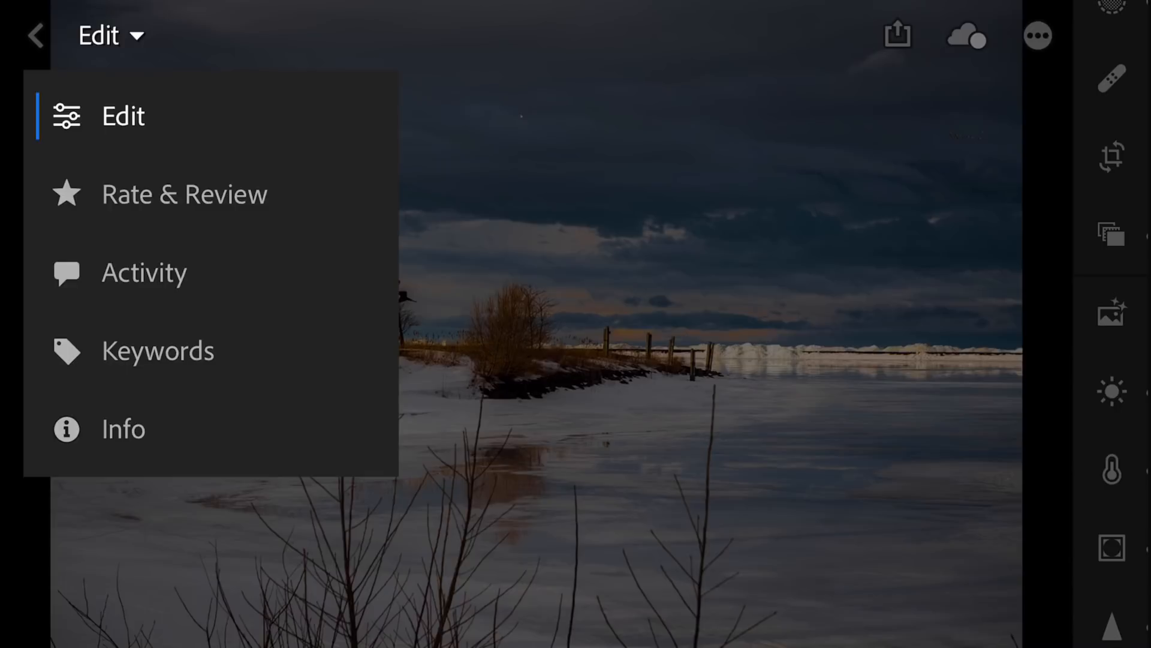
click(123, 428)
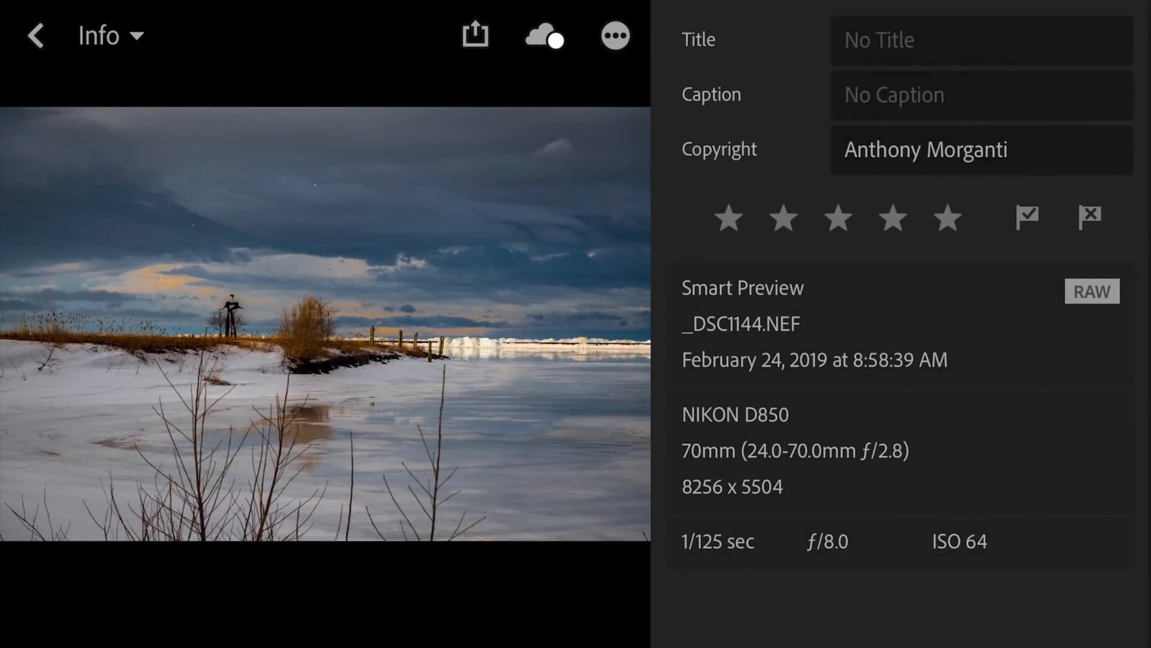
click(527, 419)
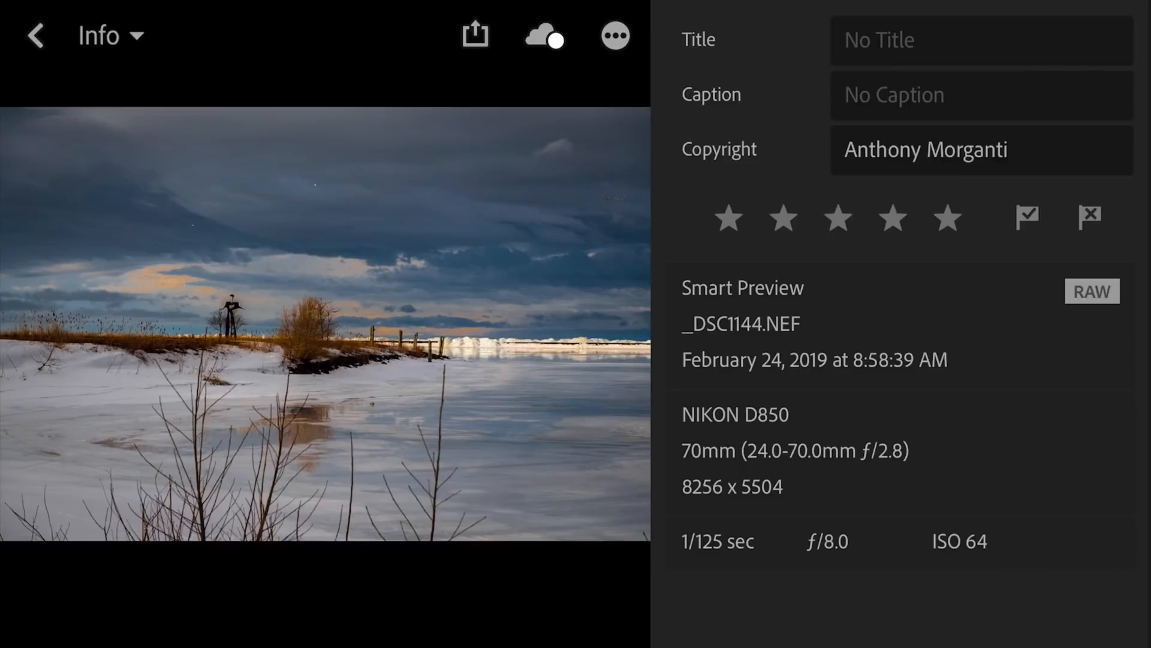
click(111, 35)
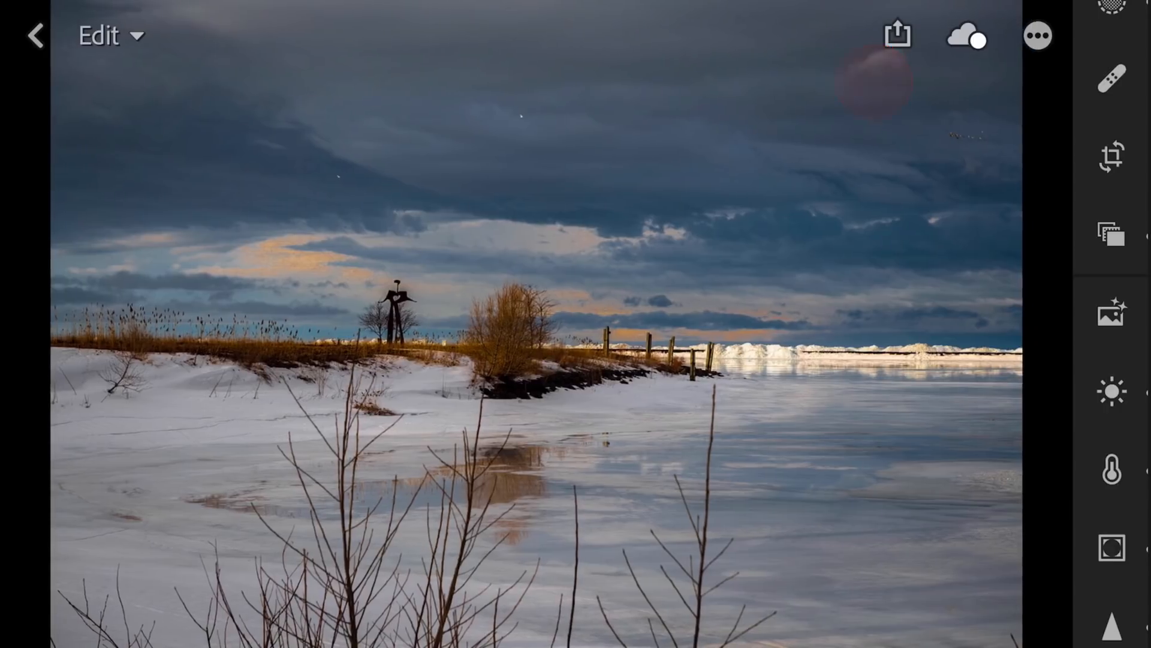
click(896, 35)
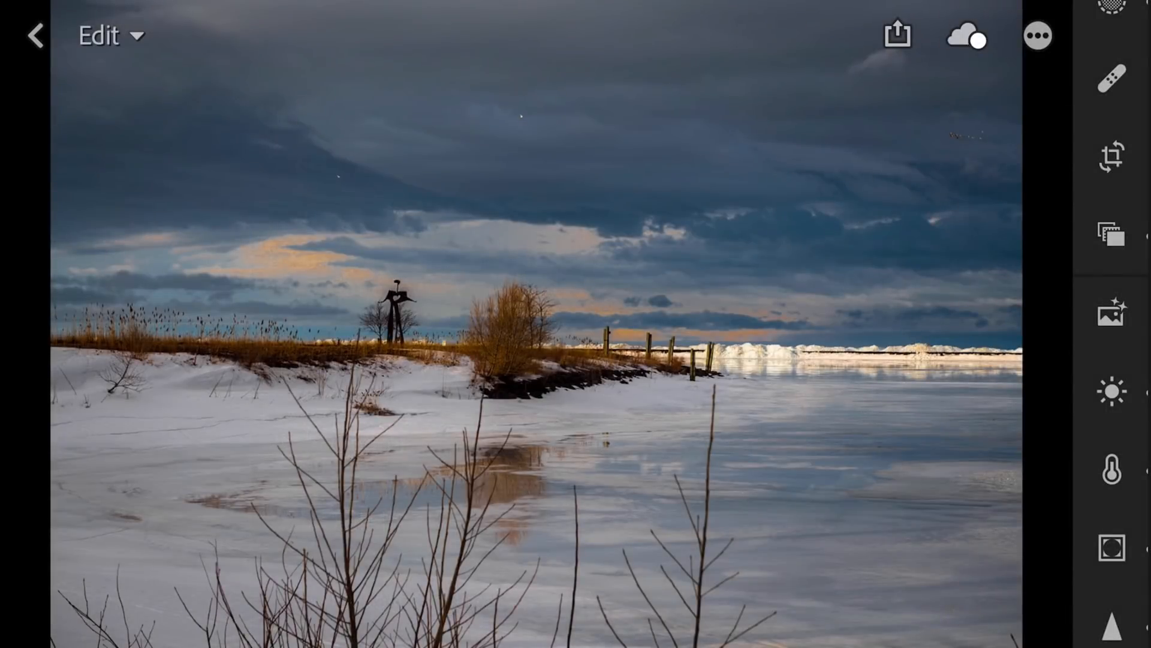
Check sync status, copy the photo's edit settings with OK, then dismiss the reopened options.
click(965, 36)
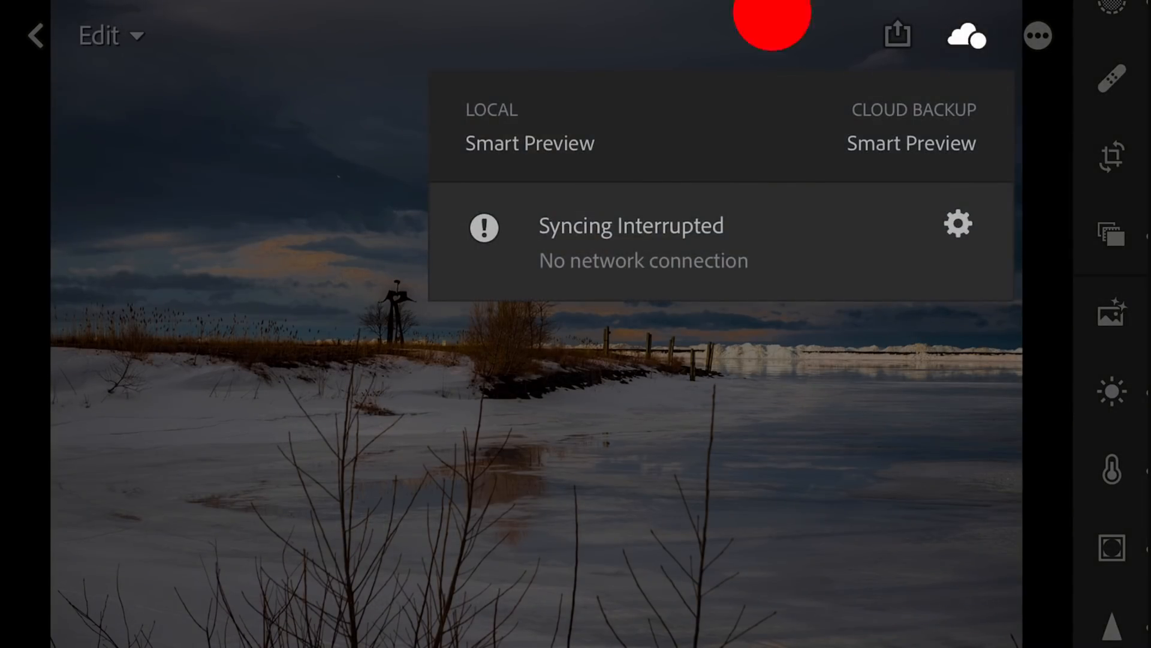
click(1038, 35)
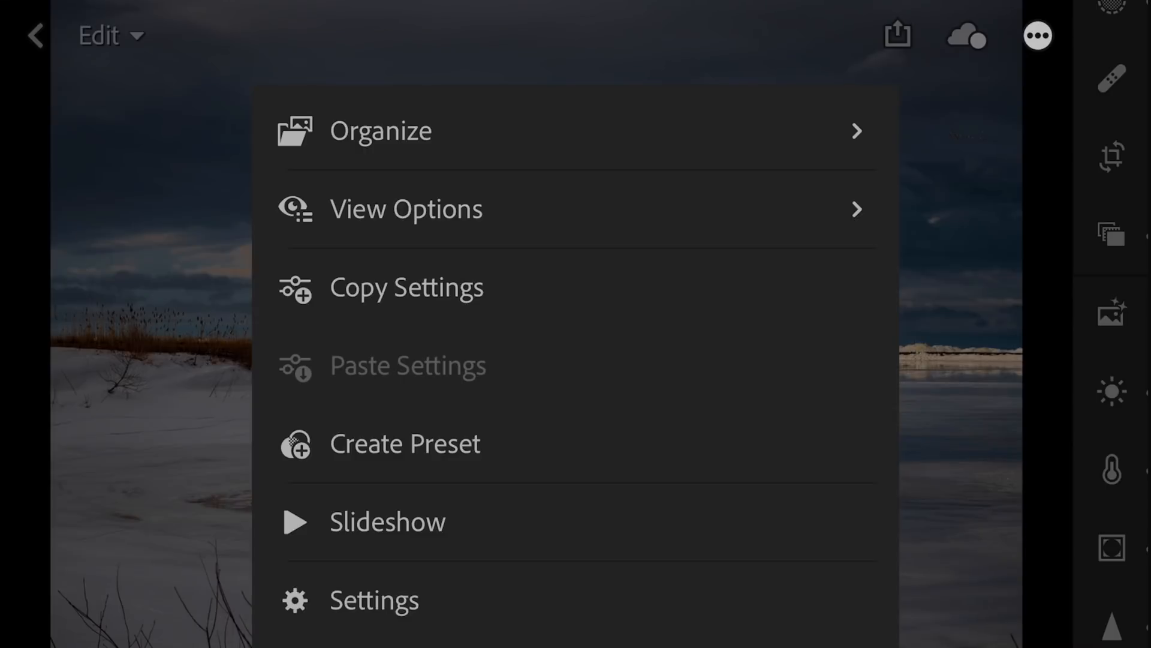
click(406, 287)
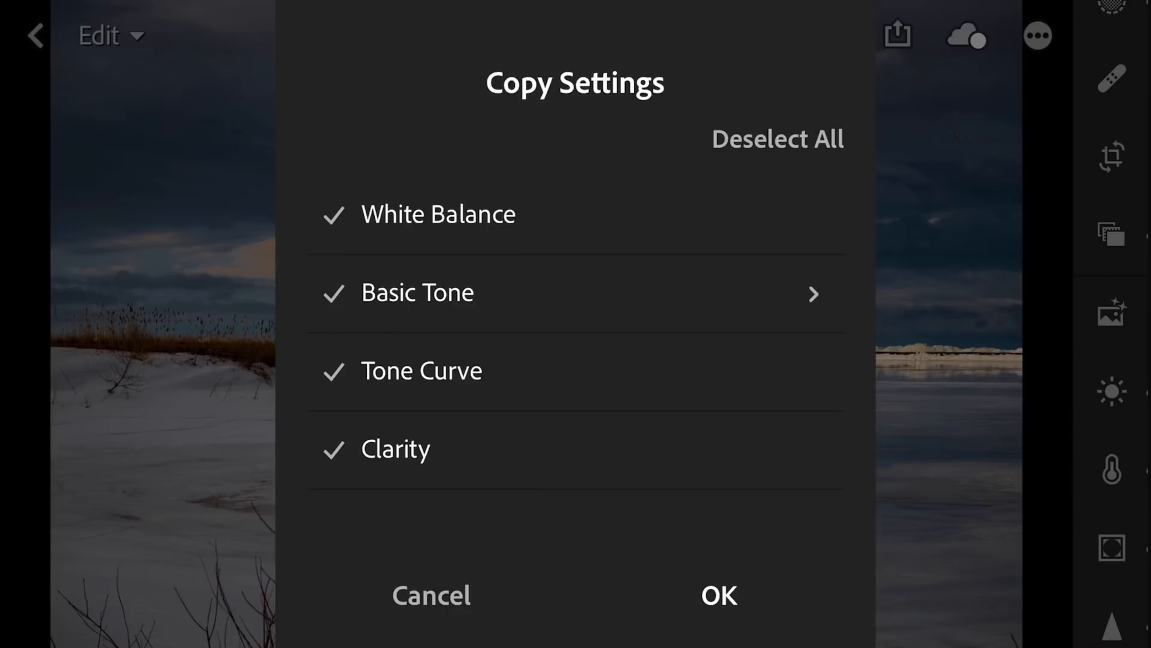
click(717, 595)
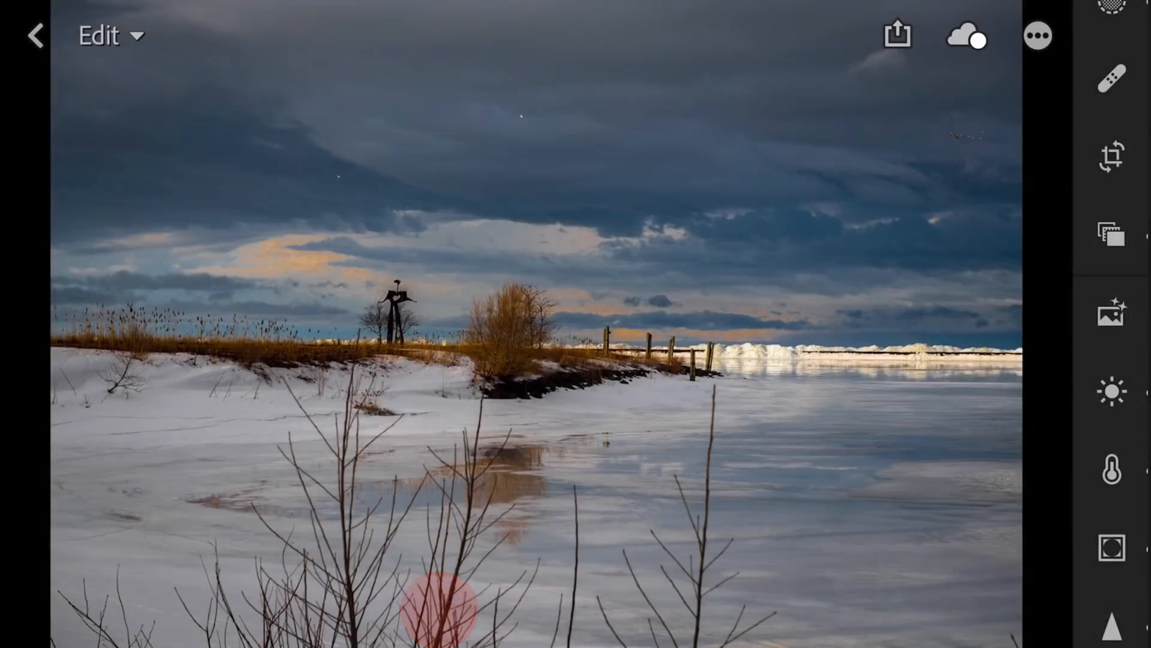
click(1038, 35)
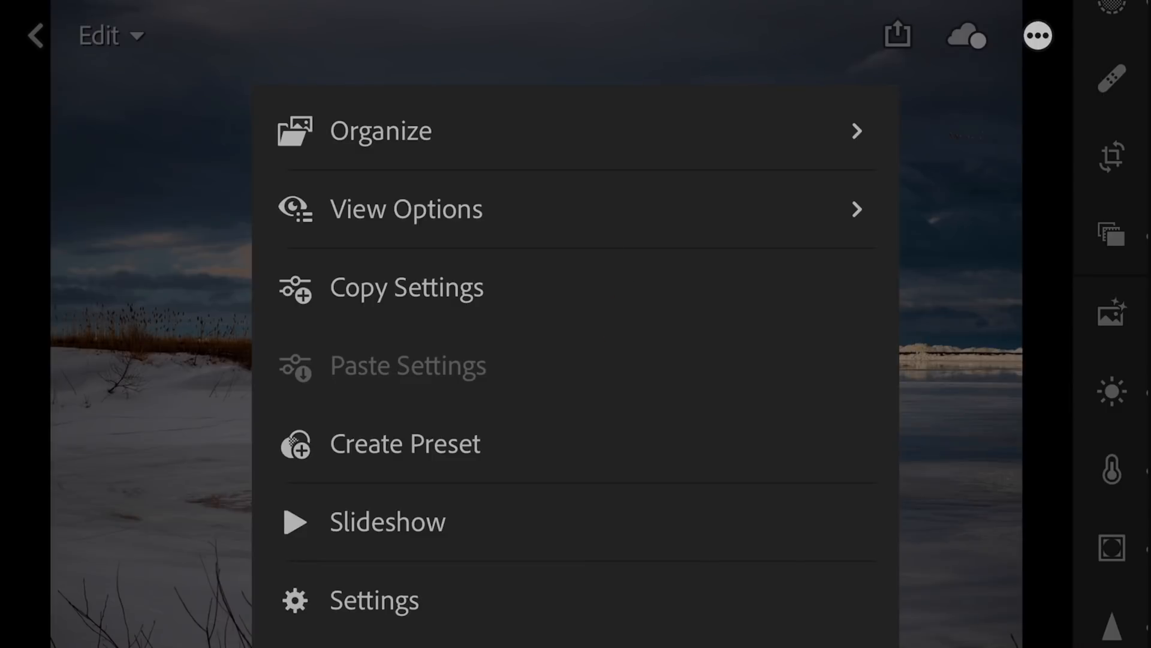
click(1037, 35)
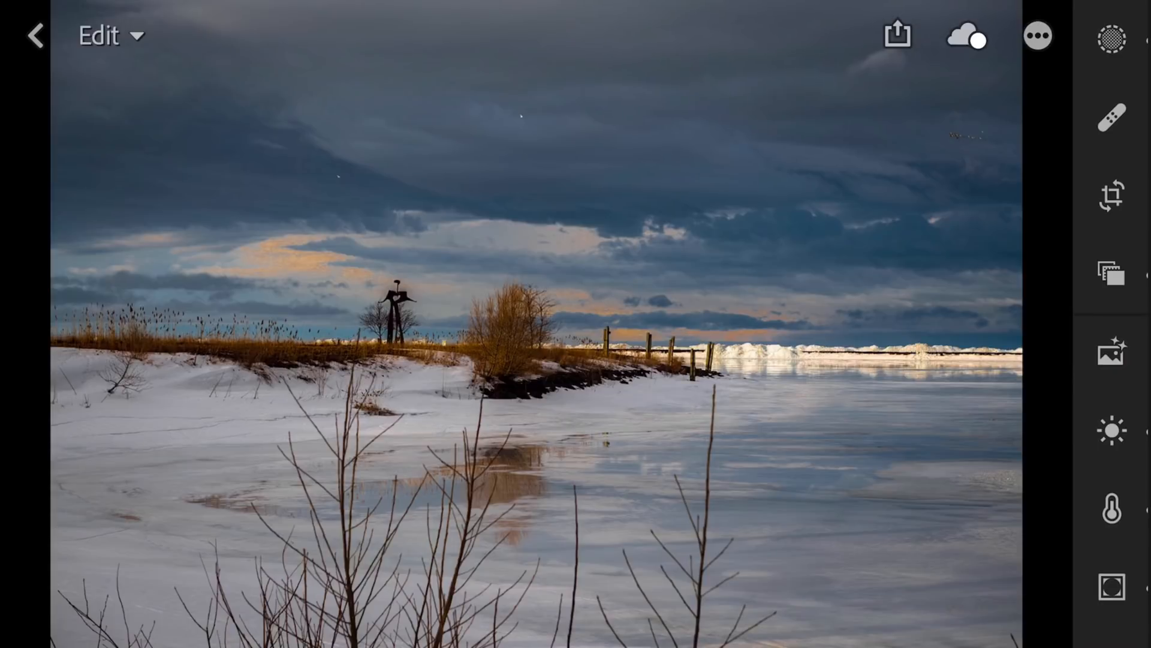
Add a linear gradient selective edit across the horizon, undo it, then redo it.
click(1112, 431)
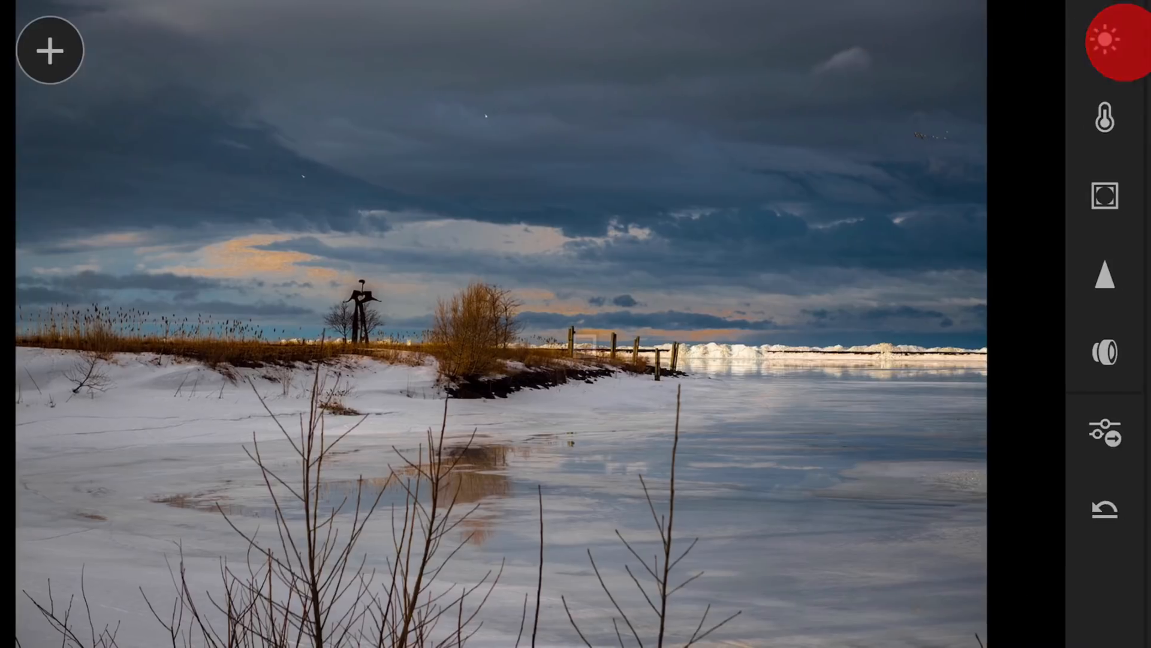
click(1120, 40)
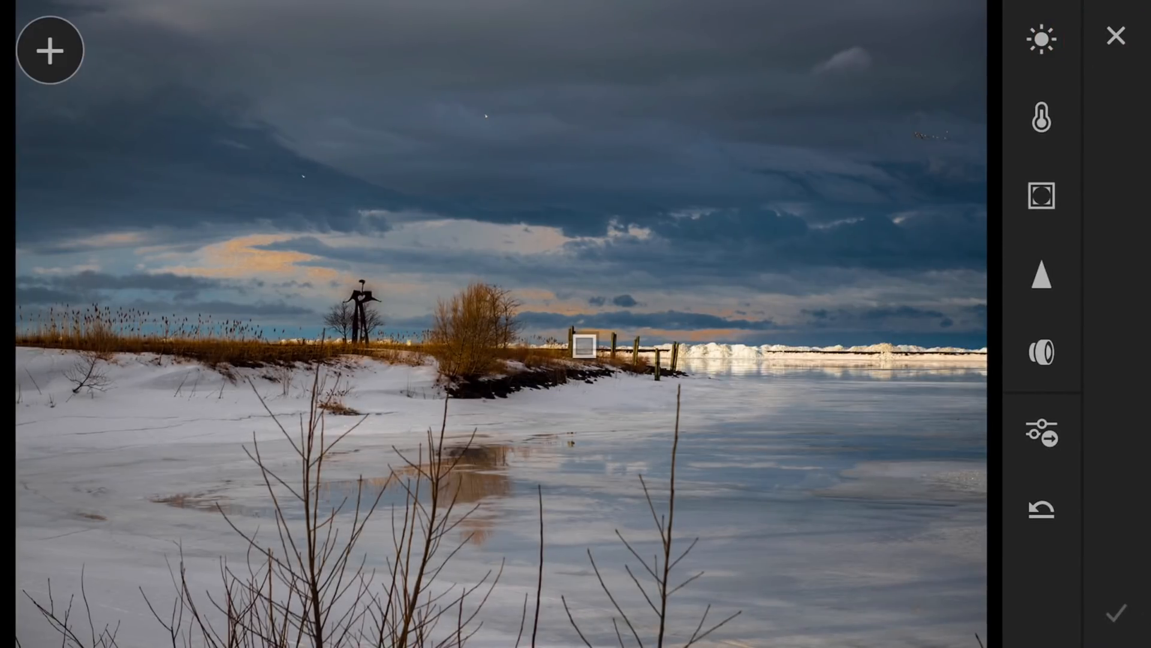
click(50, 50)
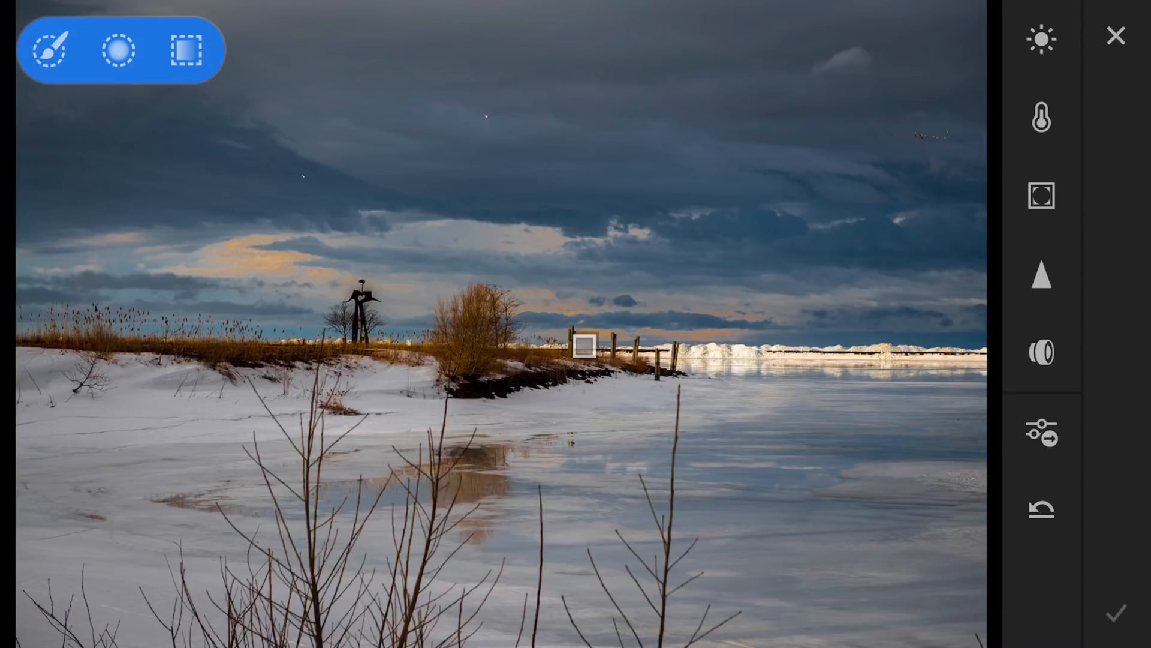
click(187, 49)
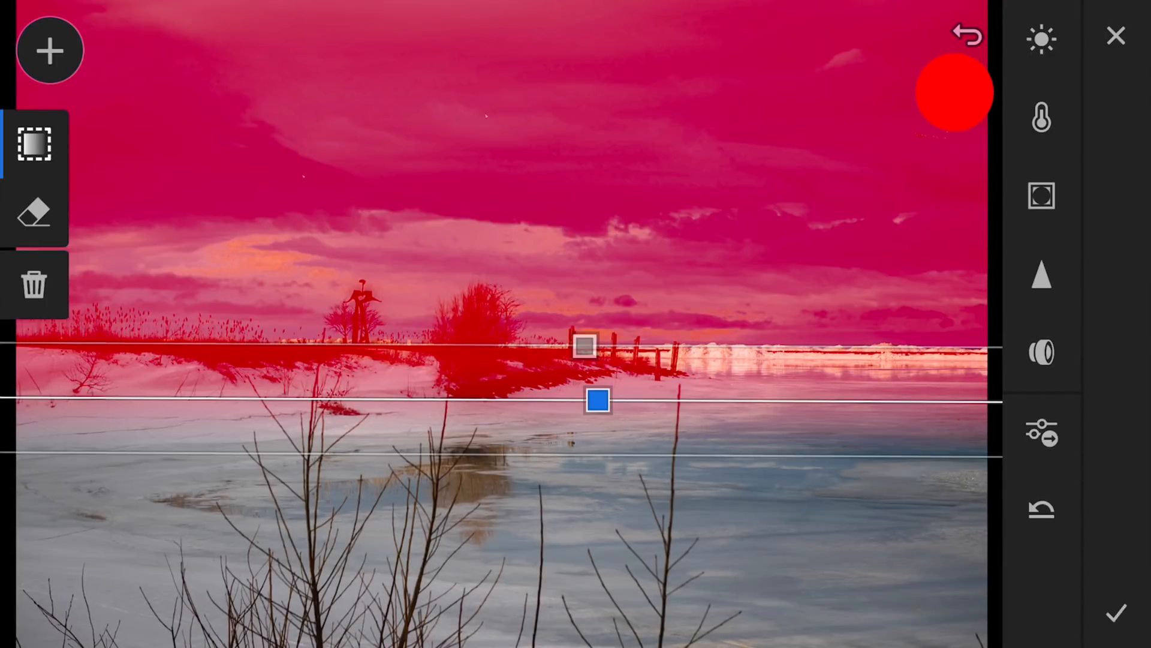
click(968, 36)
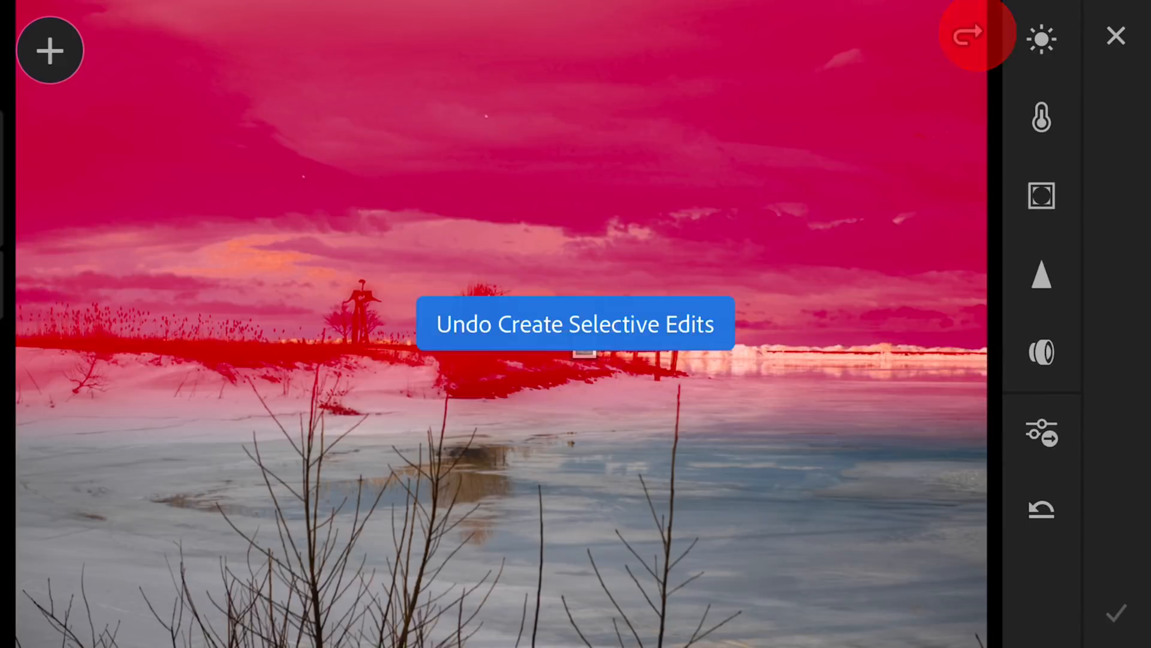
click(968, 35)
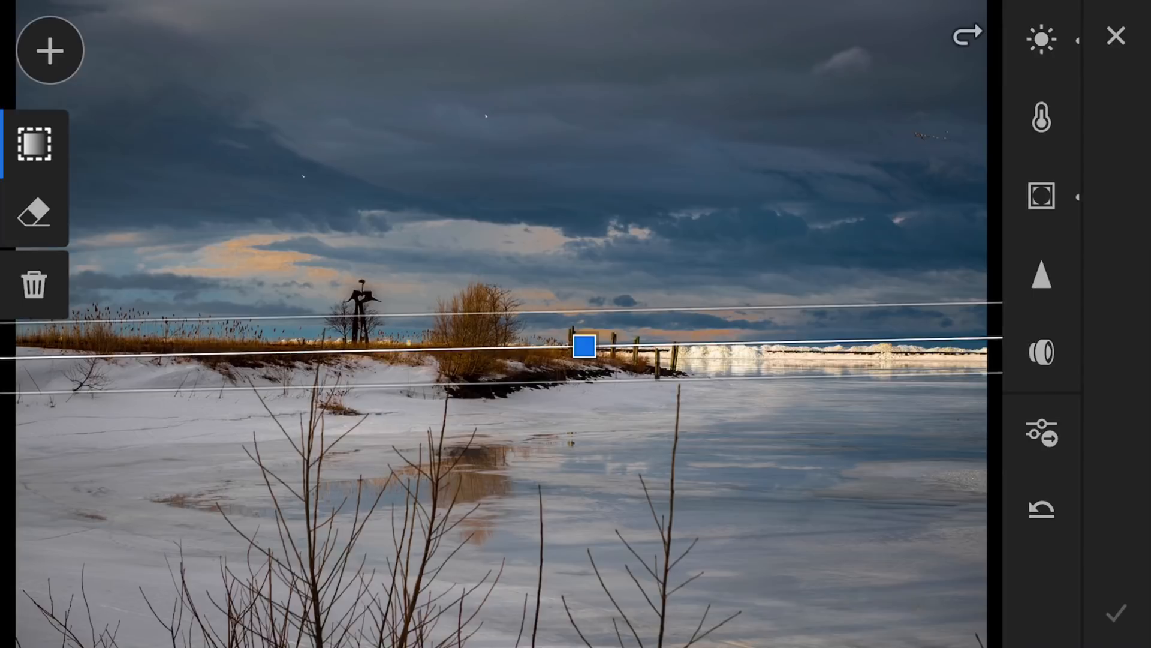
Show the gradient's mask and set its Light contrast to +10 and highlights to -82.
click(750, 355)
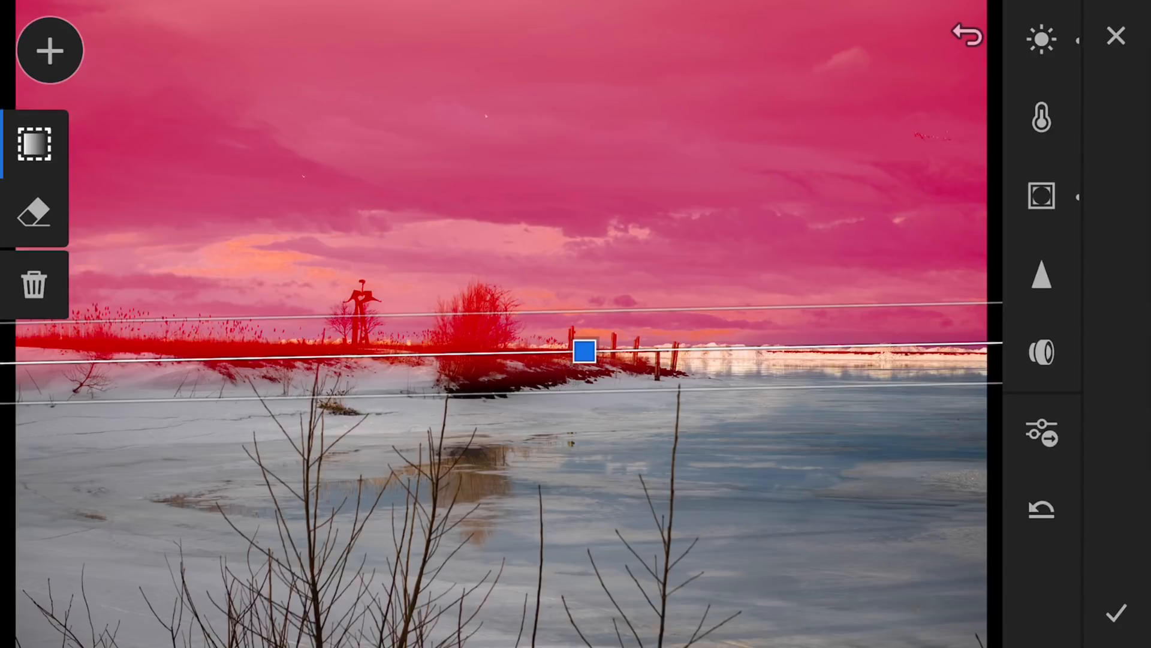
click(1042, 39)
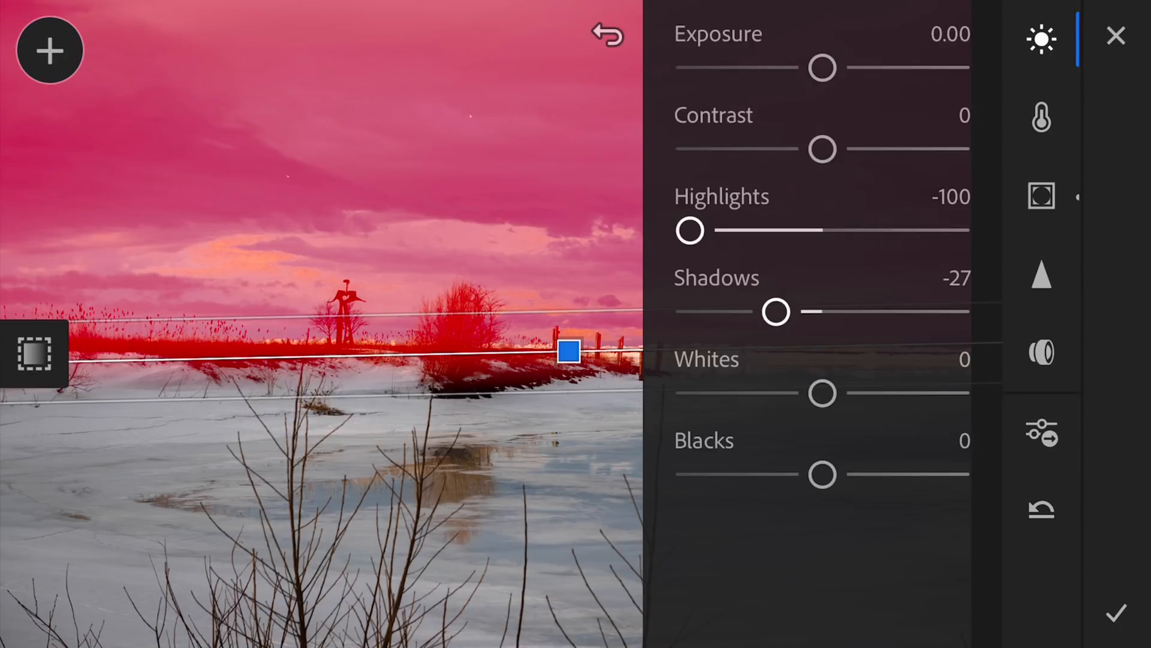
drag(822, 149, 855, 149)
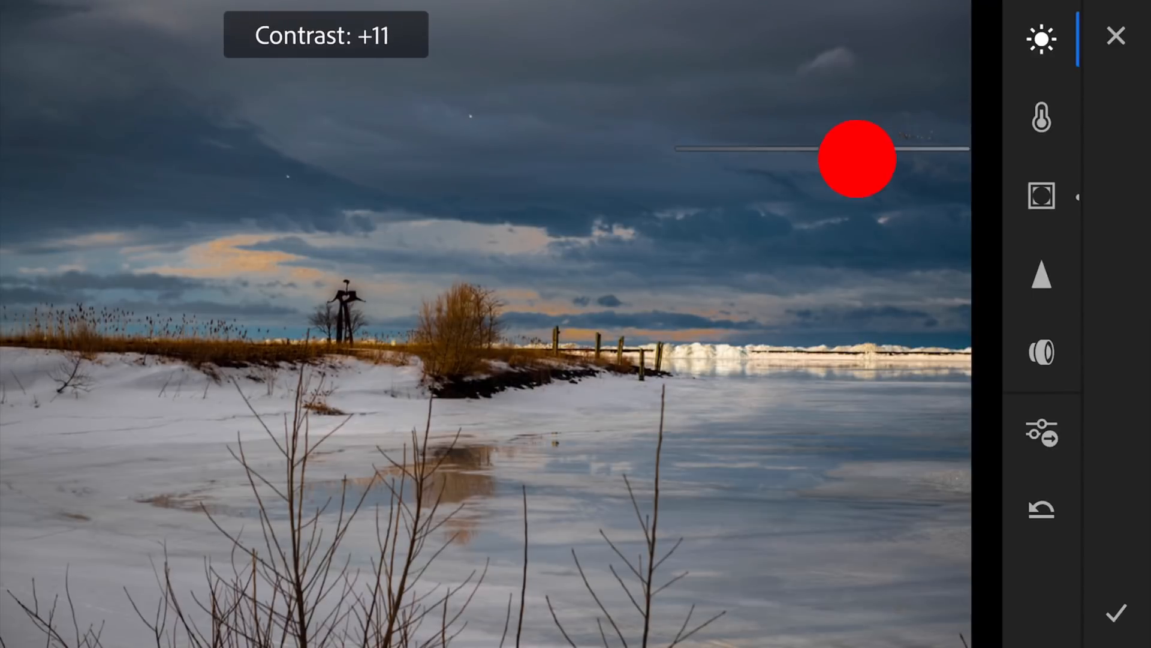
drag(859, 158, 852, 158)
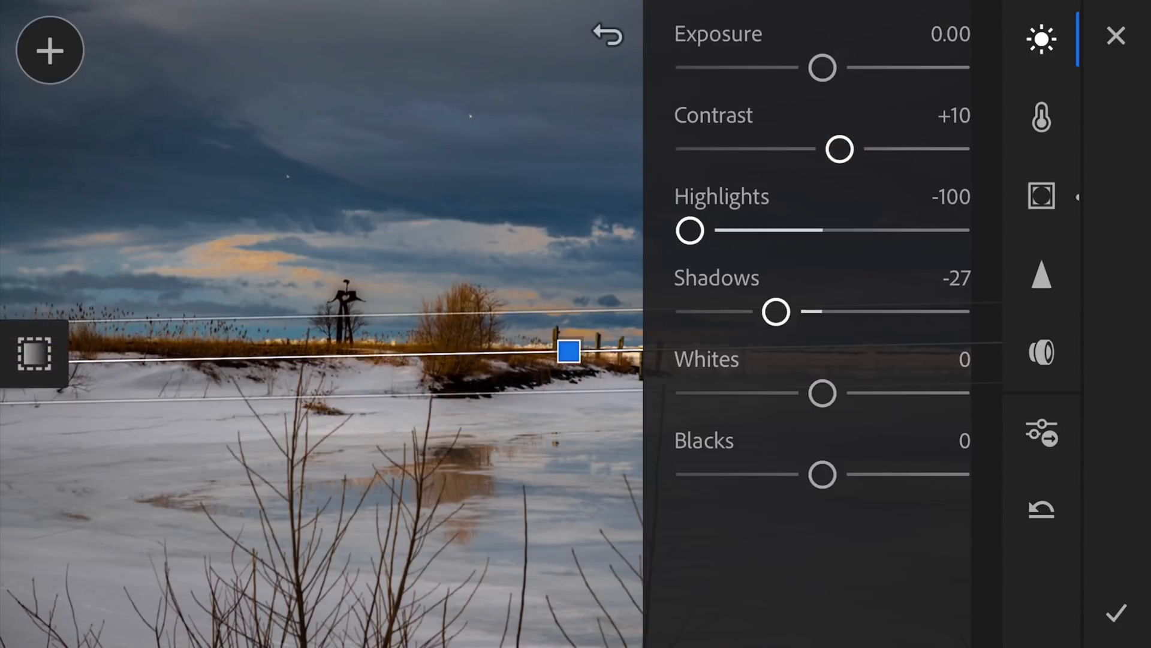
drag(689, 229, 709, 229)
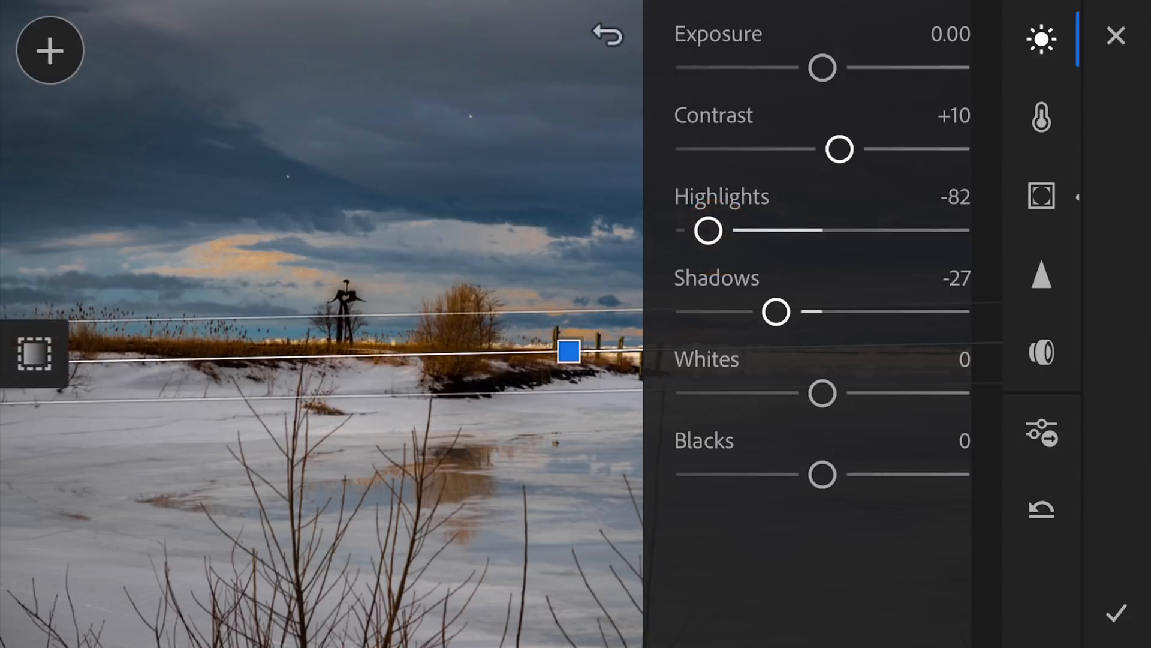
Browse the gradient's Color, Effects, Detail and Optics panels, then bring up the Reset choices.
click(1041, 117)
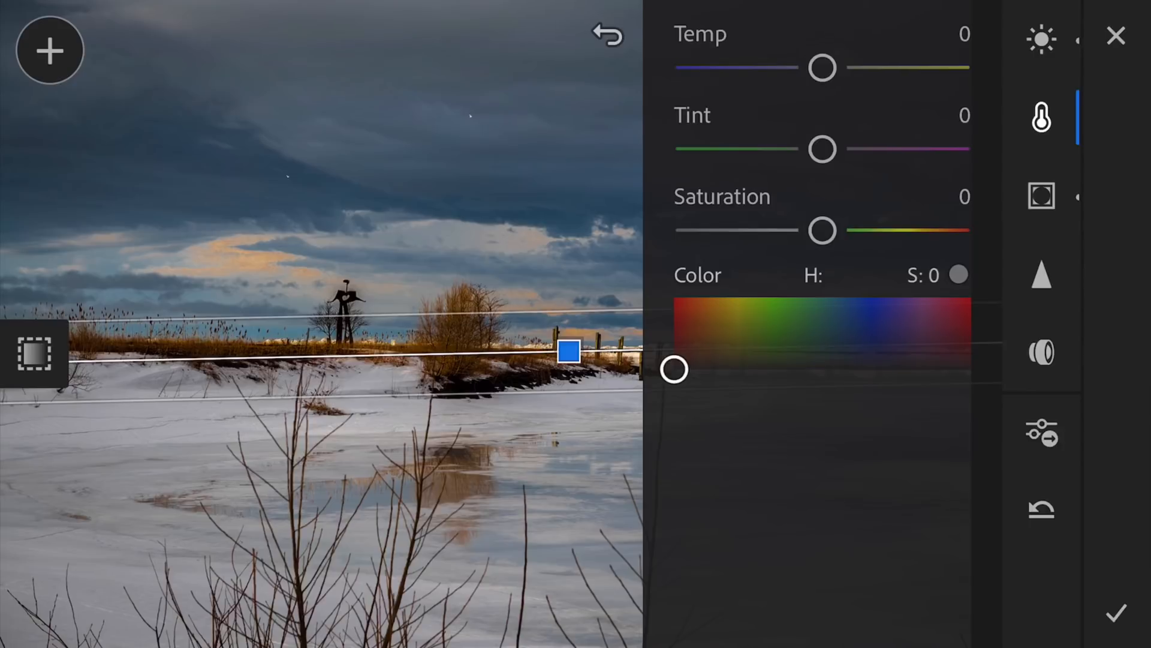
click(1041, 196)
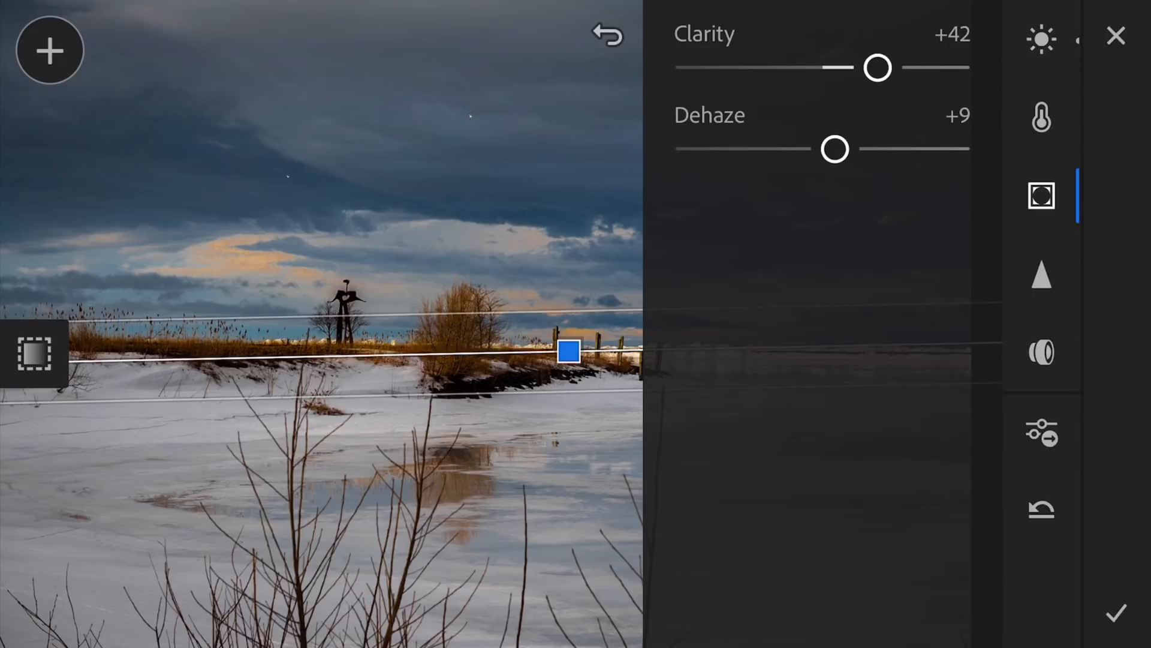
click(1041, 275)
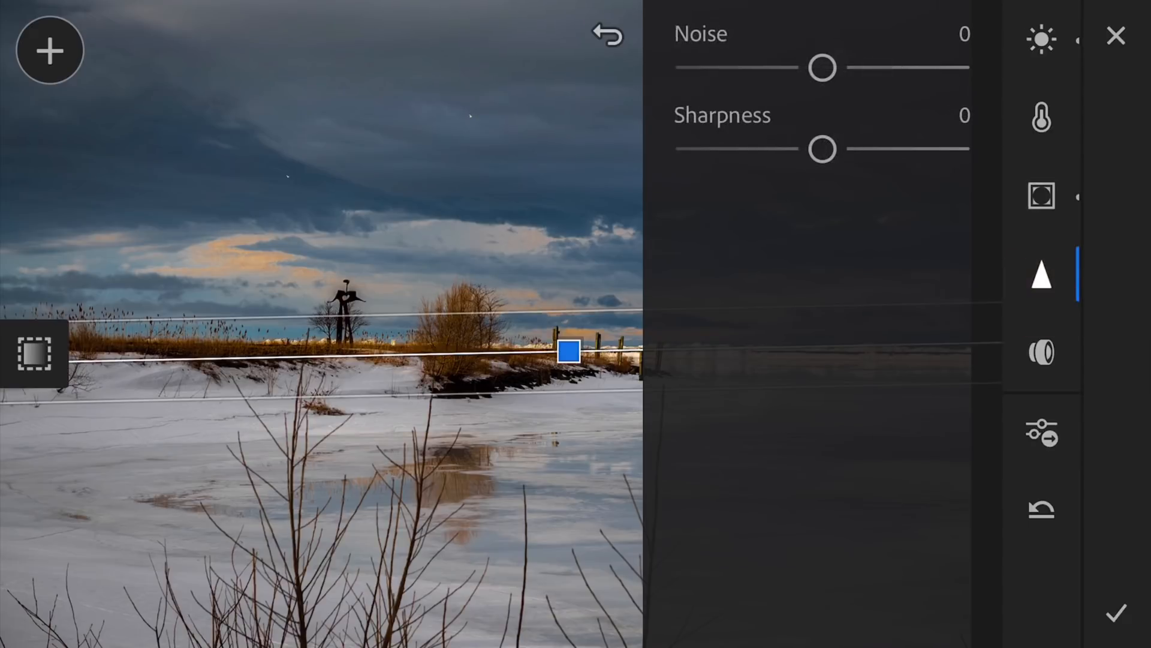
click(1041, 353)
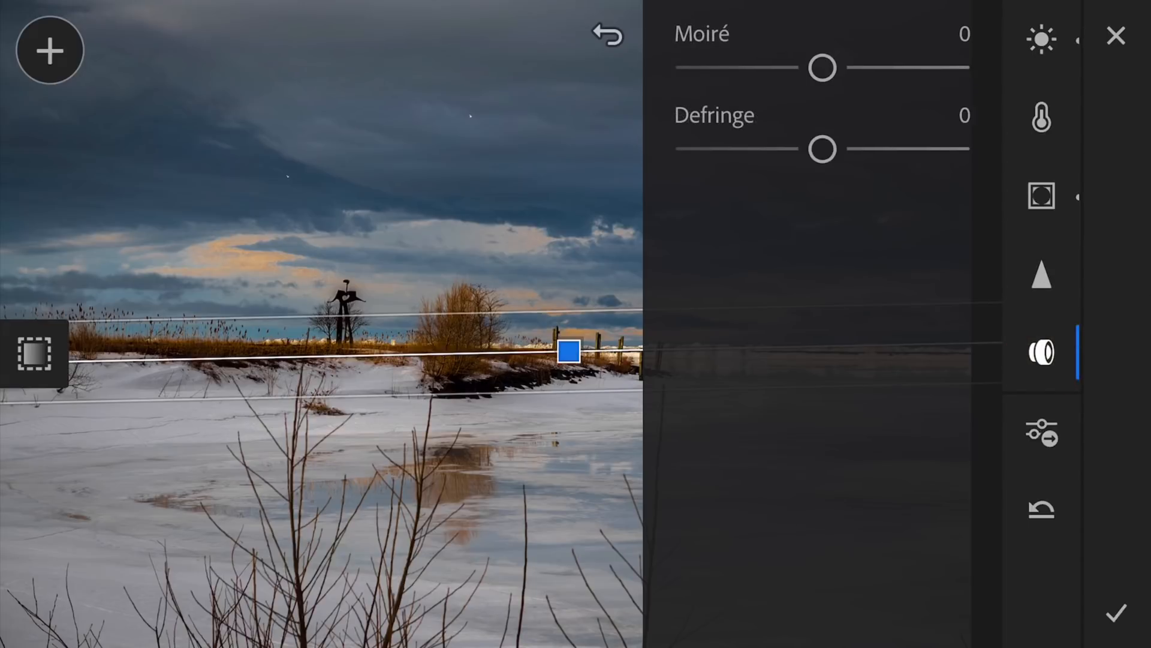
click(1040, 439)
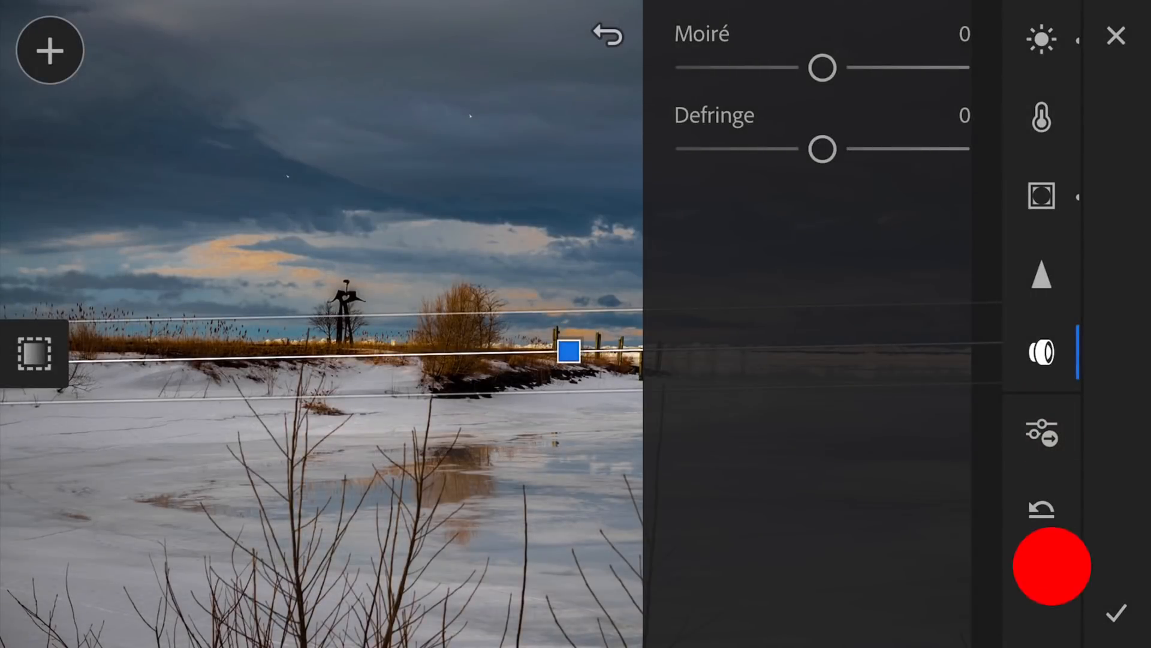
click(1052, 566)
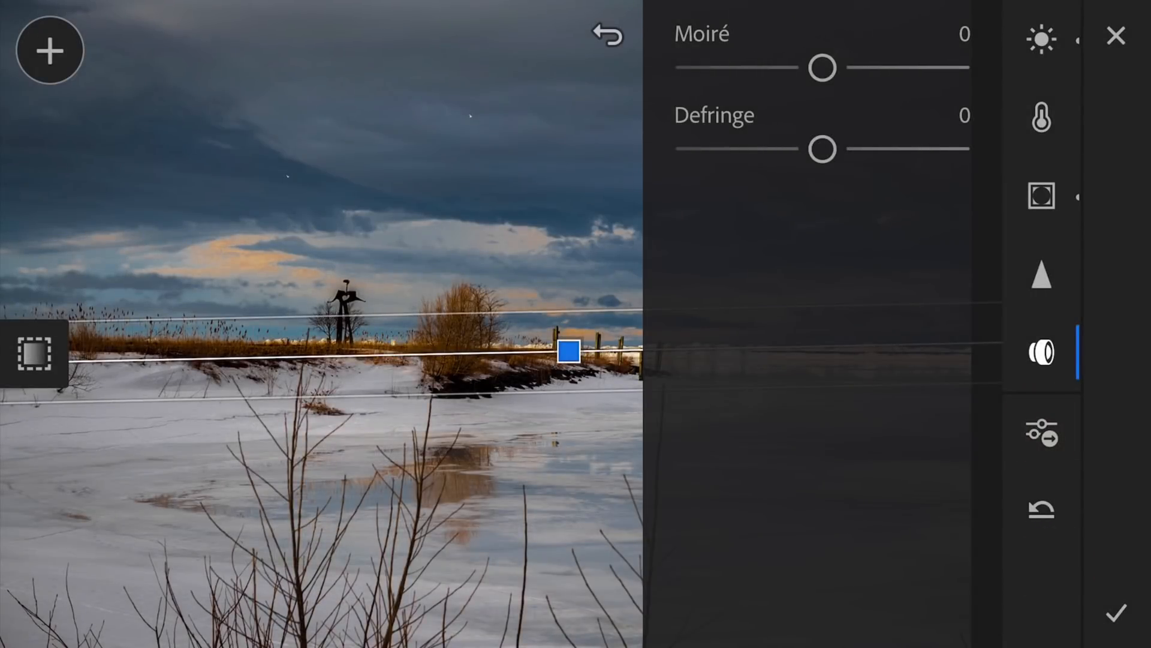
click(1040, 508)
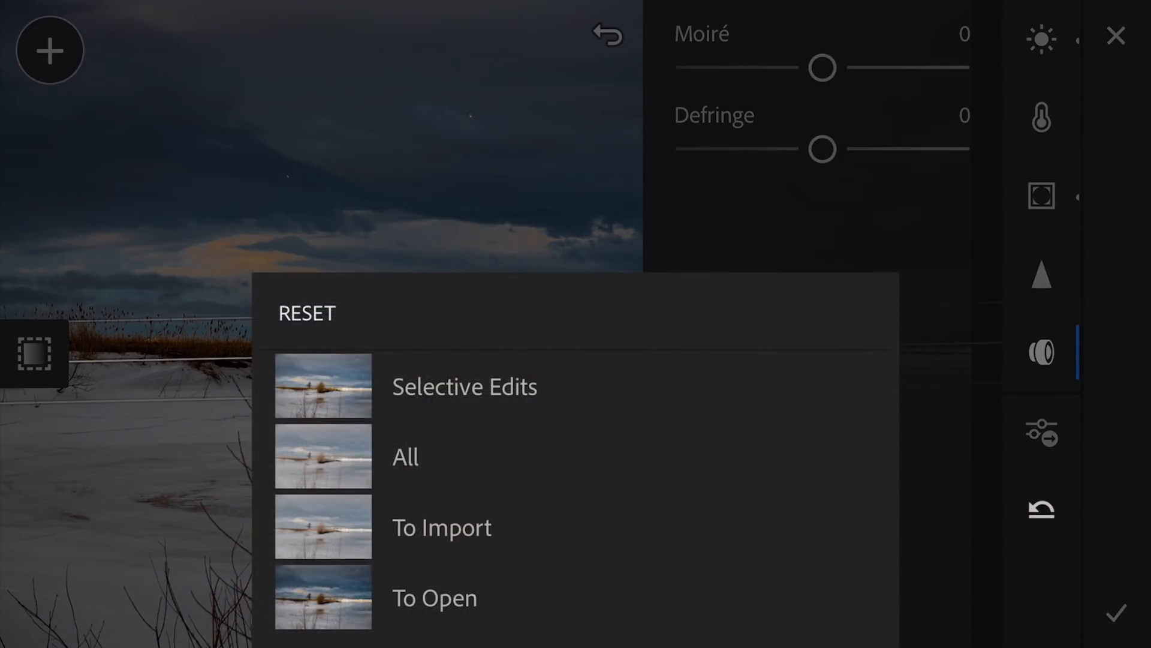
Close the Reset menu unused and apply the gradient with the checkmark, back in the main edit view.
click(404, 456)
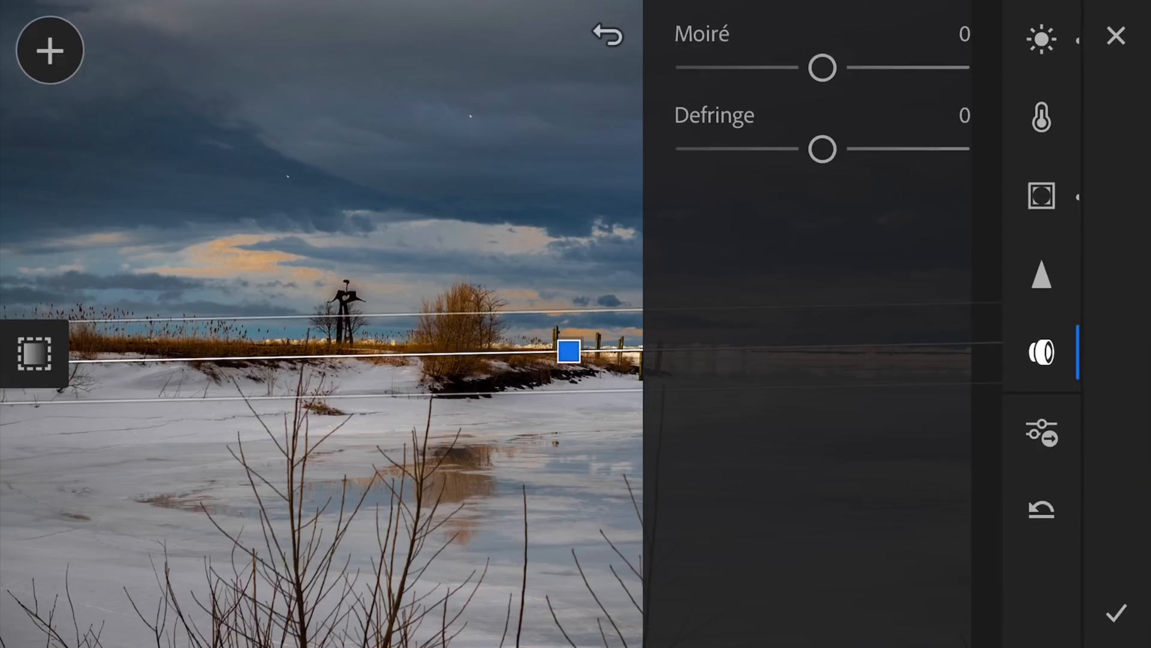
click(1116, 612)
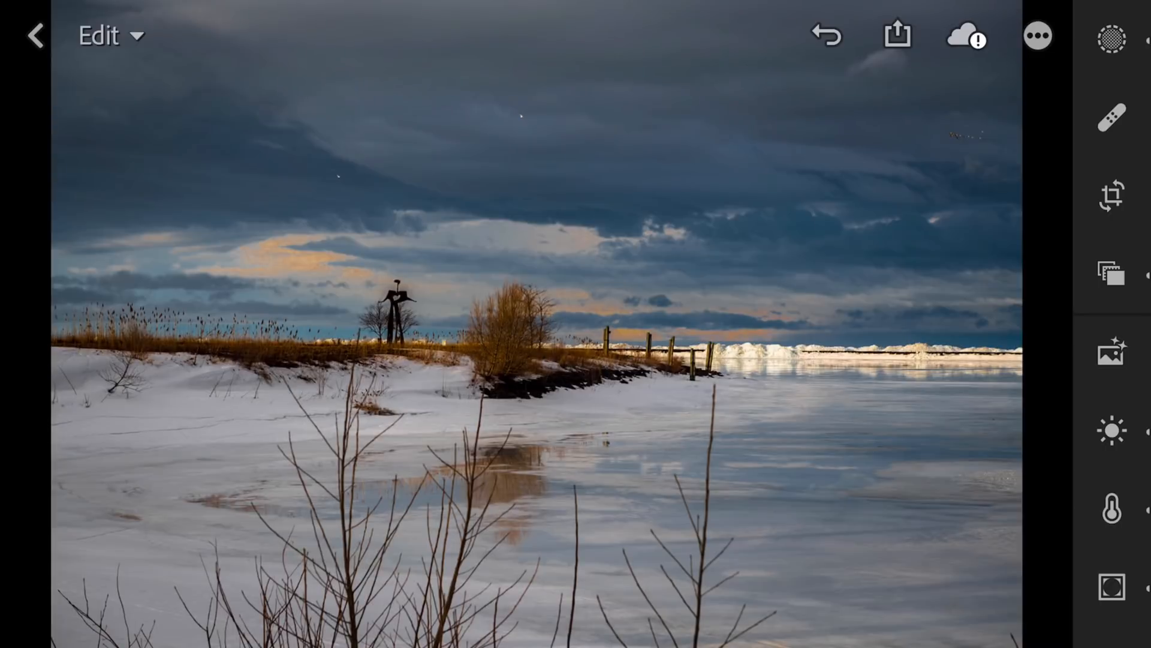
click(1112, 118)
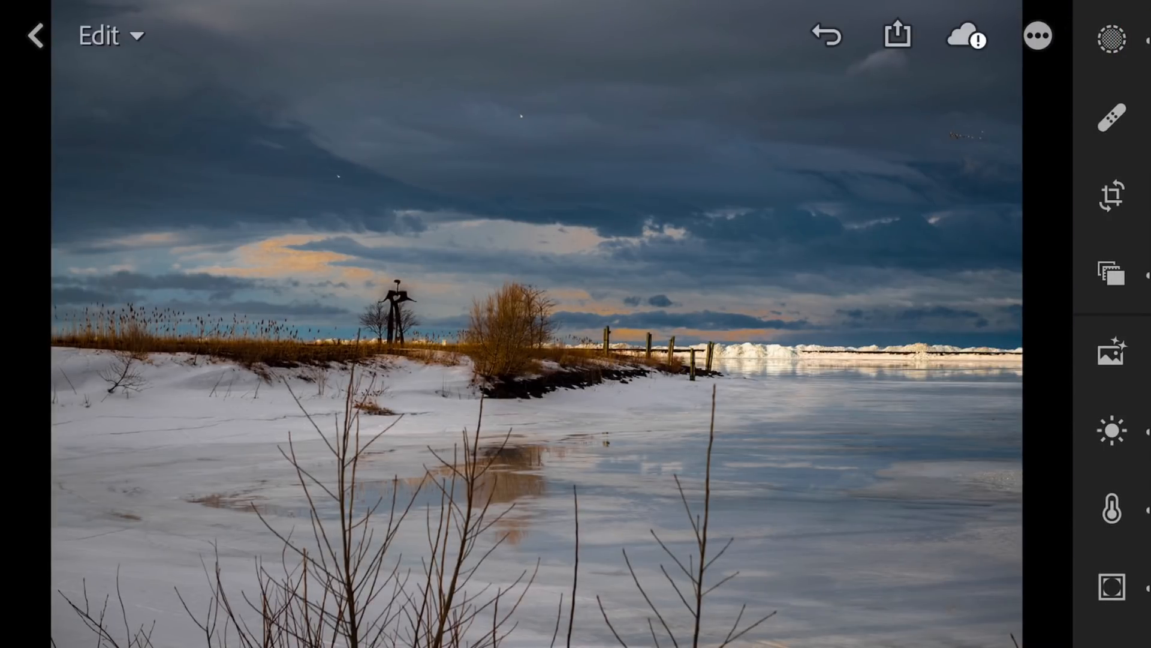
click(1111, 193)
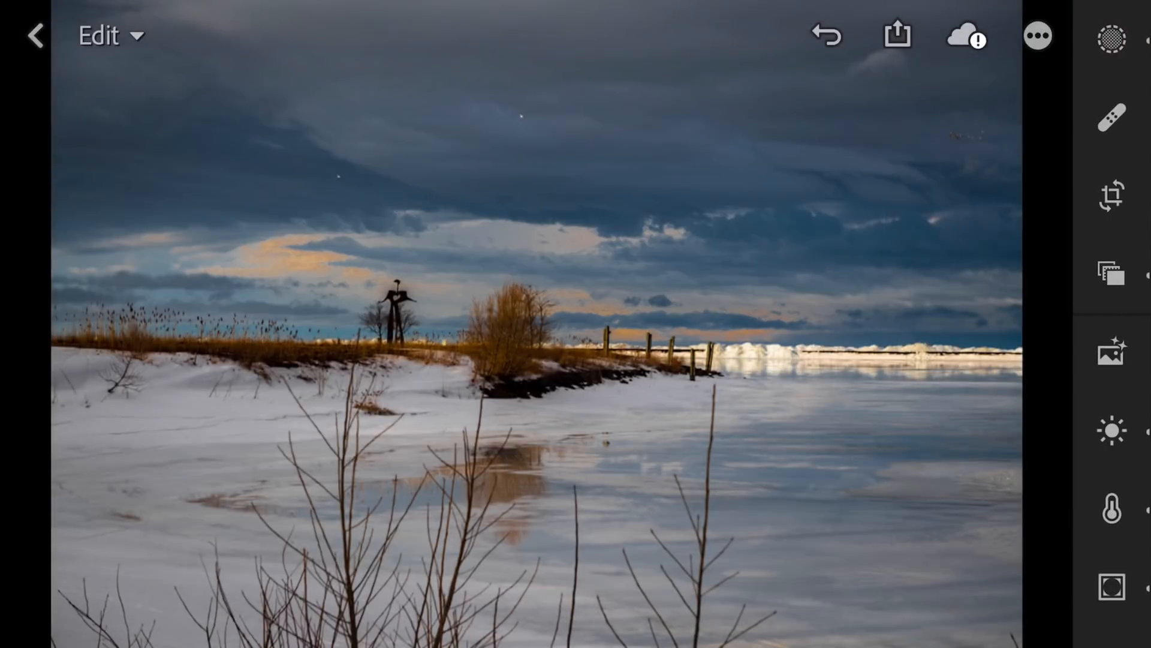
Scroll the profile groups from the Favorites dropdown, including Morganti packs, then close the browser.
click(1111, 350)
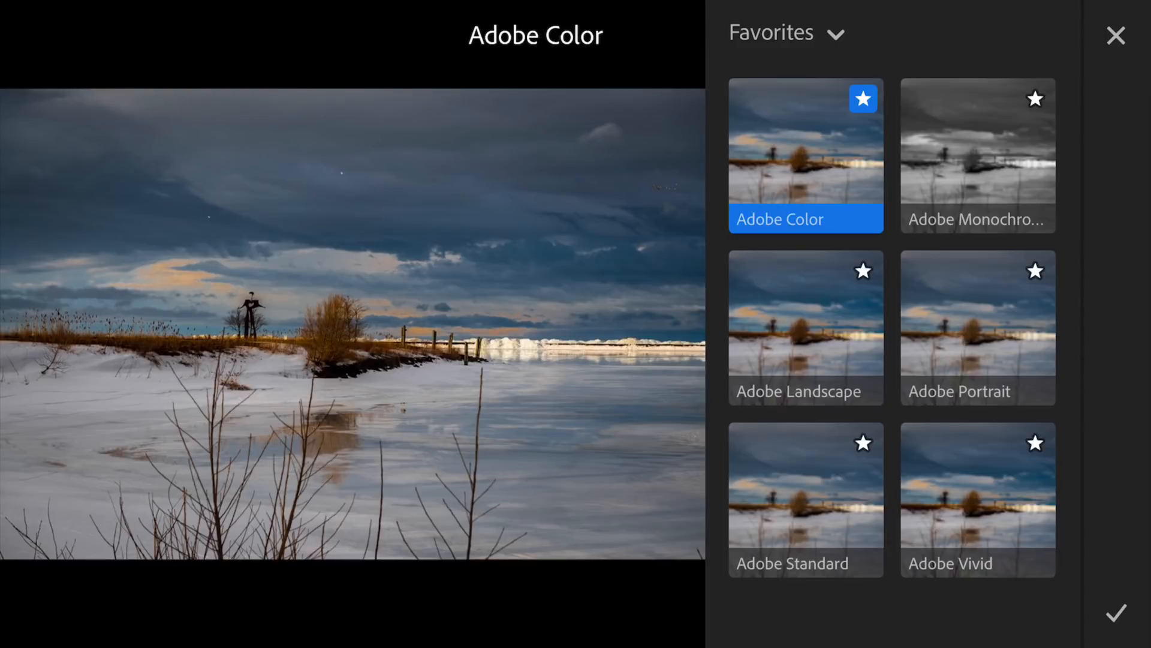
click(893, 517)
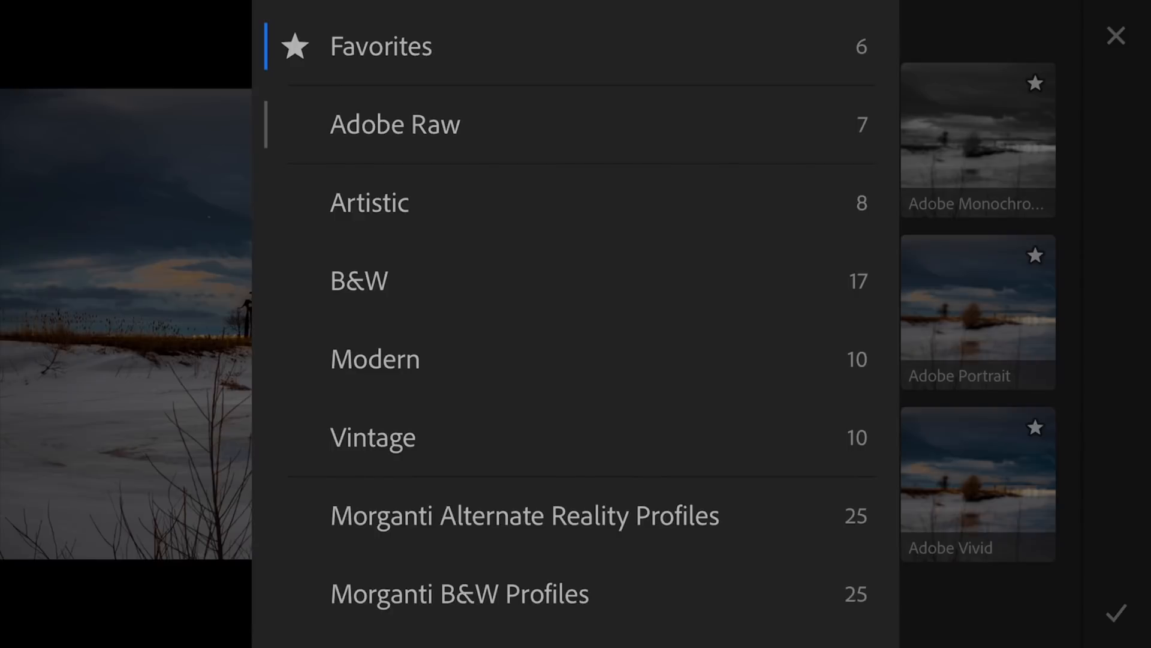
scroll(down, 3)
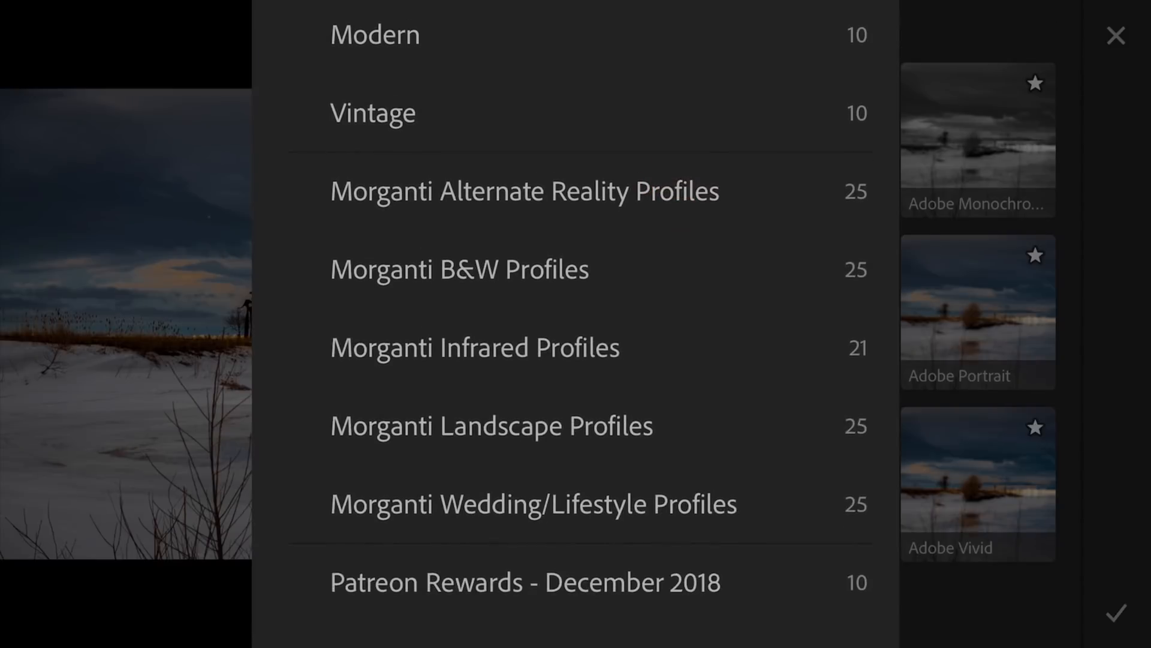
scroll(down, 3)
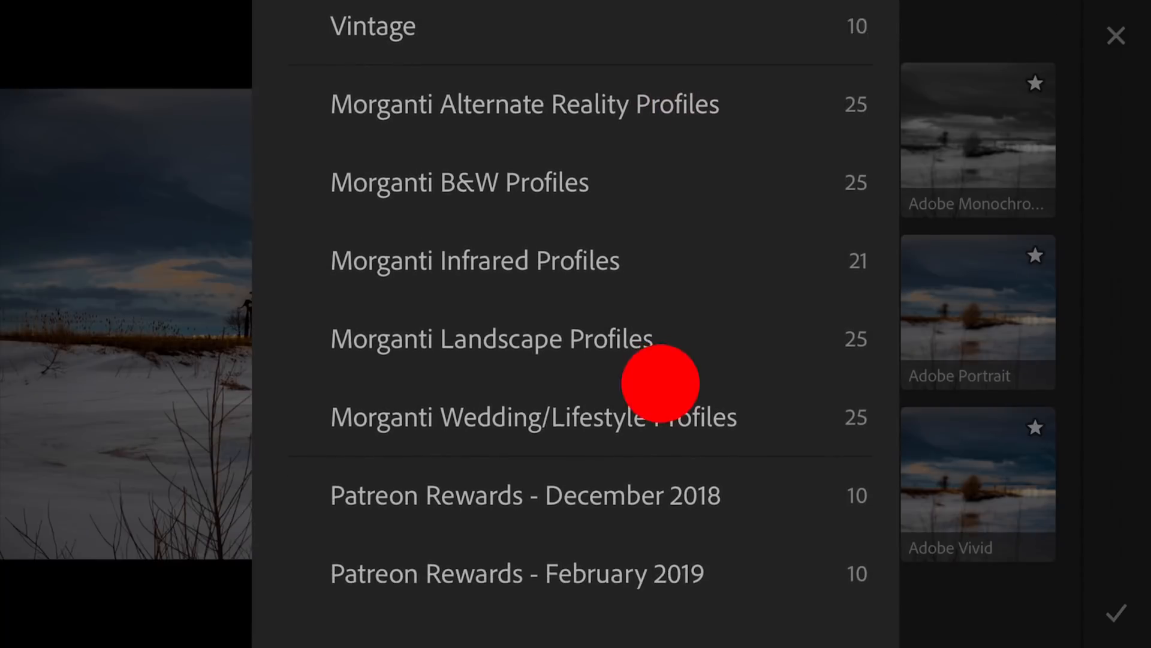
scroll(down, 3)
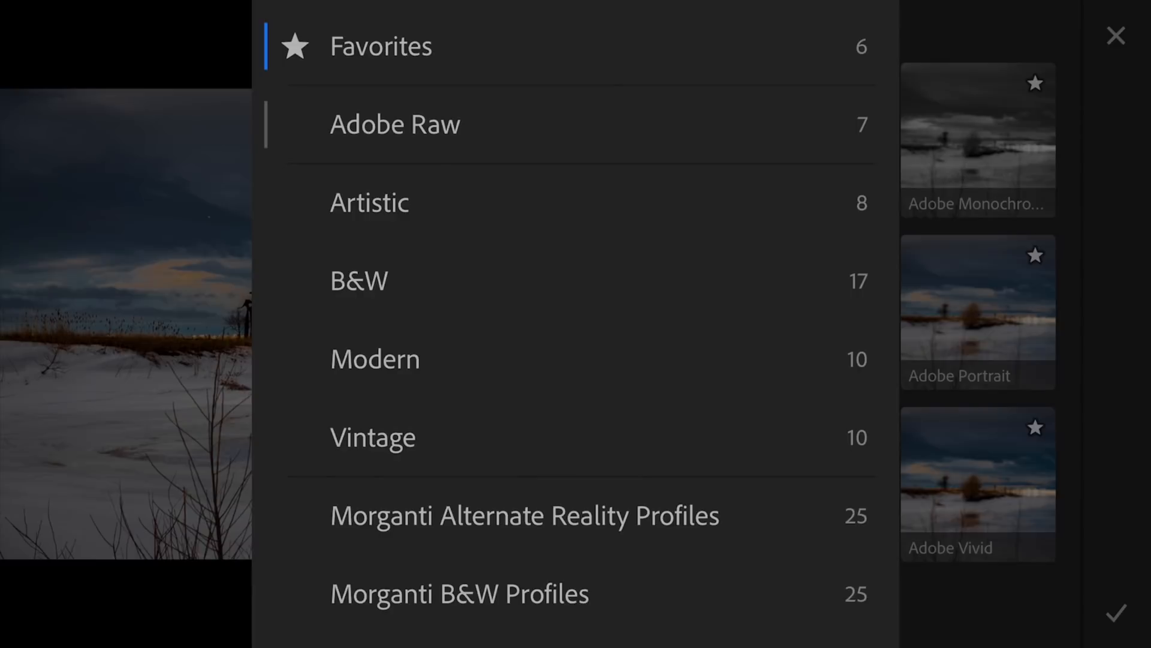
click(381, 45)
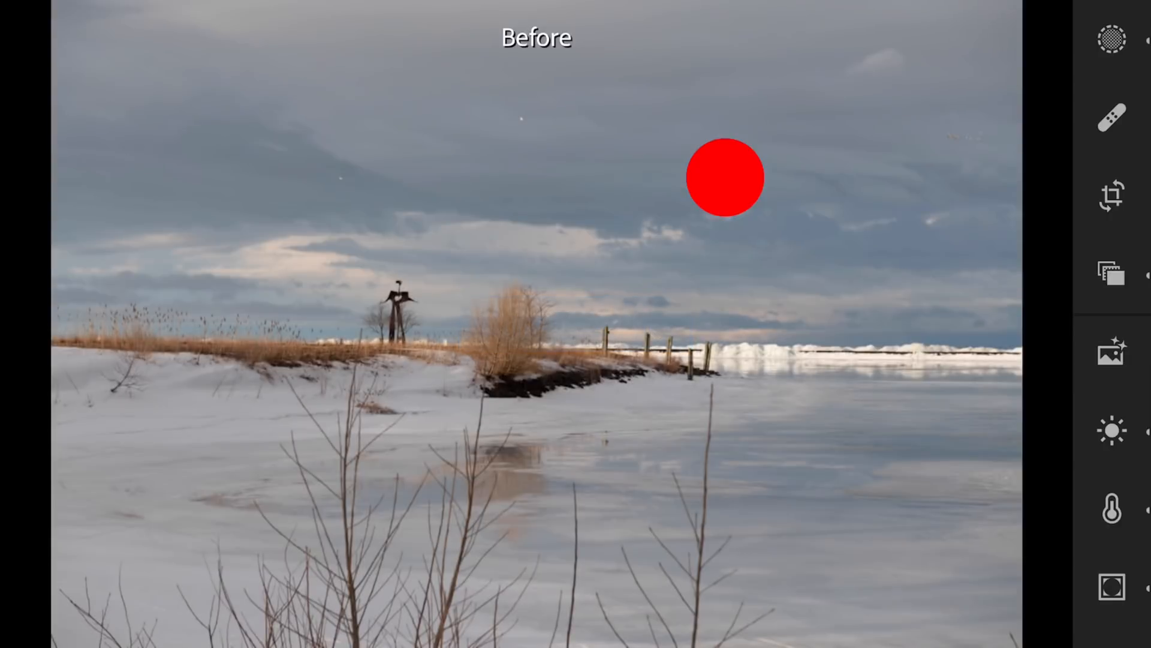
Compare against the original, review the Light settings, then bring up Color Mix.
drag(725, 177, 748, 217)
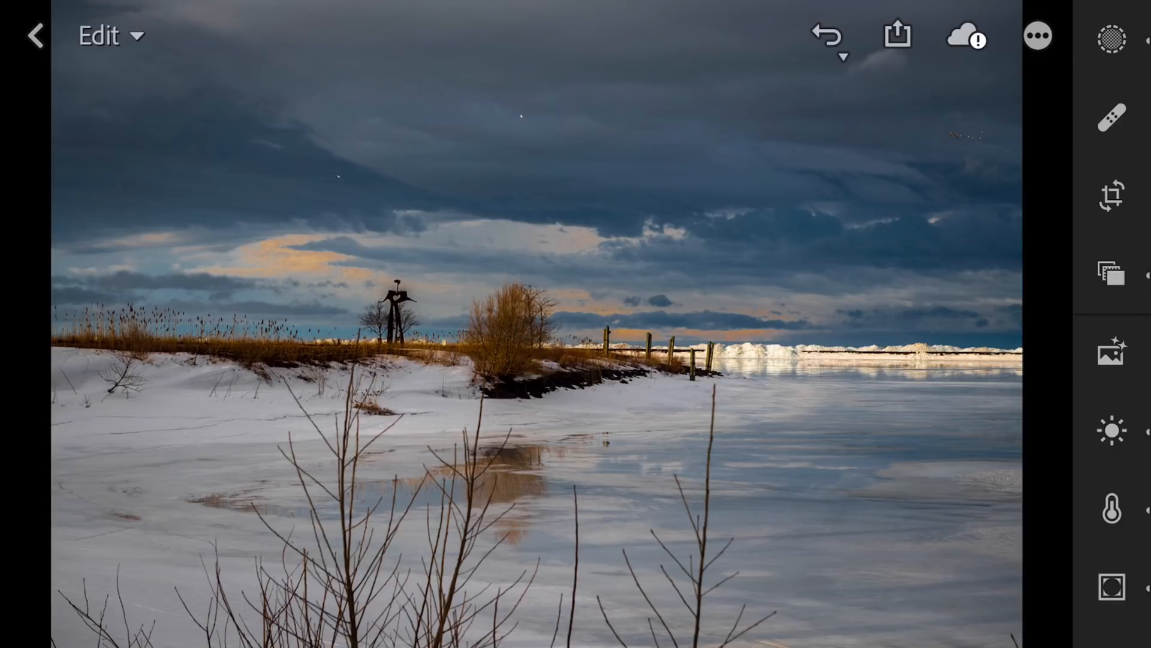
click(1112, 431)
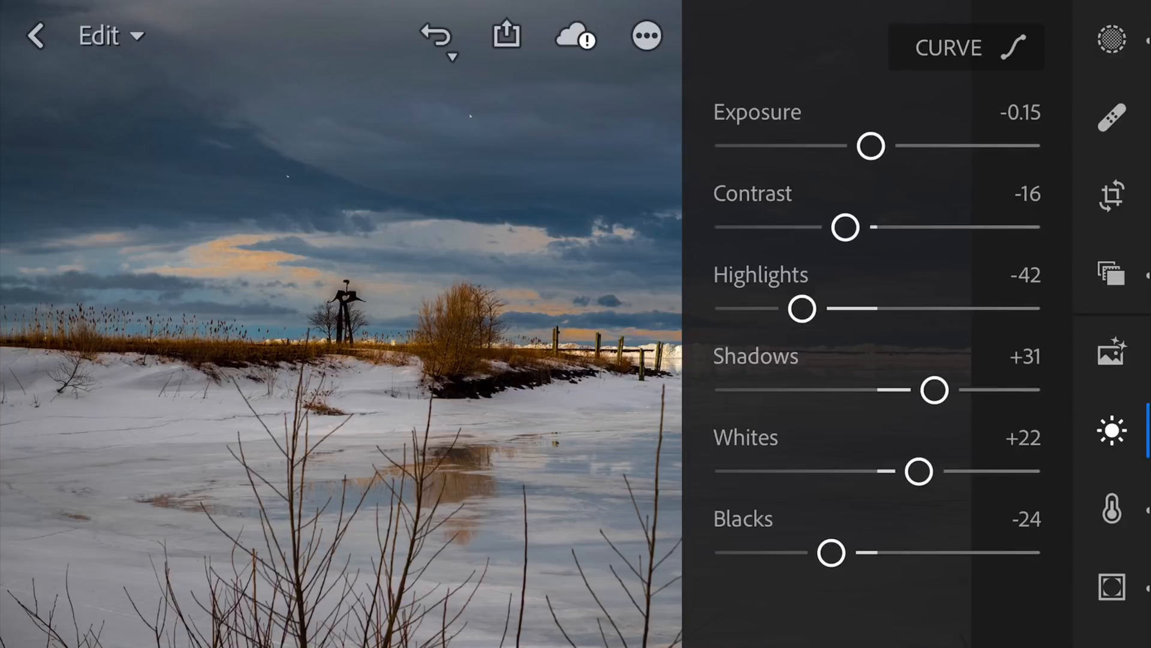
click(965, 47)
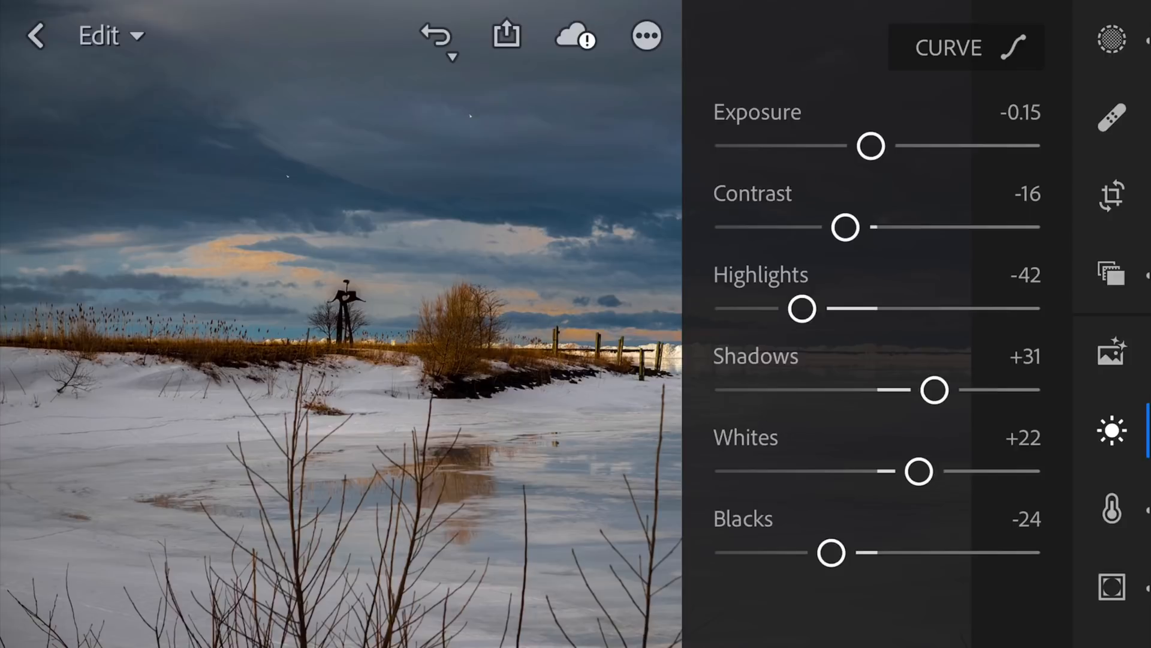
click(1111, 509)
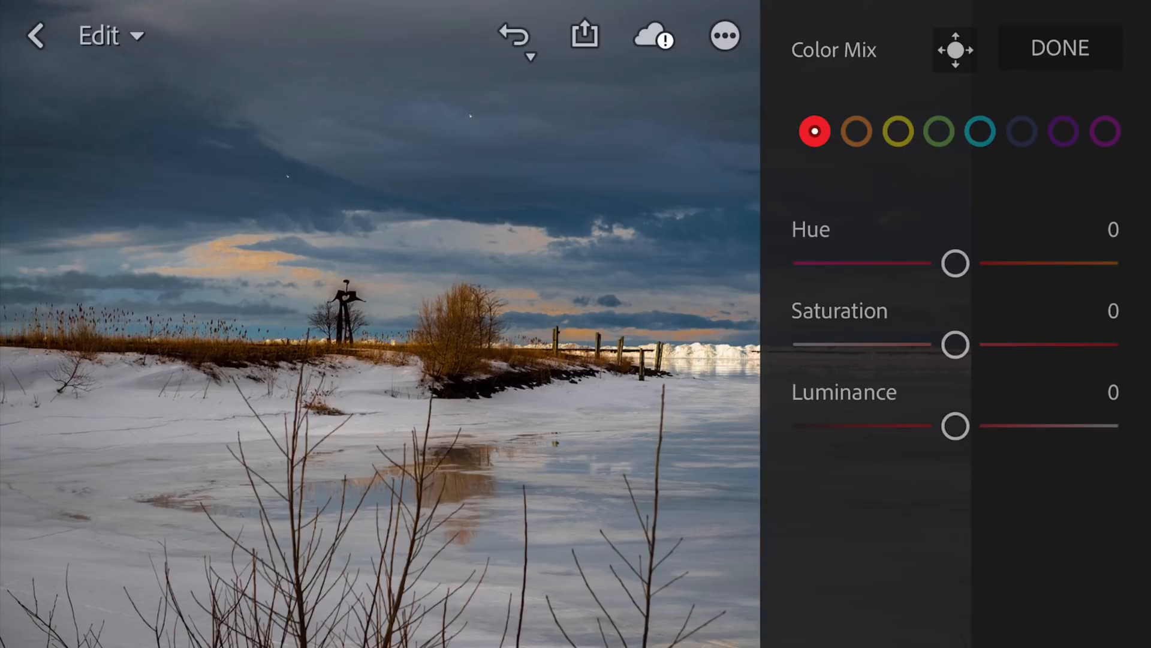
With targeted Saturation adjustment, drag down on the orange clouds until orange sits at +17.
click(815, 131)
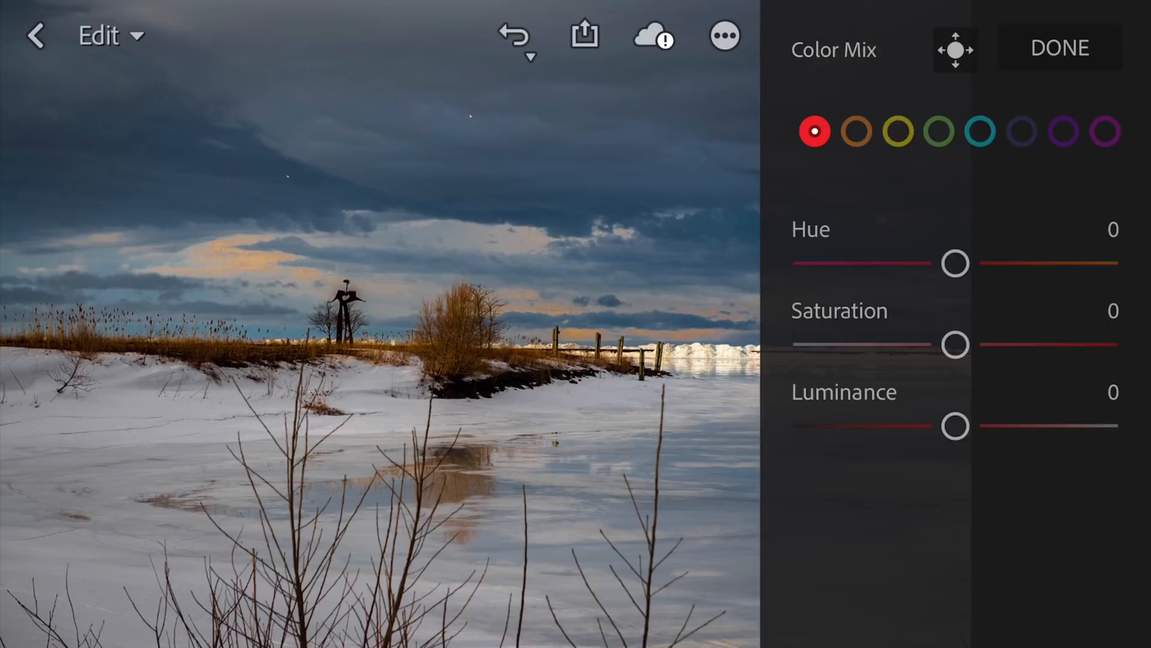
click(955, 49)
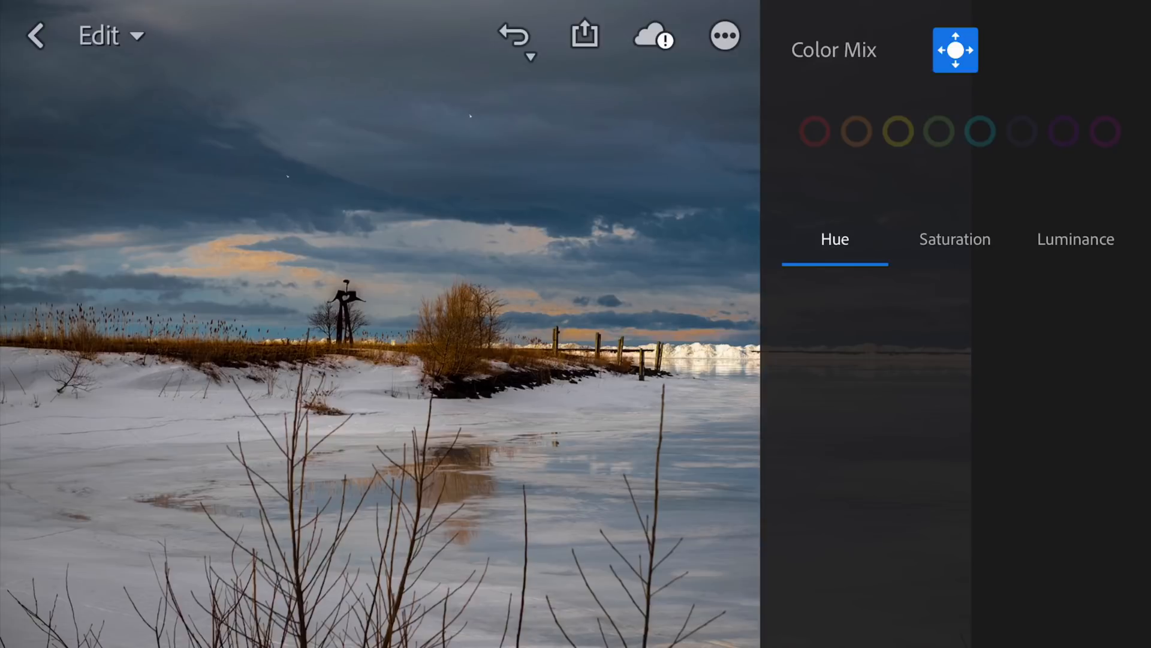
click(955, 239)
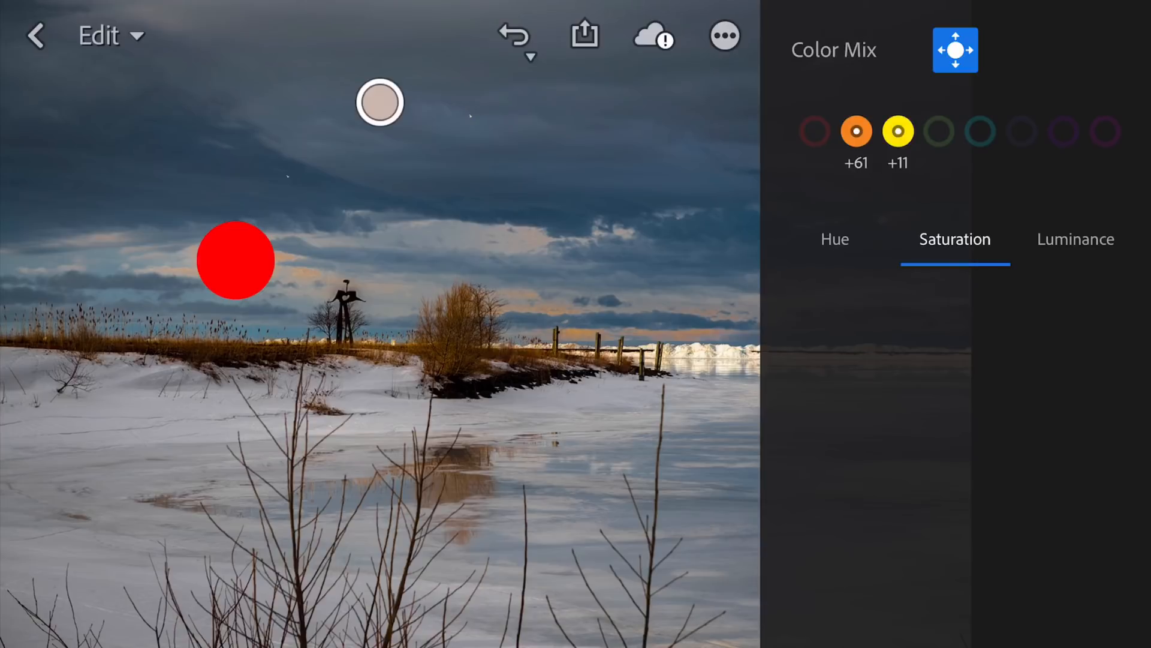
drag(236, 259, 235, 308)
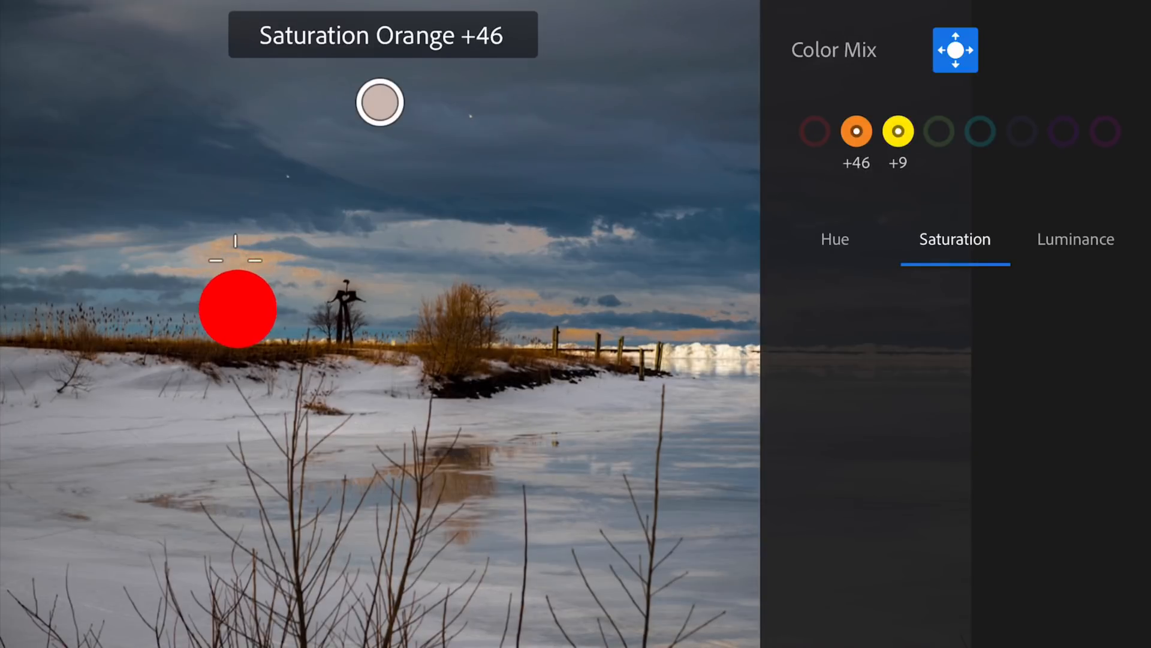
drag(236, 307, 241, 337)
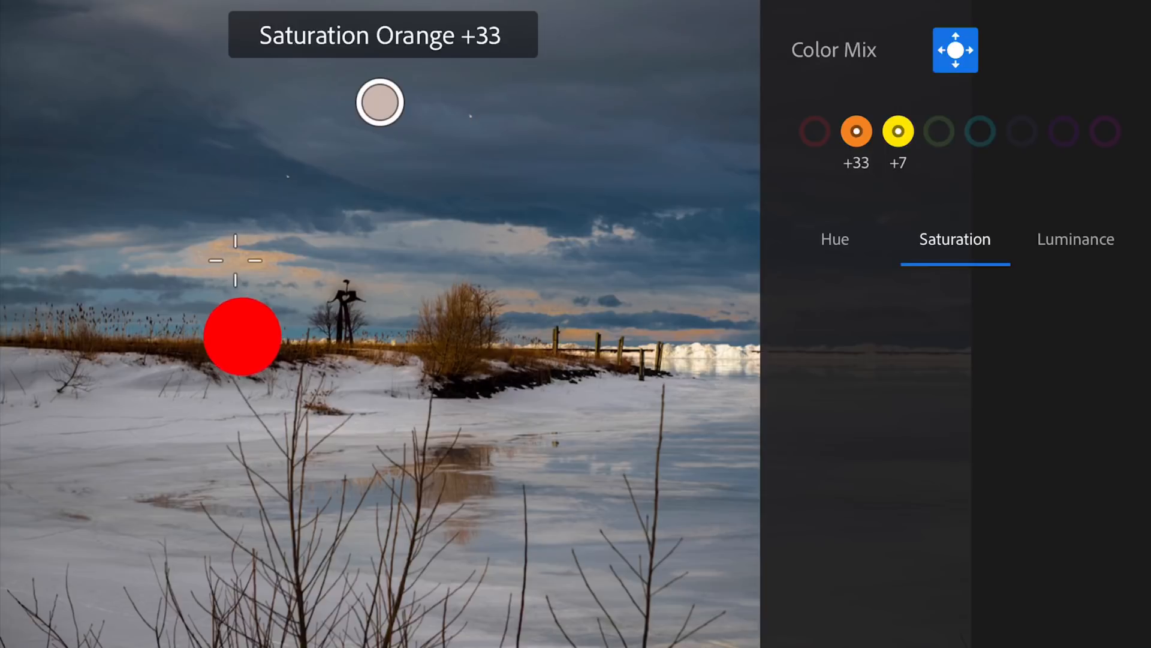
drag(241, 336, 248, 365)
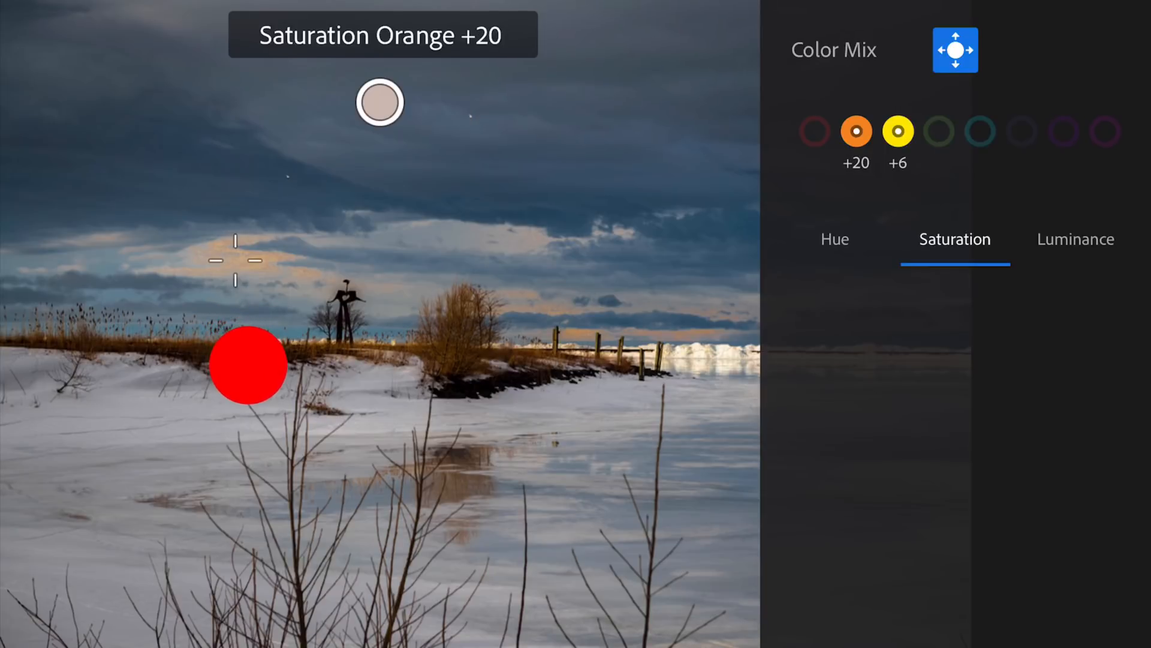
drag(248, 365, 250, 373)
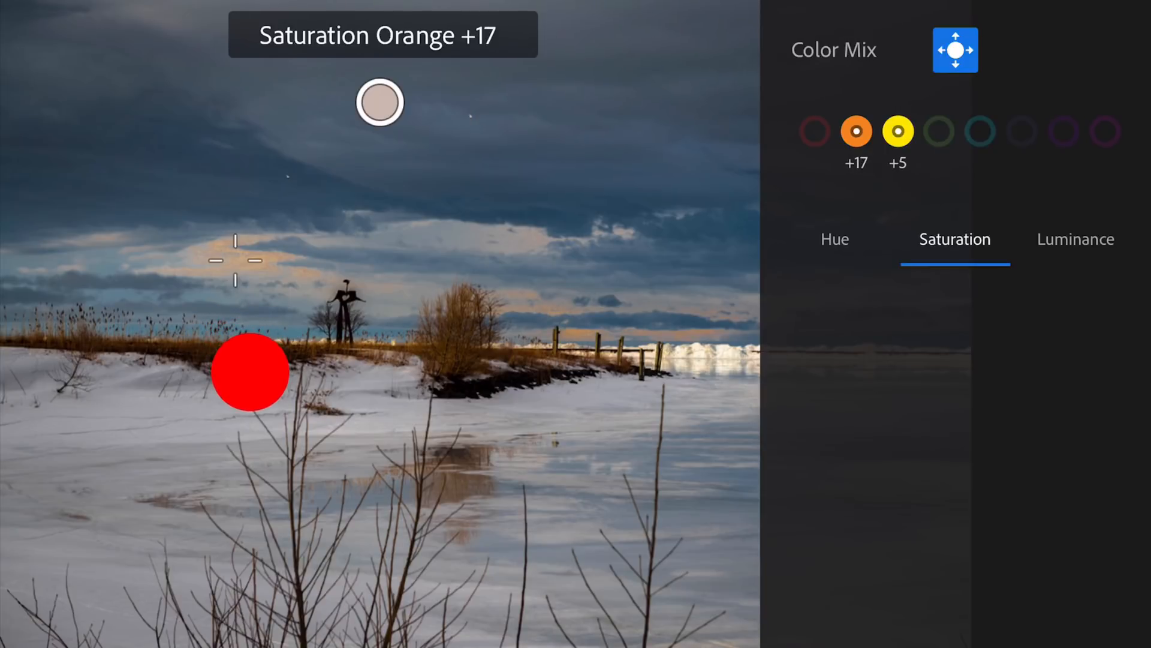
drag(250, 370, 249, 376)
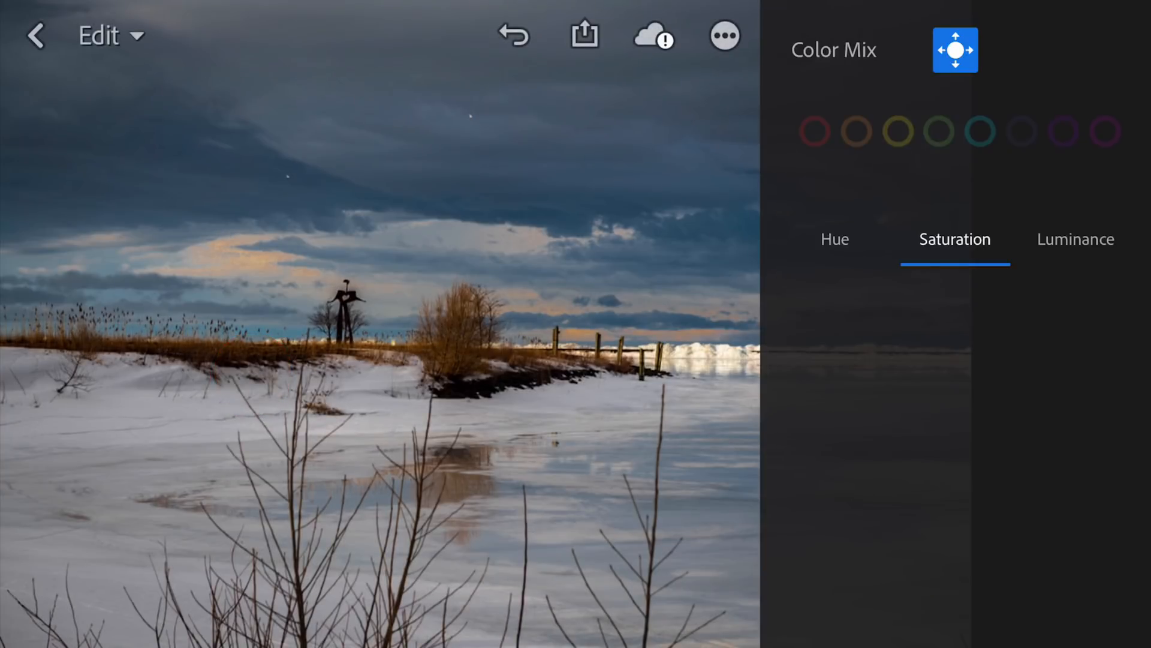
Try Luminance targeting, return to Saturation and sample the bushes and icy water, yellow at +5.
click(1075, 239)
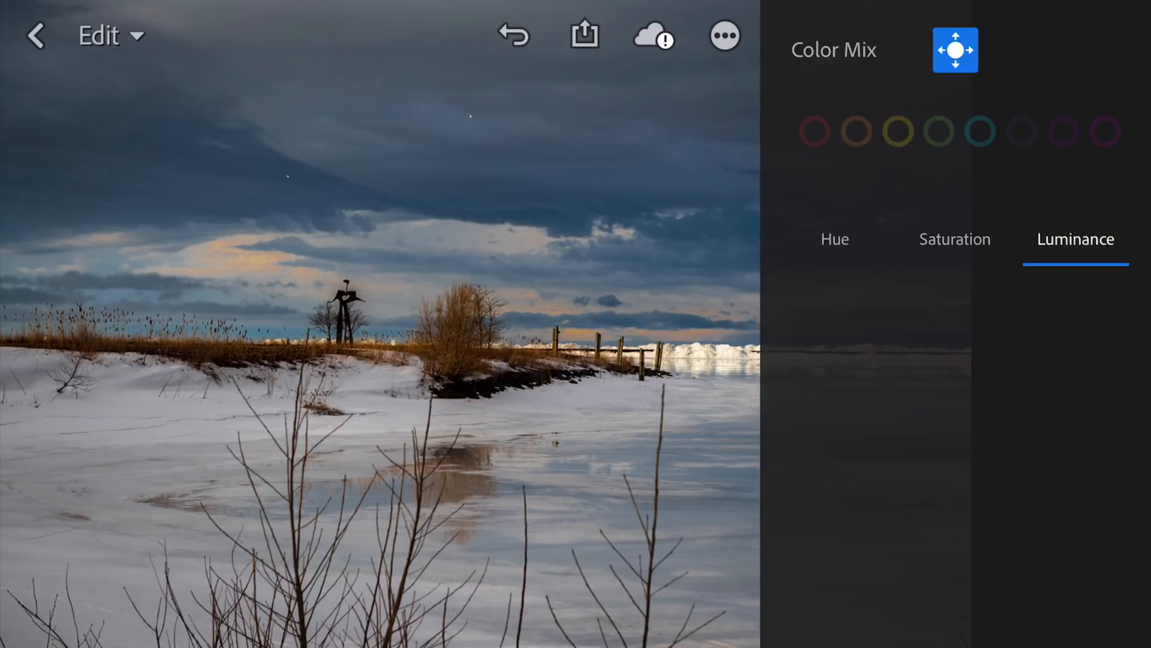
drag(379, 102, 253, 290)
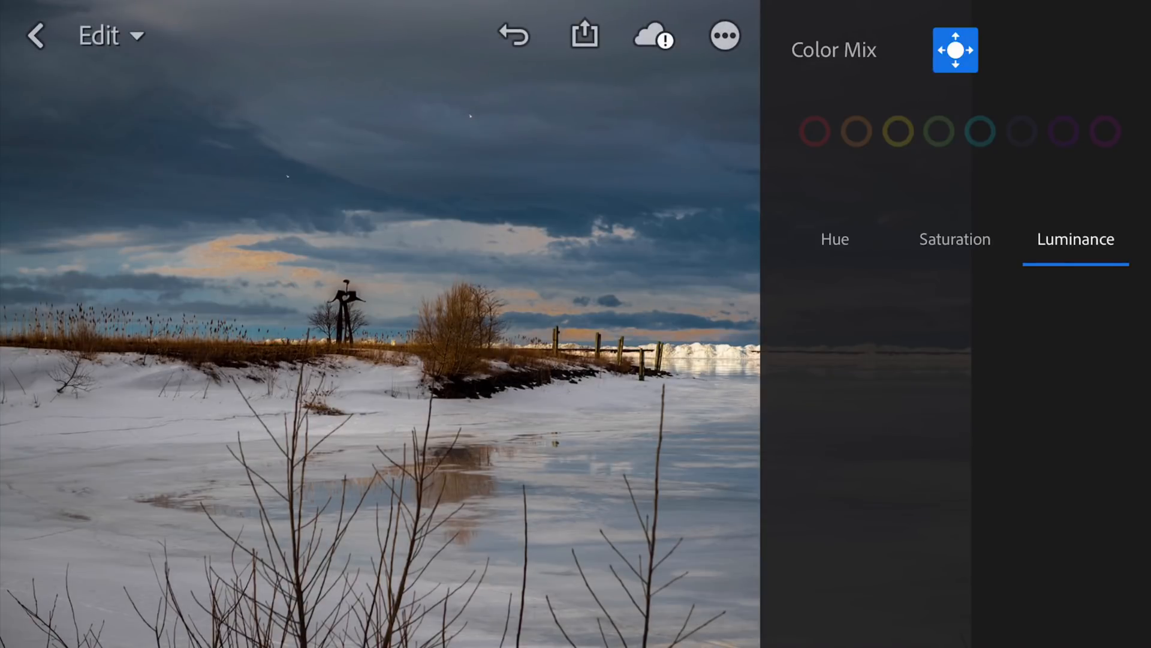
click(954, 240)
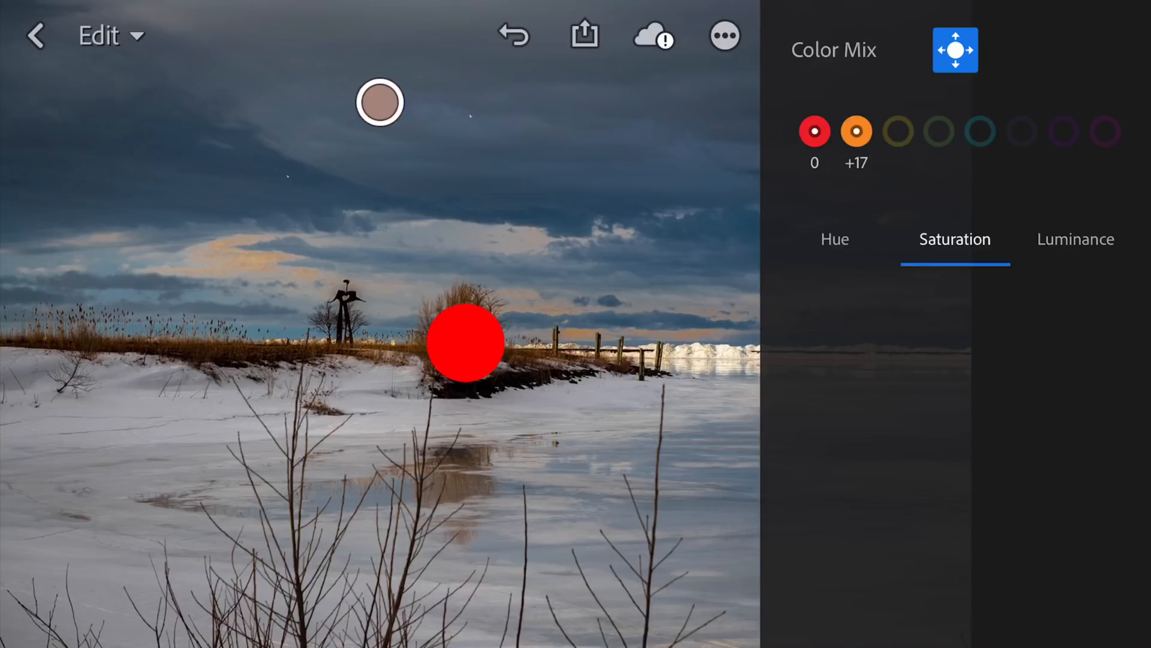
drag(464, 343, 464, 303)
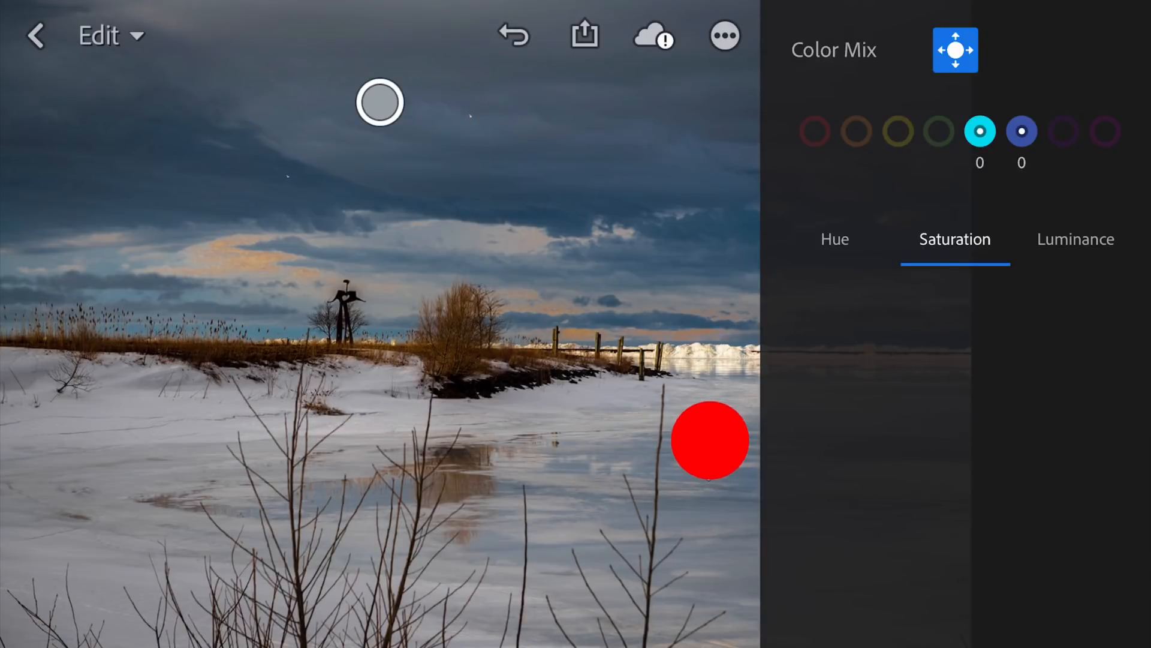
drag(709, 442, 709, 406)
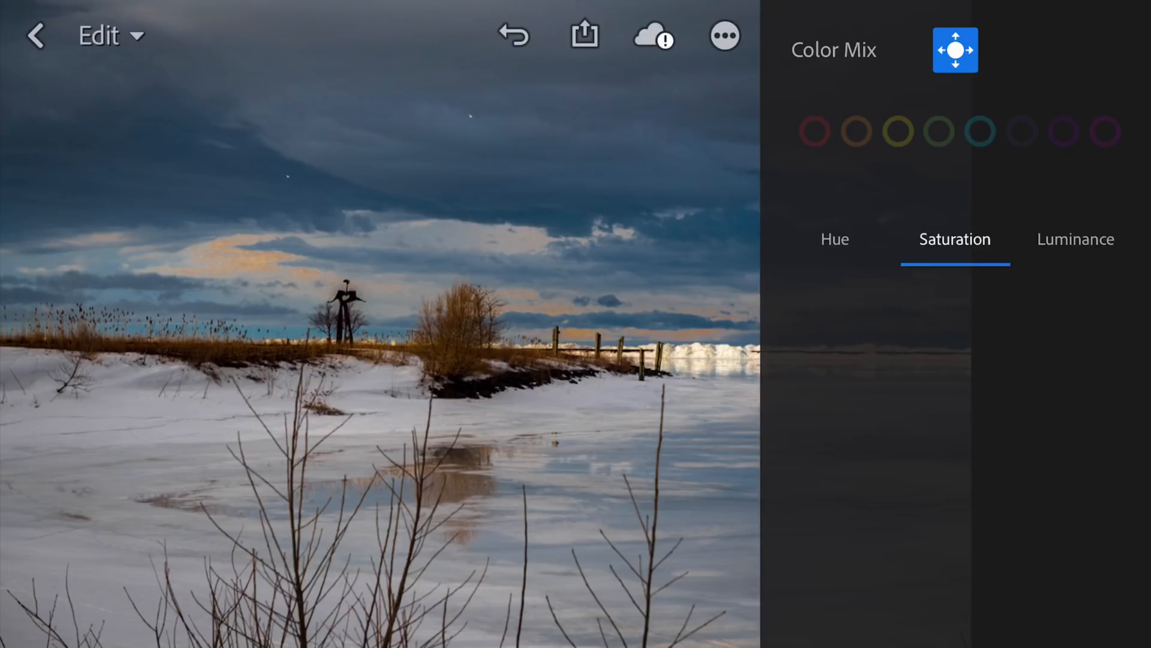
click(815, 131)
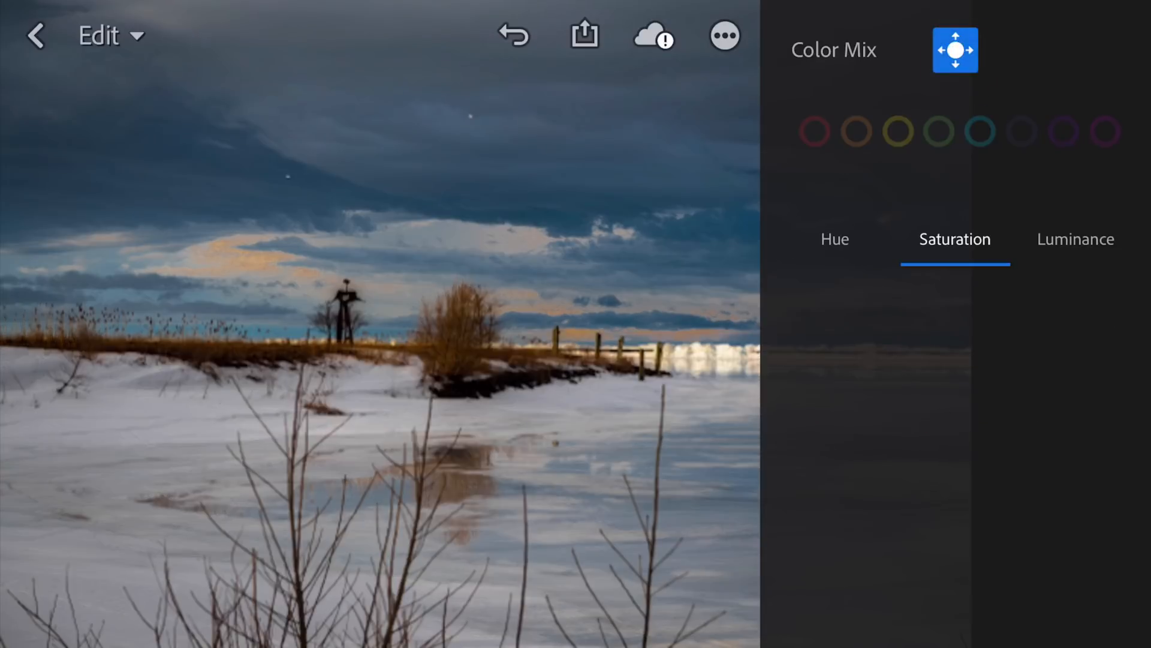
Finish Color Mix, toggle B&W on and back to colour, then bring up Effects.
click(813, 131)
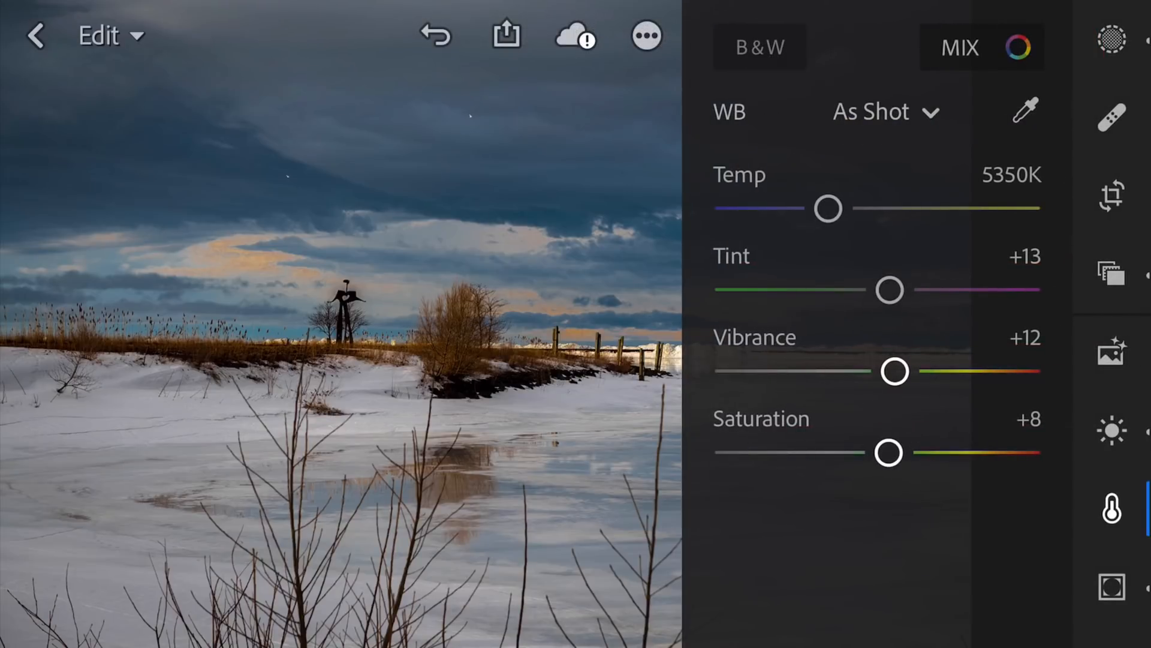
click(1111, 509)
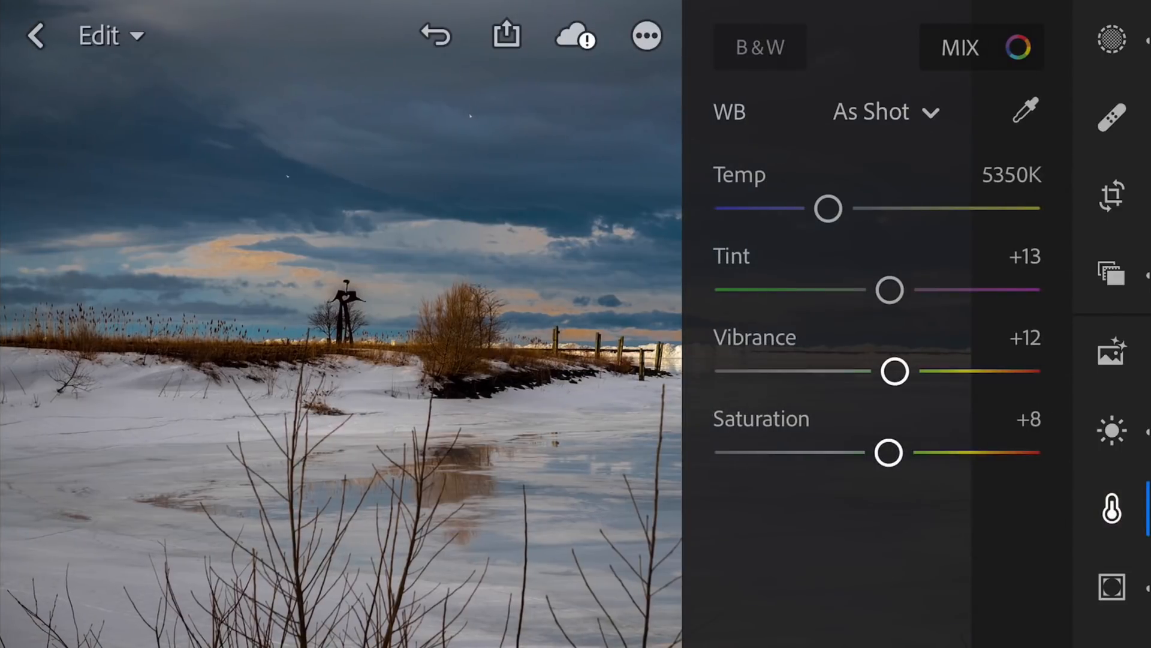
click(759, 47)
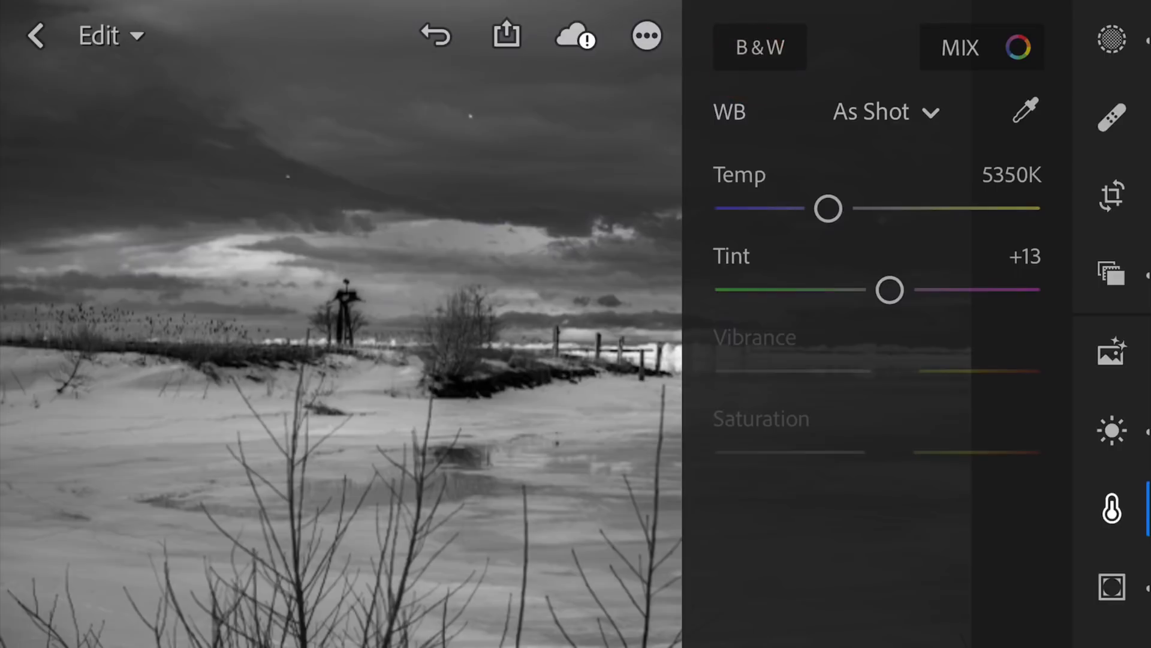
click(759, 46)
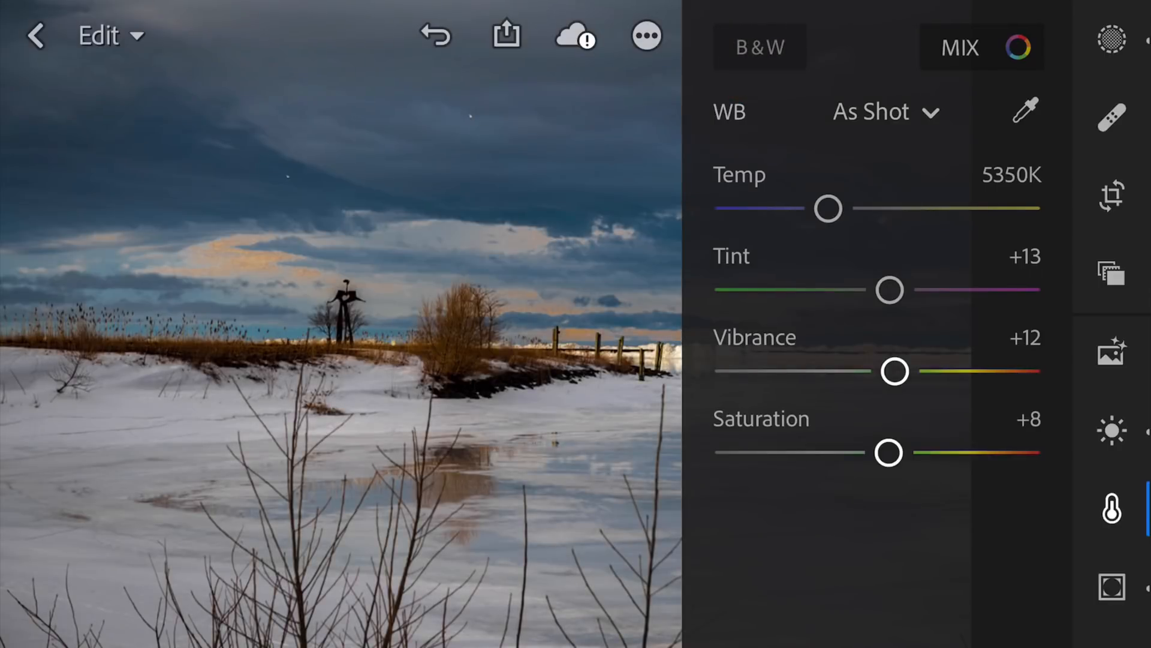
click(1111, 350)
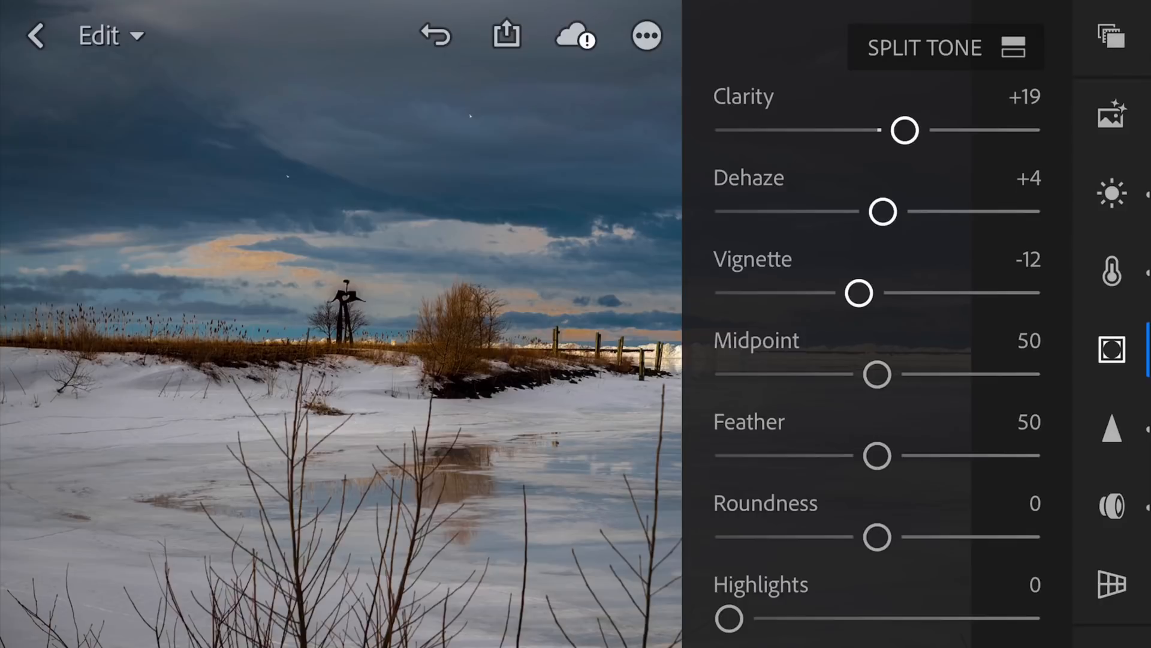
Deepen the vignette around the lakeshore photo's edges to -24.
drag(859, 293, 843, 307)
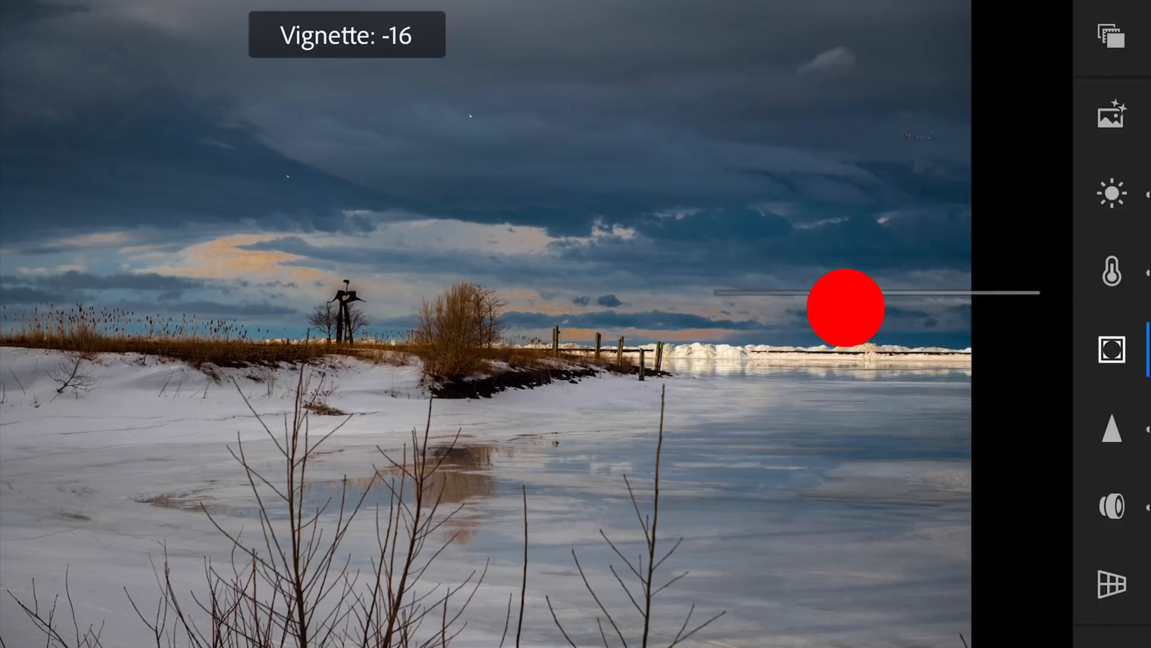
drag(844, 307, 831, 307)
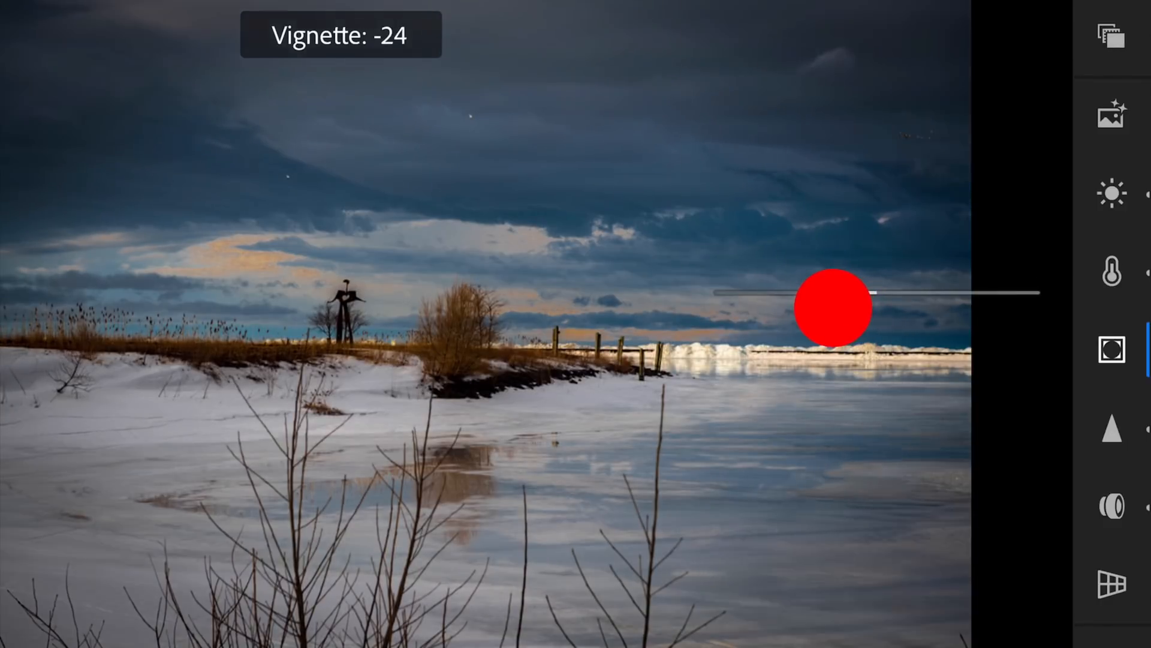
drag(832, 307, 883, 379)
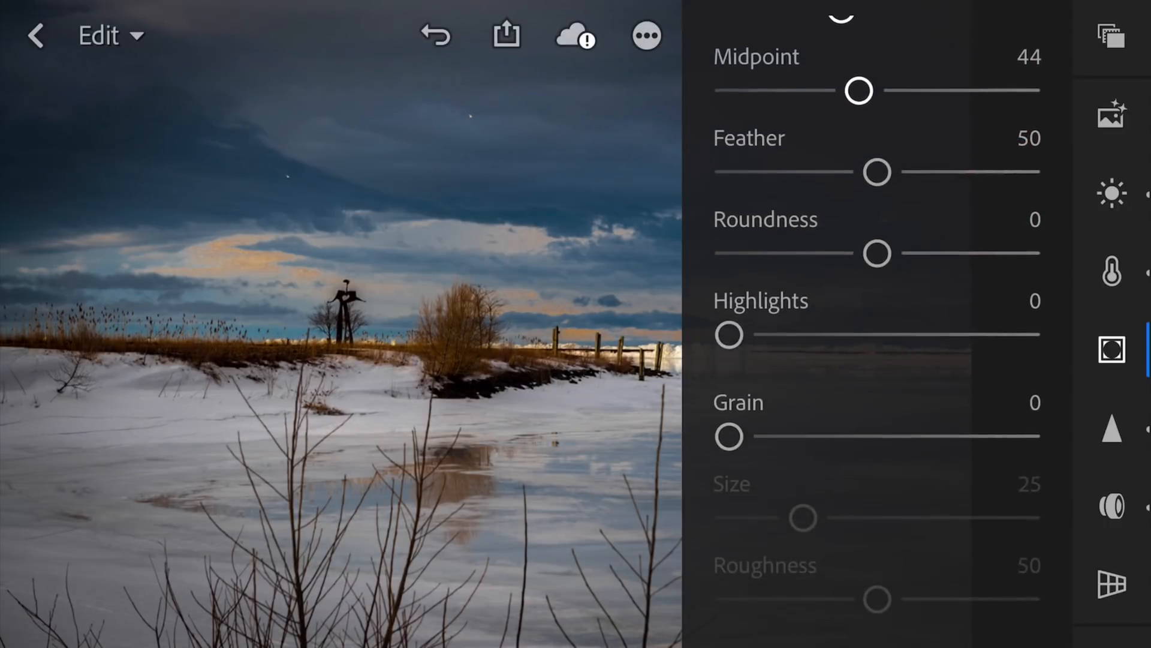
Try a little film grain on the photo, then return grain to 0.
drag(729, 437, 742, 438)
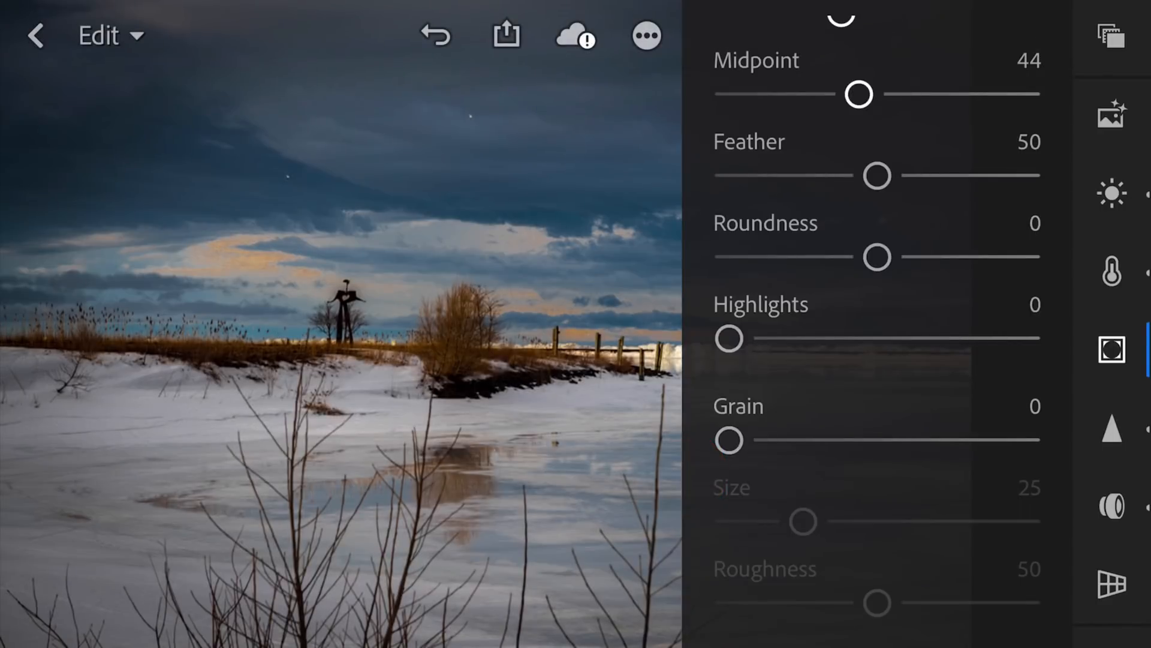
drag(729, 440, 767, 441)
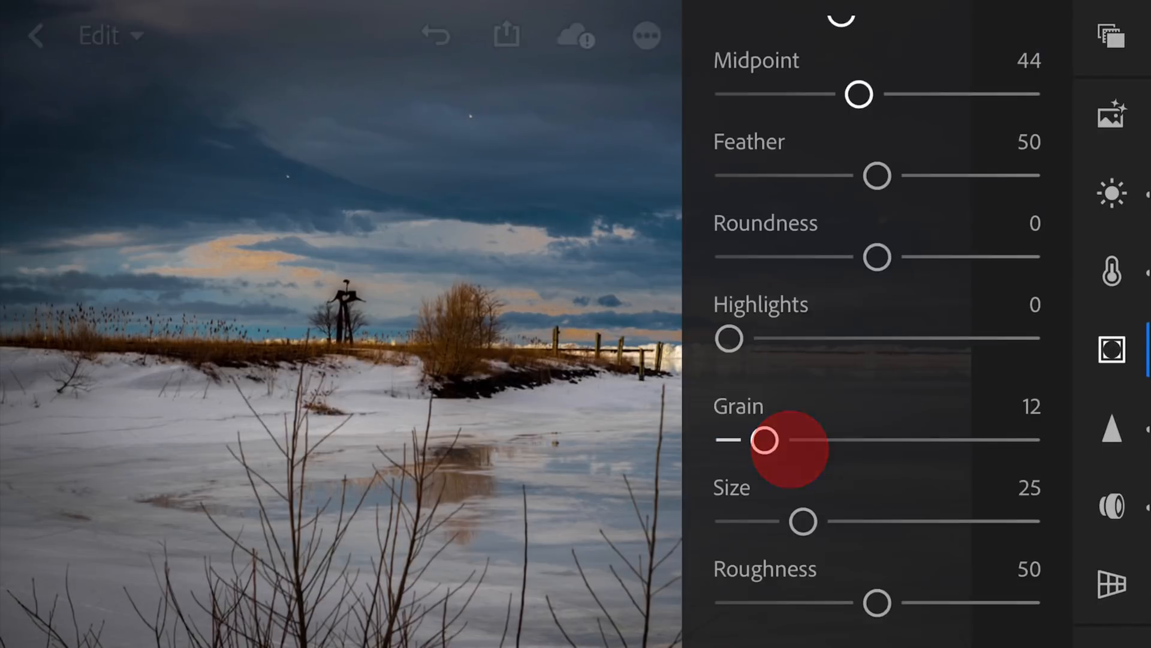
click(764, 439)
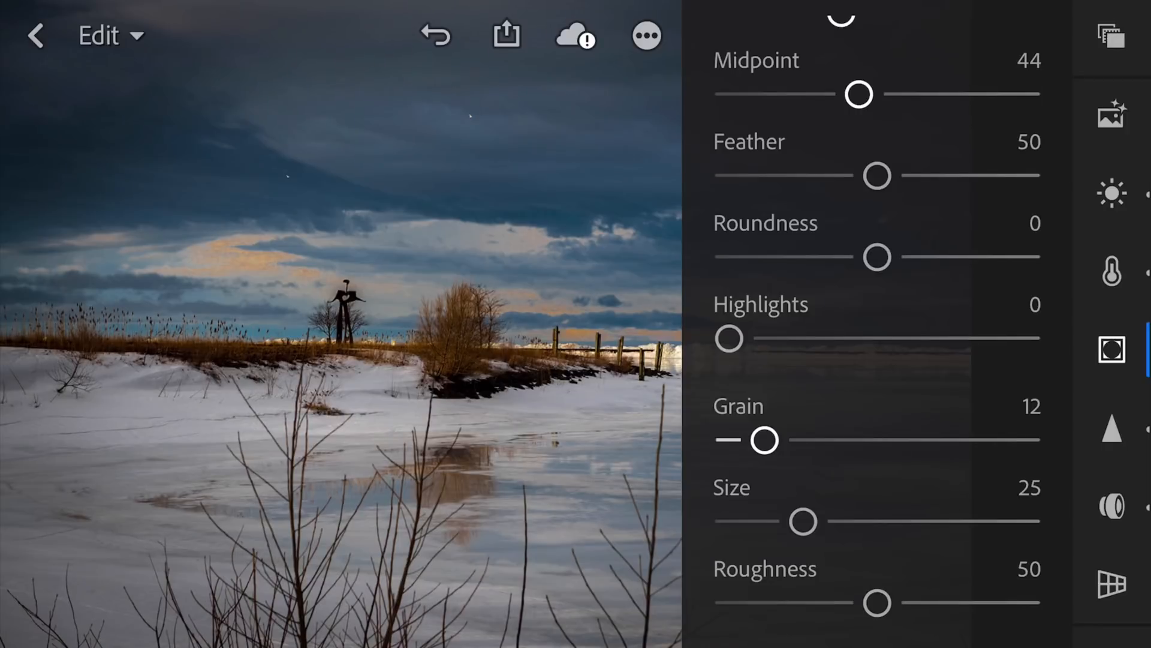
drag(763, 439, 727, 440)
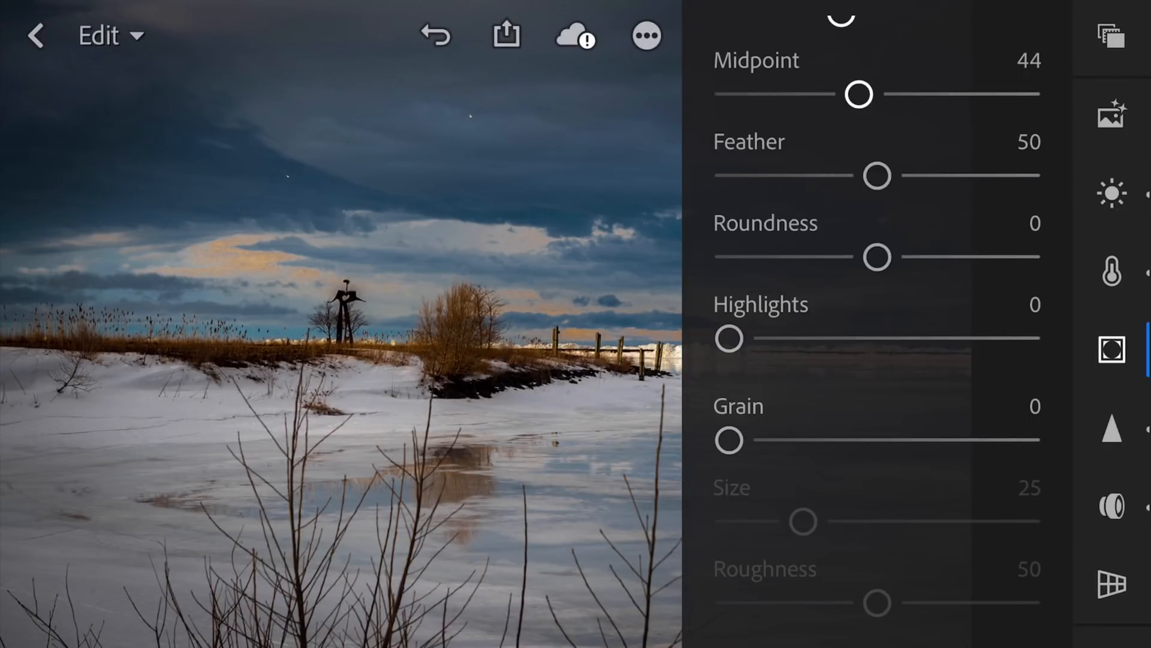
scroll(down, 3)
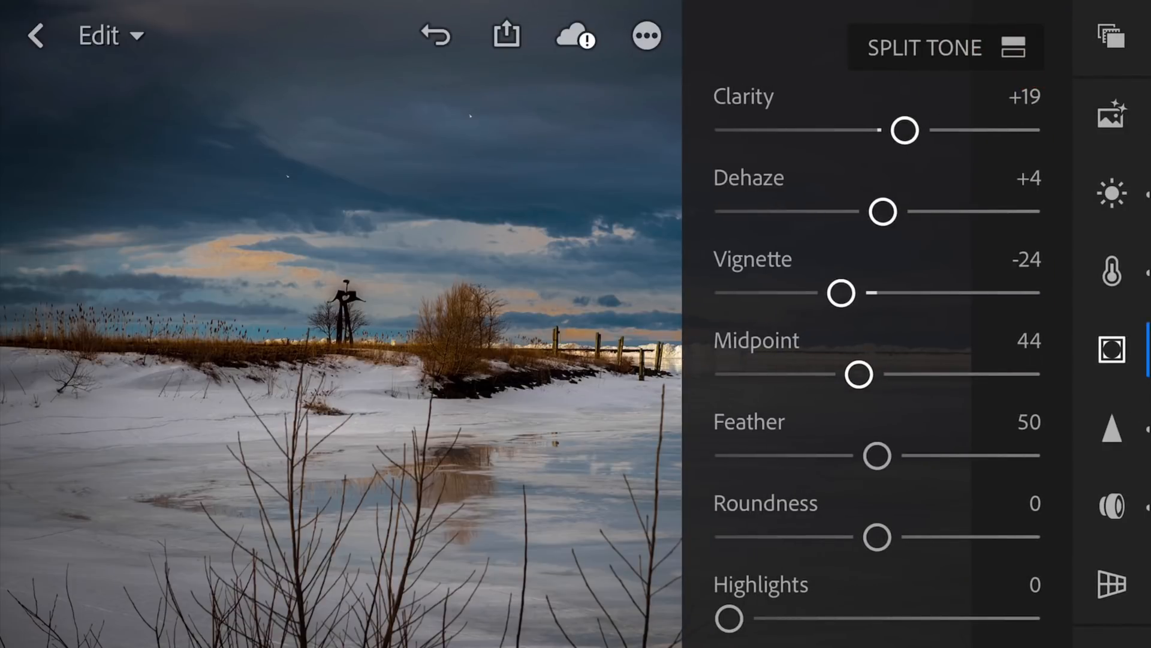
View the lens correction options, then switch to the sharpening and noise reduction settings.
click(1112, 505)
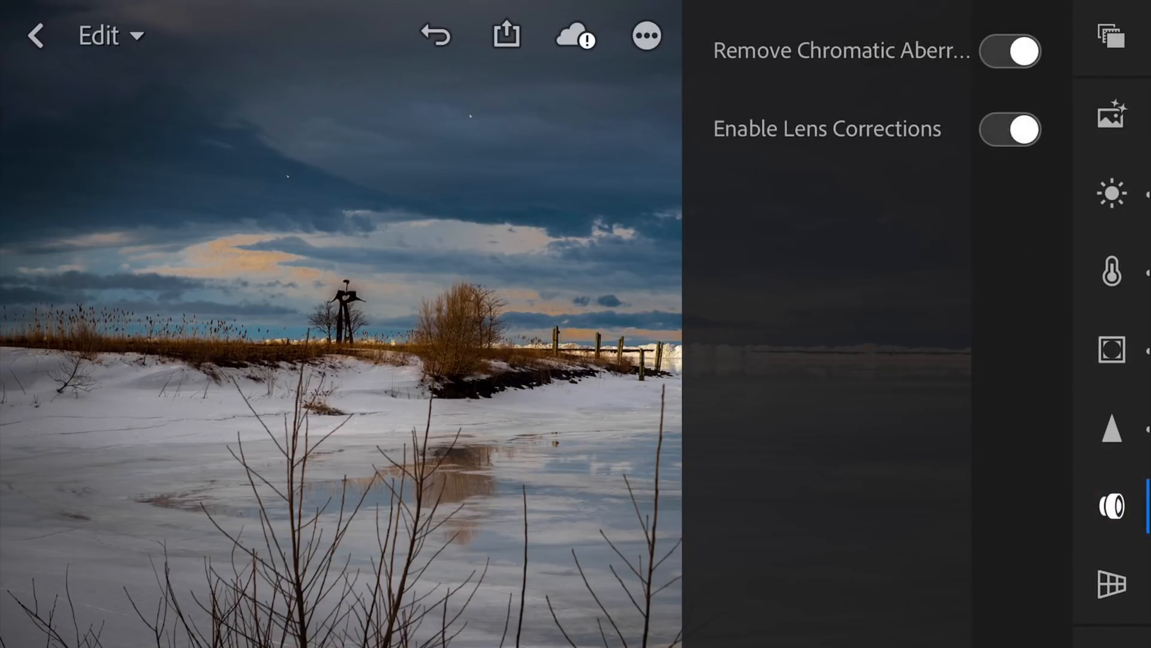
click(1111, 428)
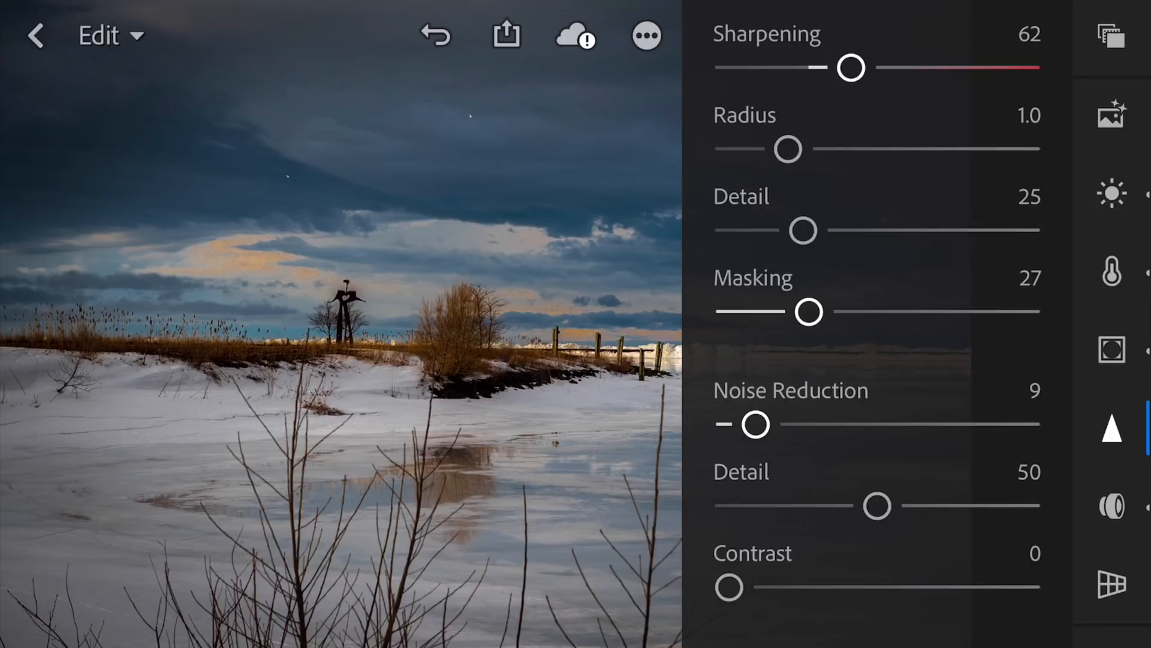
Raise the sharpening amount on the shoreline photo to 85.
drag(850, 68, 874, 67)
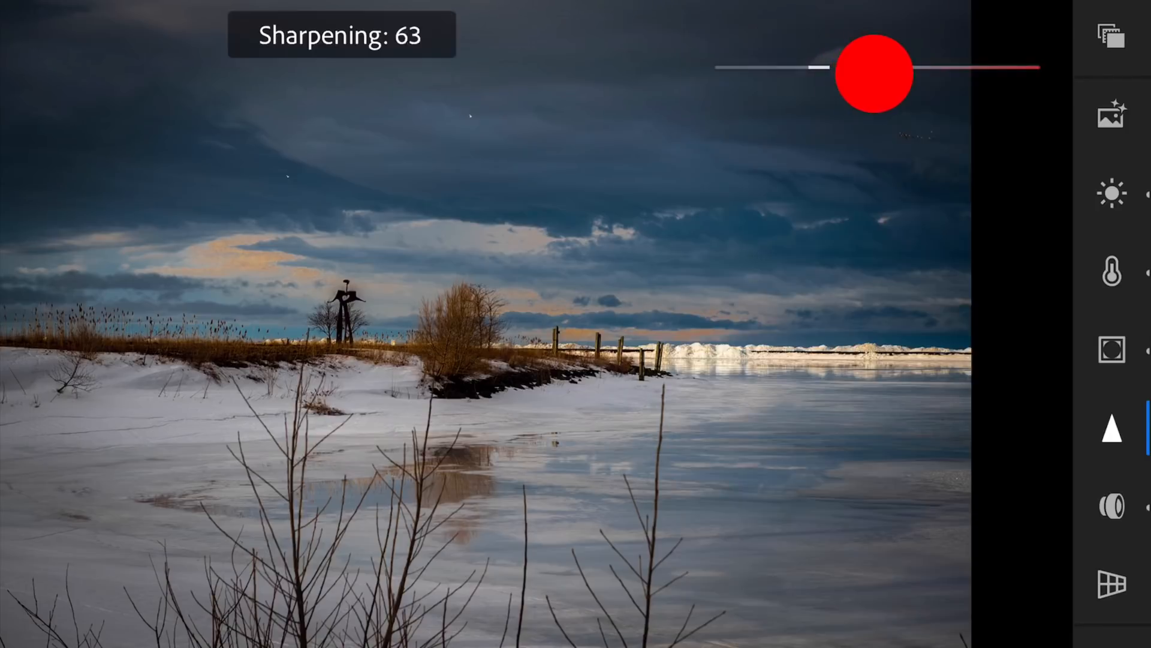
drag(873, 72, 909, 73)
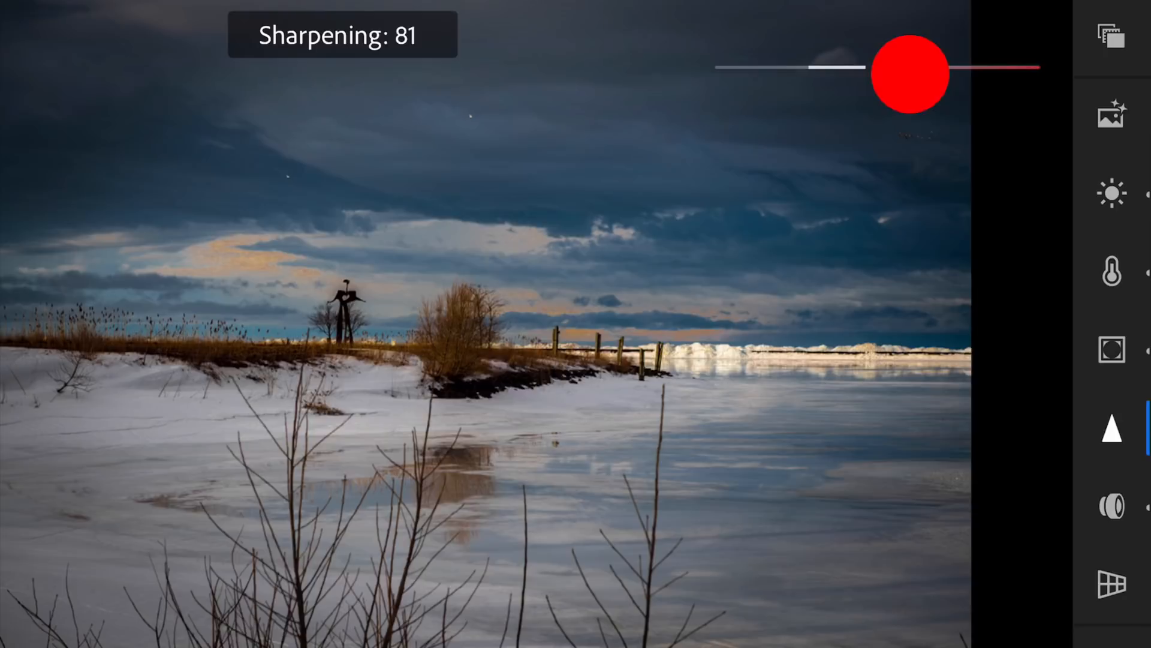
drag(910, 73, 918, 73)
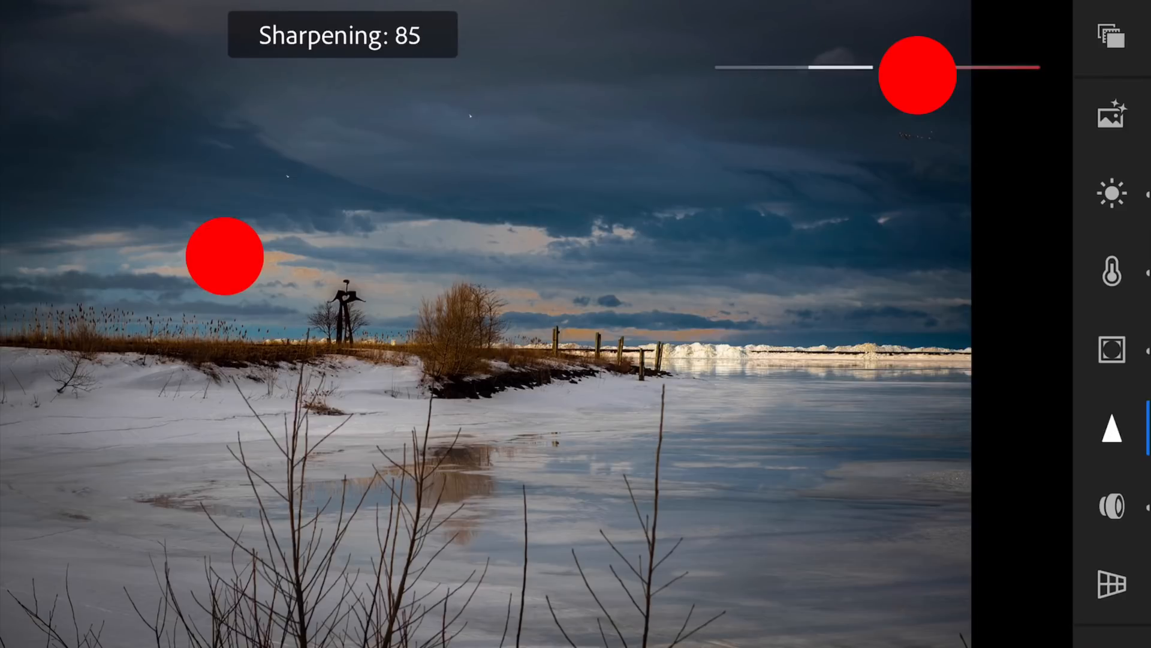
drag(916, 76, 913, 76)
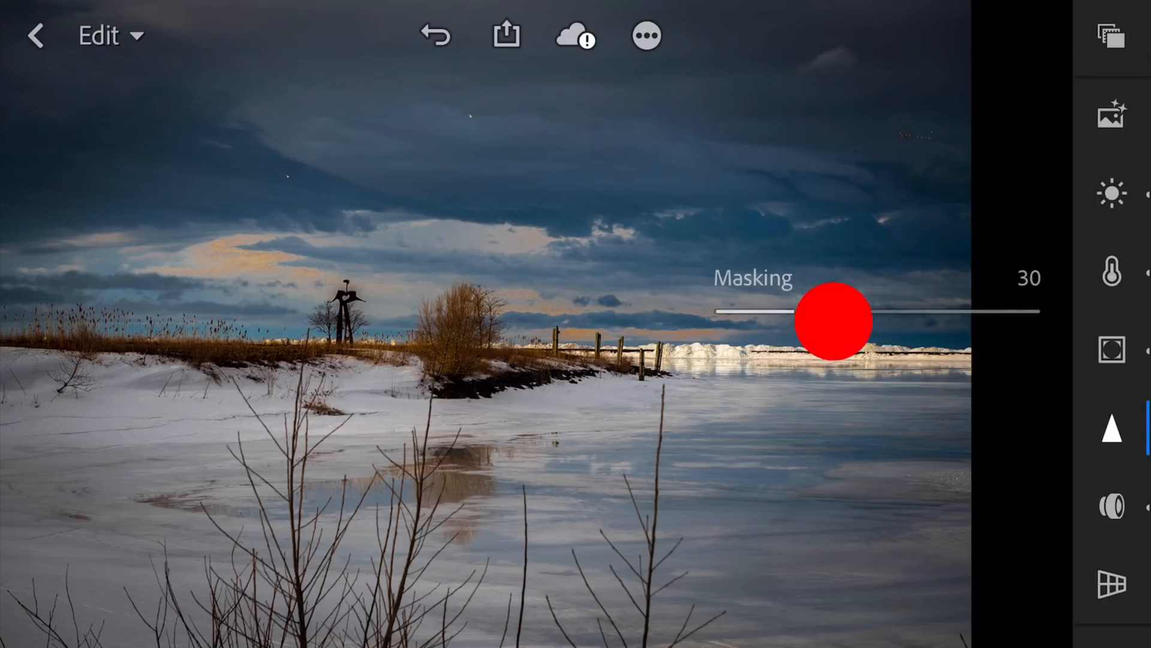
Push masking up to 62 while previewing the mask, then settle it at about 44.
drag(834, 321, 852, 321)
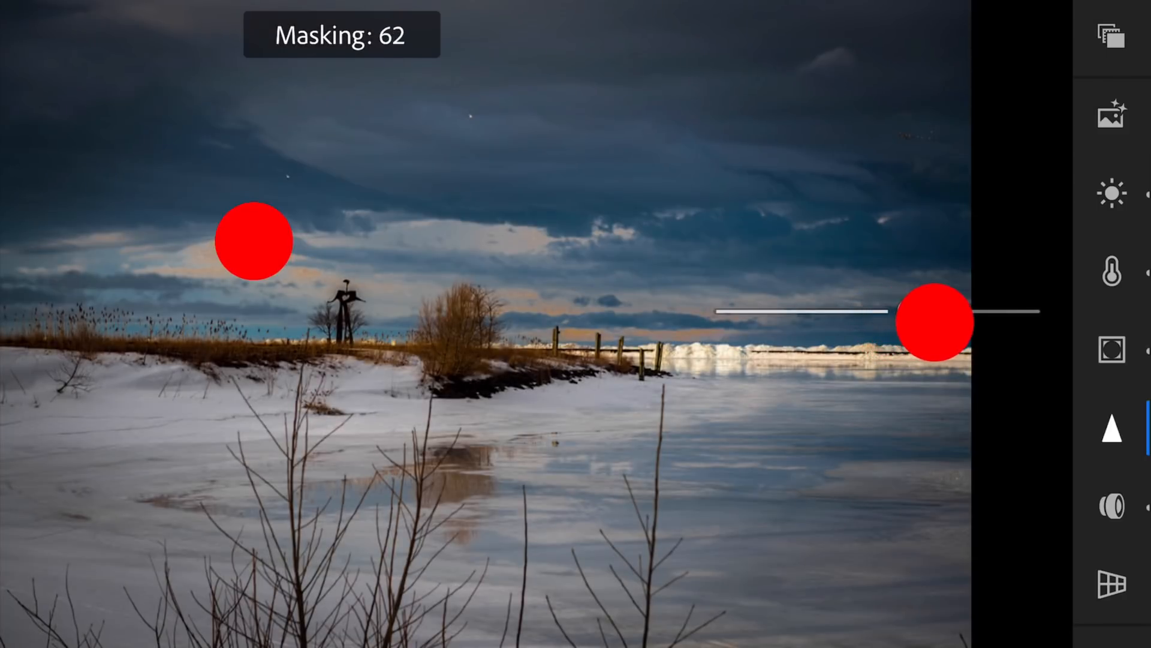
drag(932, 322, 916, 322)
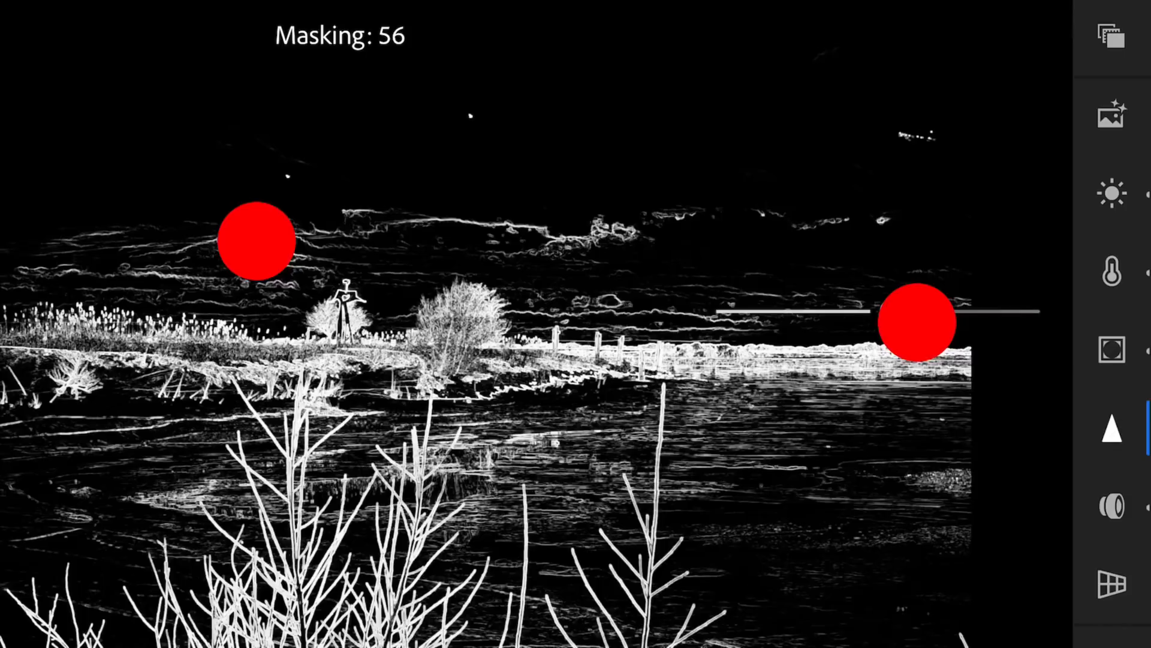
drag(916, 318, 885, 323)
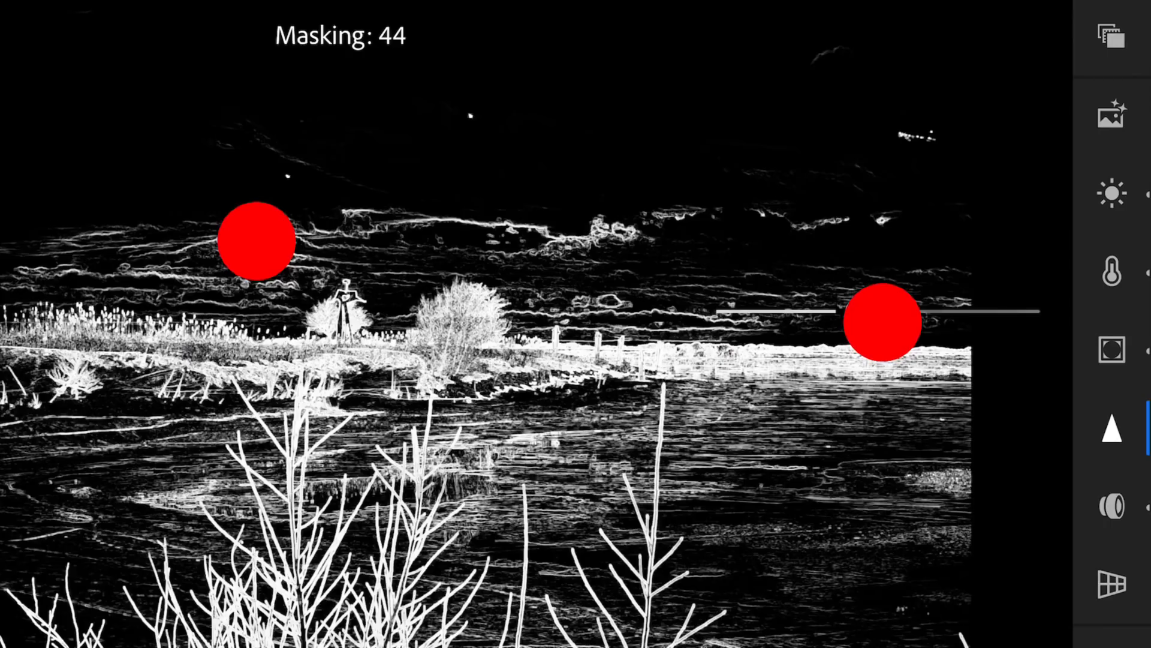
drag(851, 311, 864, 311)
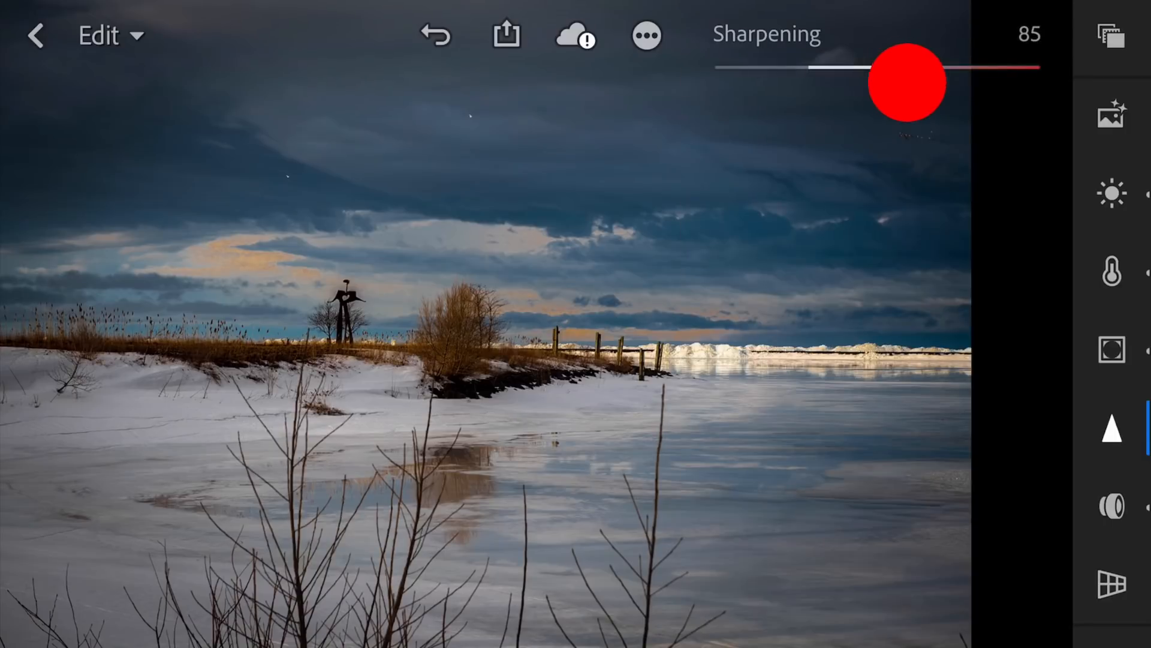
Push sharpening to 89 and widen the sharpening radius to 1.7.
drag(906, 81, 922, 81)
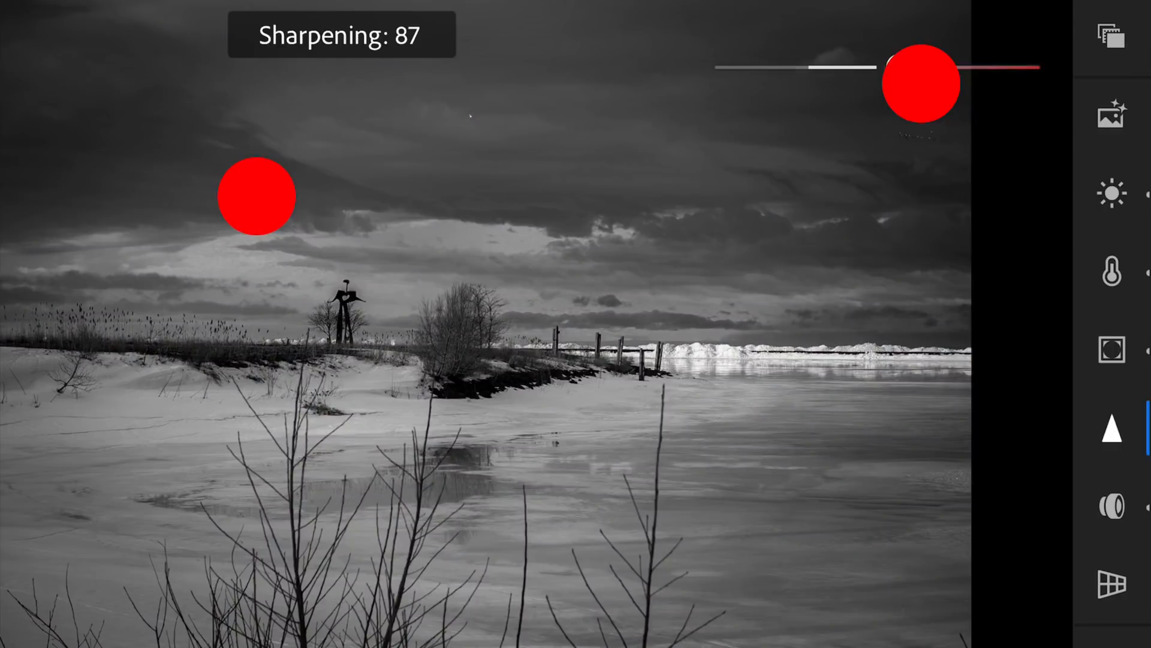
drag(892, 68, 904, 67)
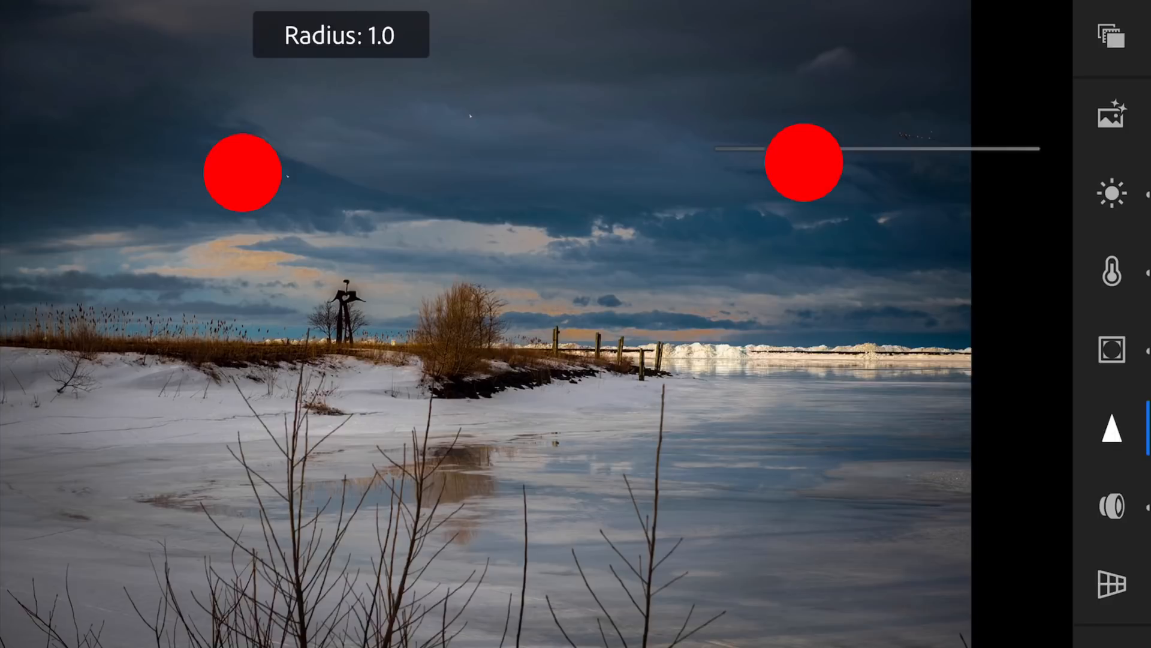
drag(804, 162, 873, 161)
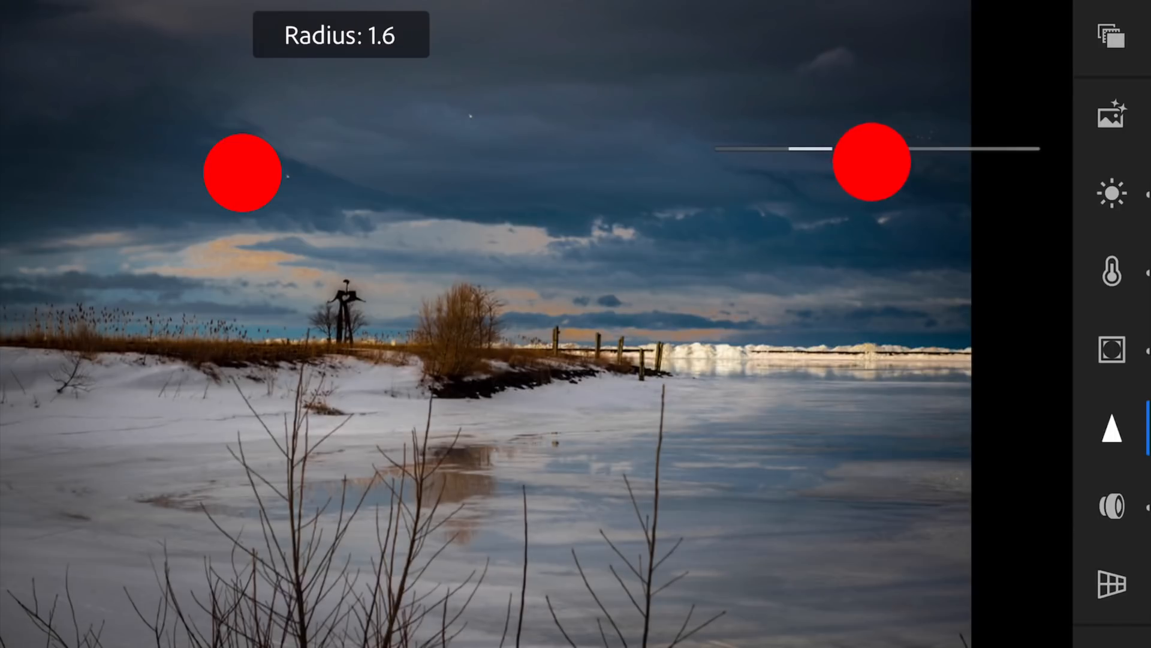
drag(878, 149, 888, 158)
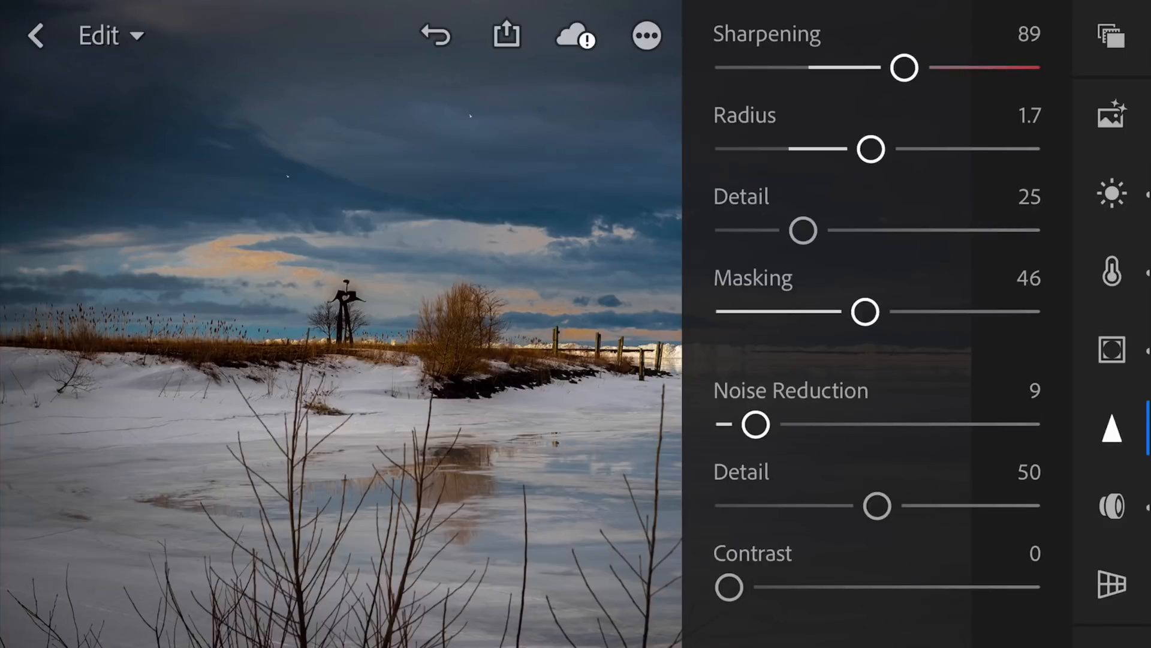
Raise the sharpening detail to 47.
click(802, 231)
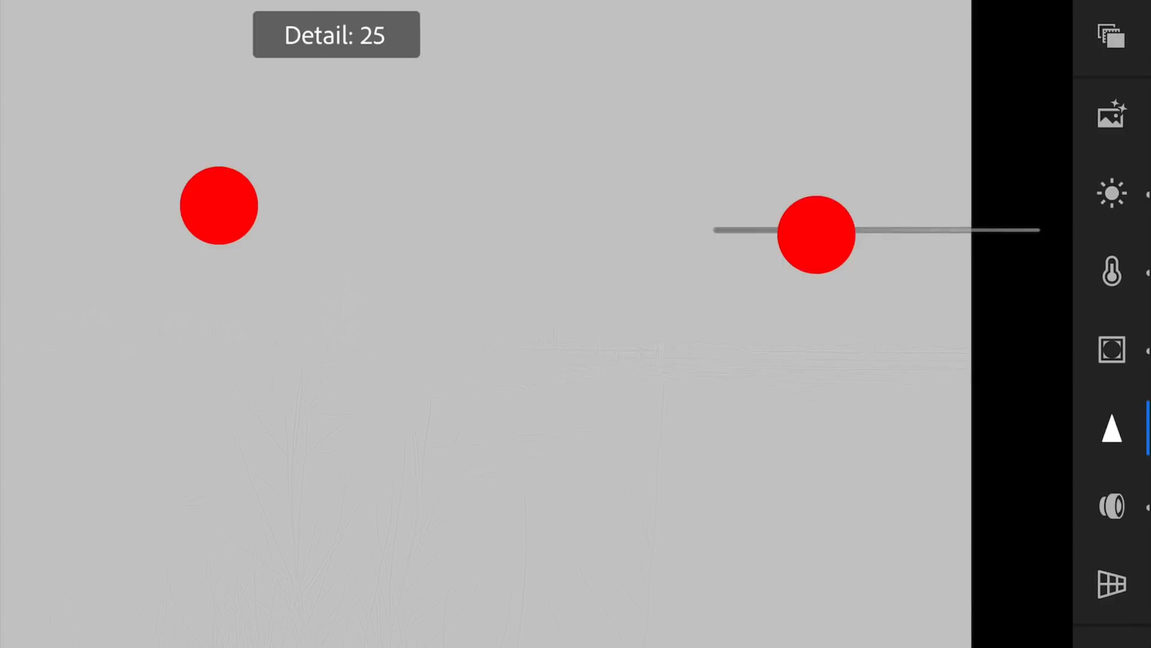
drag(817, 233, 866, 229)
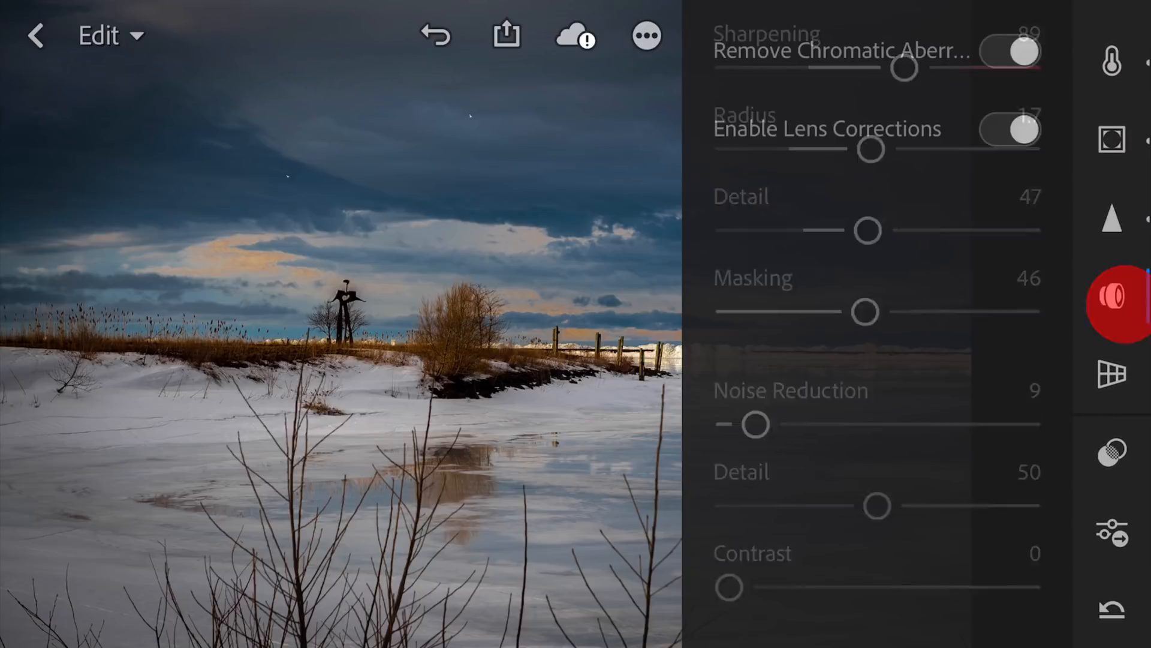
Confirm lens corrections and chromatic aberration removal are on, then open the presets.
click(1112, 296)
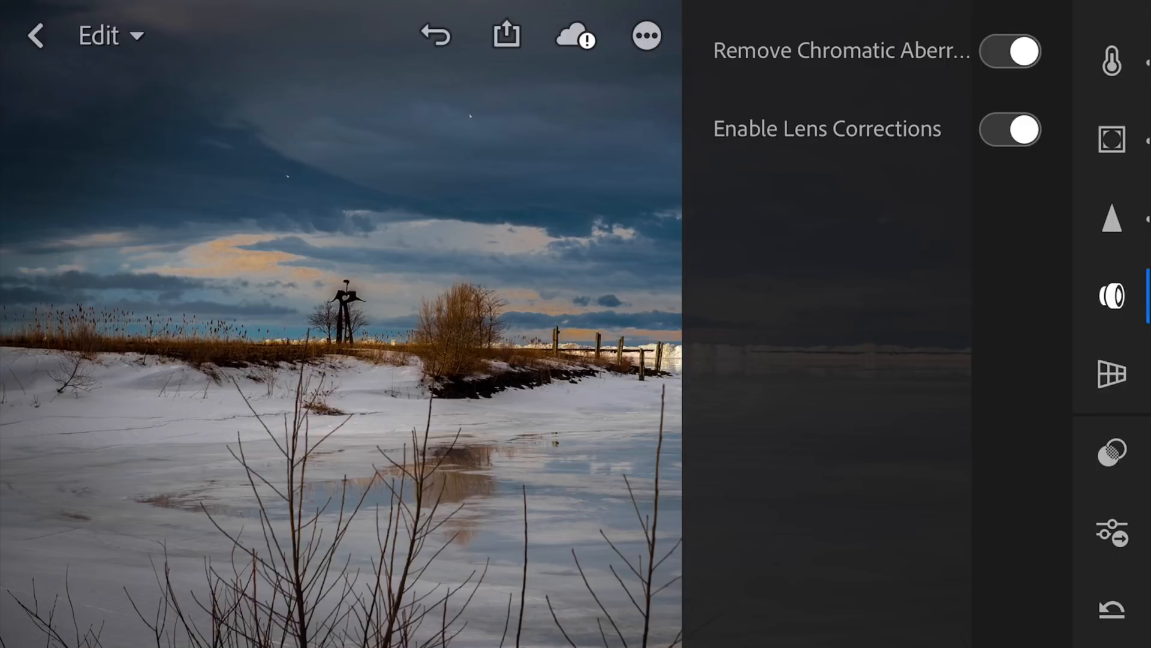
click(1111, 373)
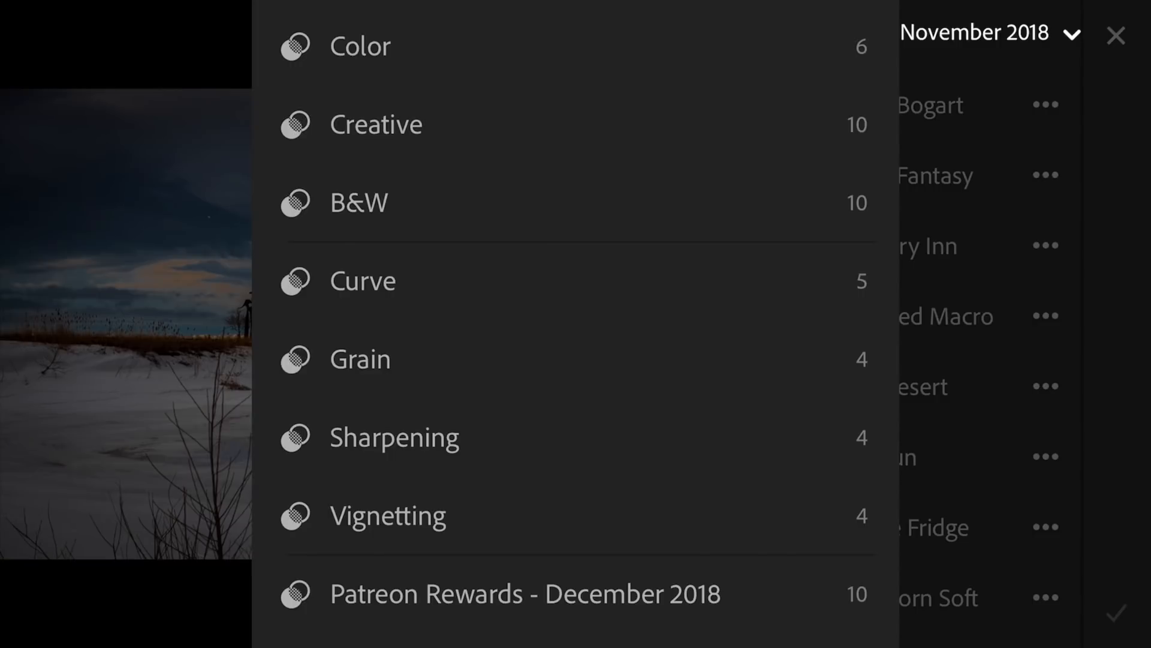
Scroll the preset groups down to the Patreon Rewards packs.
scroll(down, 3)
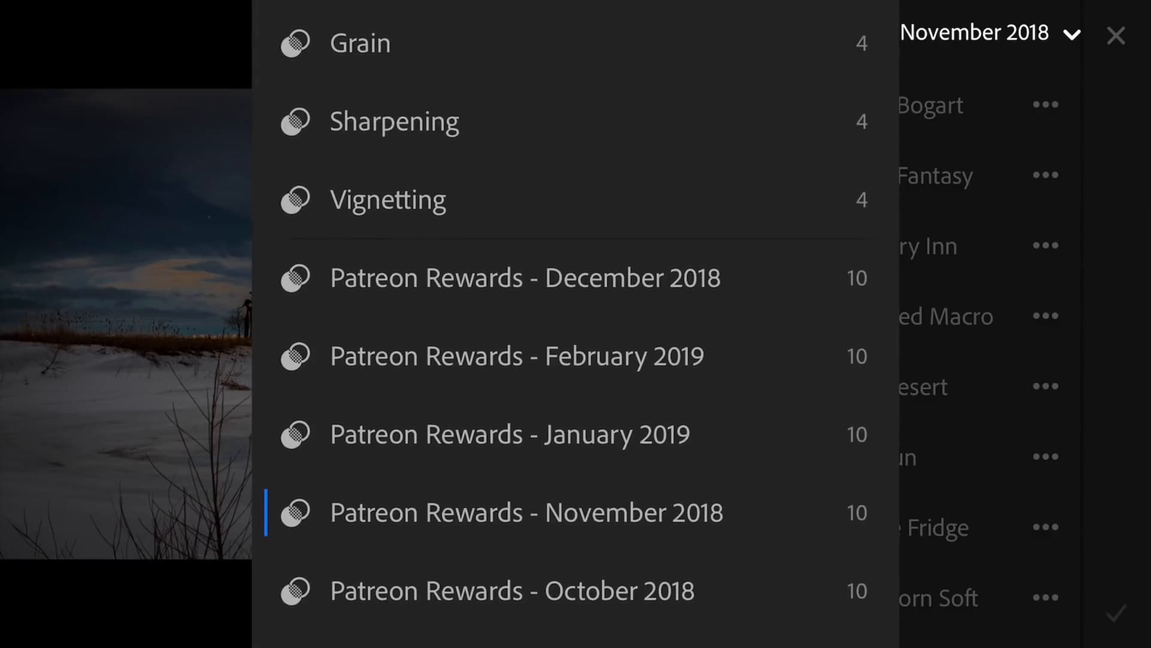
scroll(down, 3)
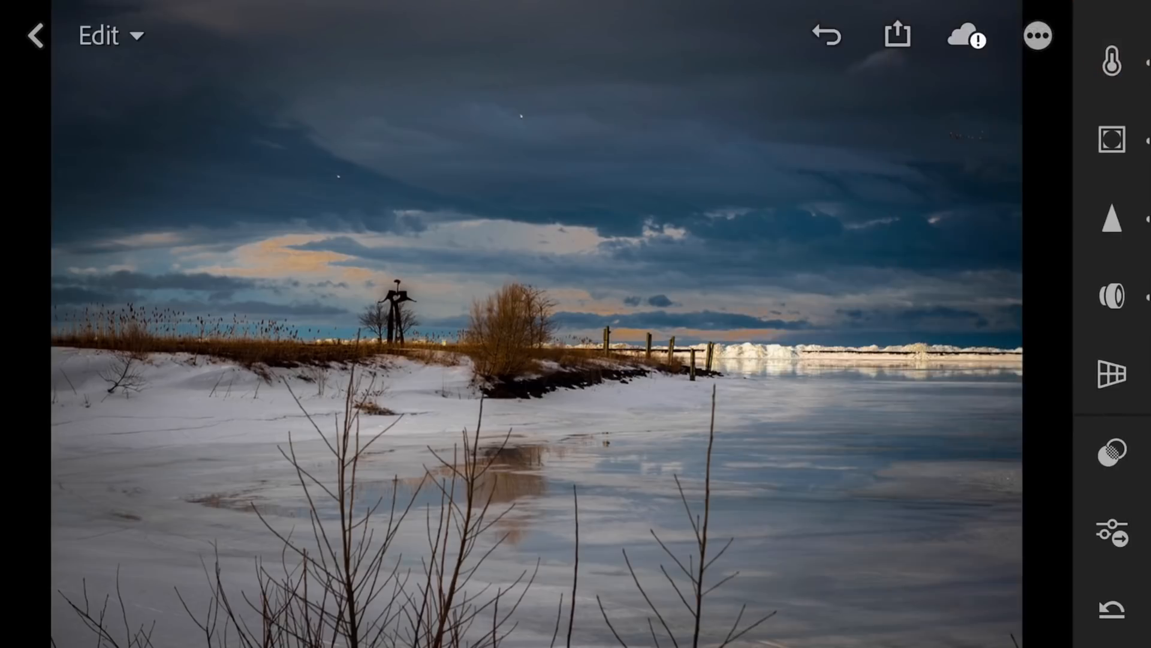
Bring up the reset choices — Adjustments, All, To Import, To Open.
click(1113, 448)
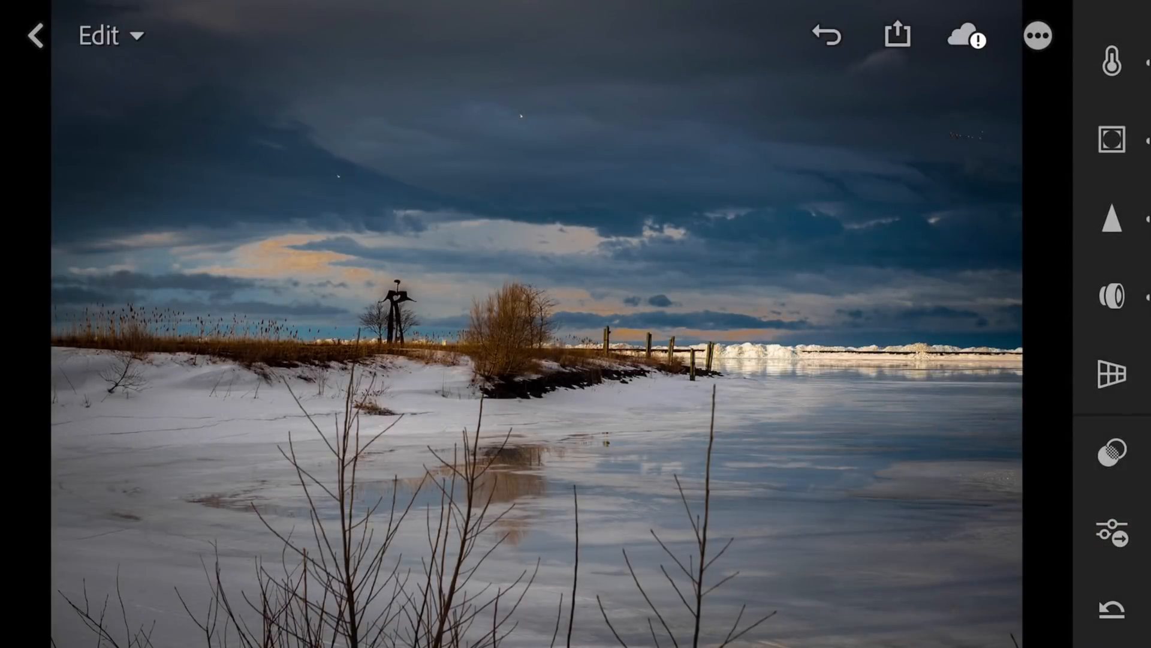
click(1113, 608)
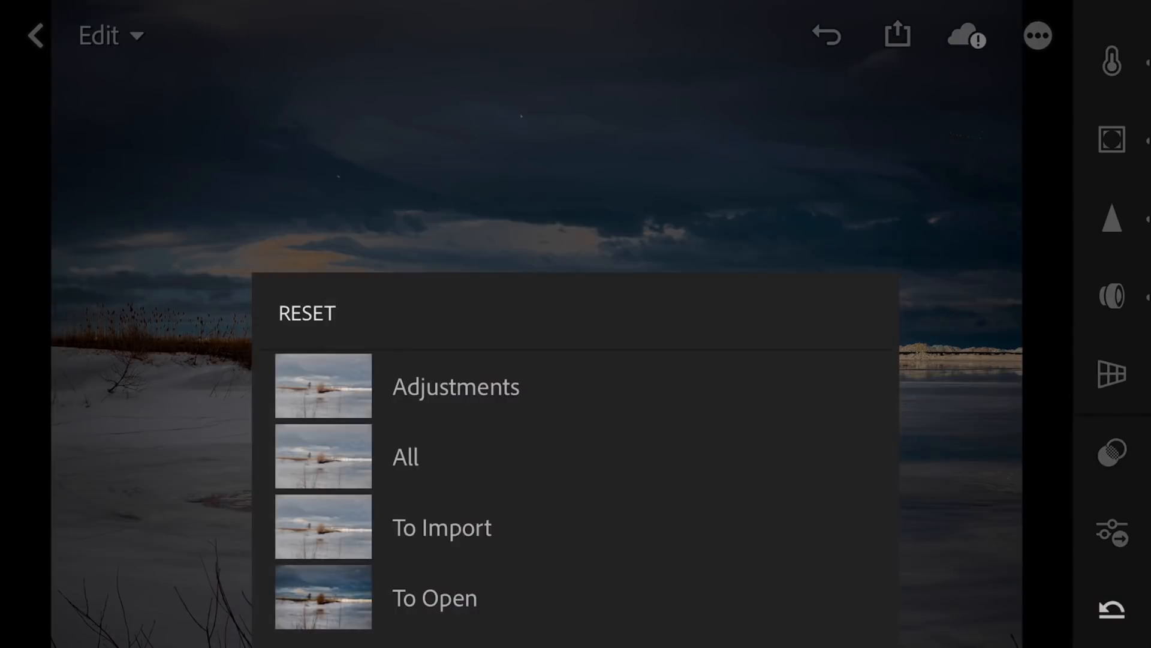